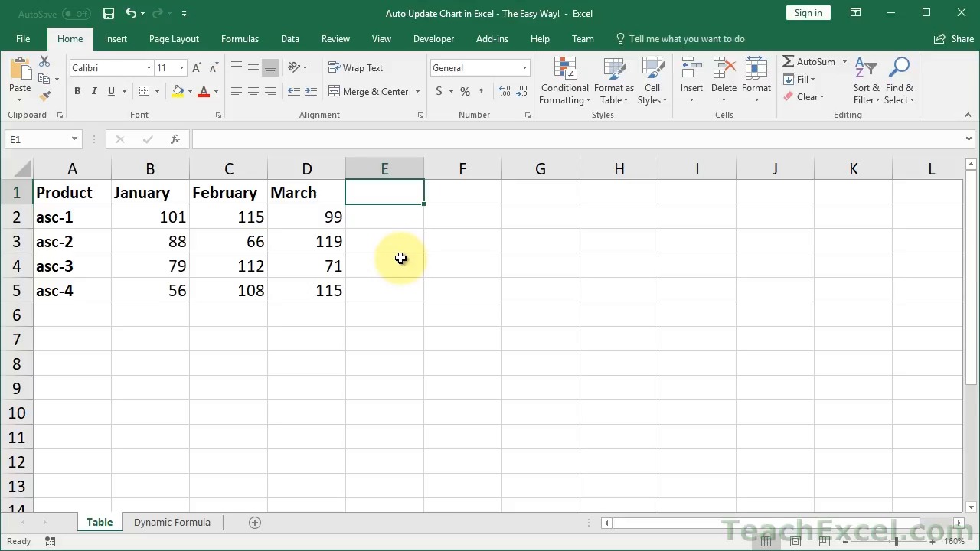
# Step: Open the description's Excel file link, like Excel Pranks 4, and subscribe to TeachExcel
pyautogui.moveTo(72, 314); pyautogui.dragTo(307, 314)
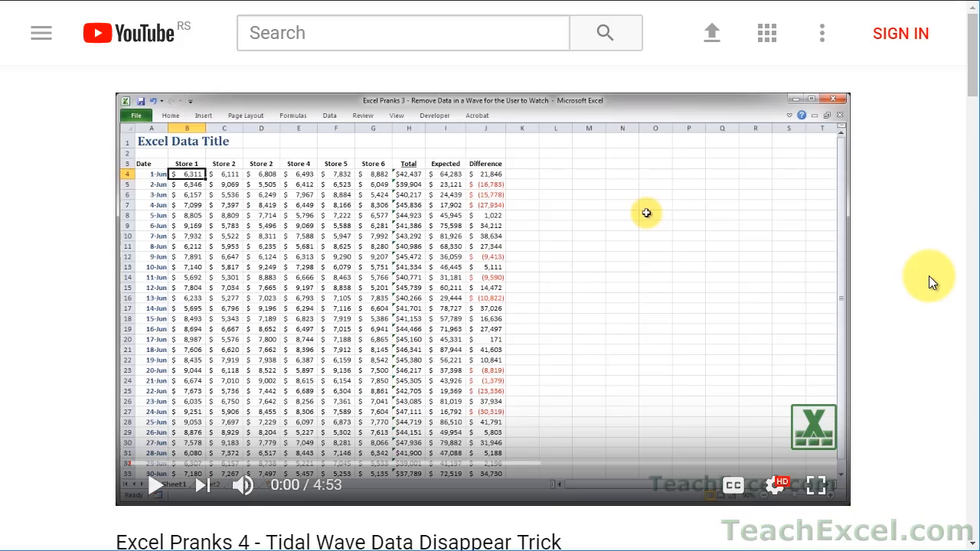
pyautogui.scroll(-3)
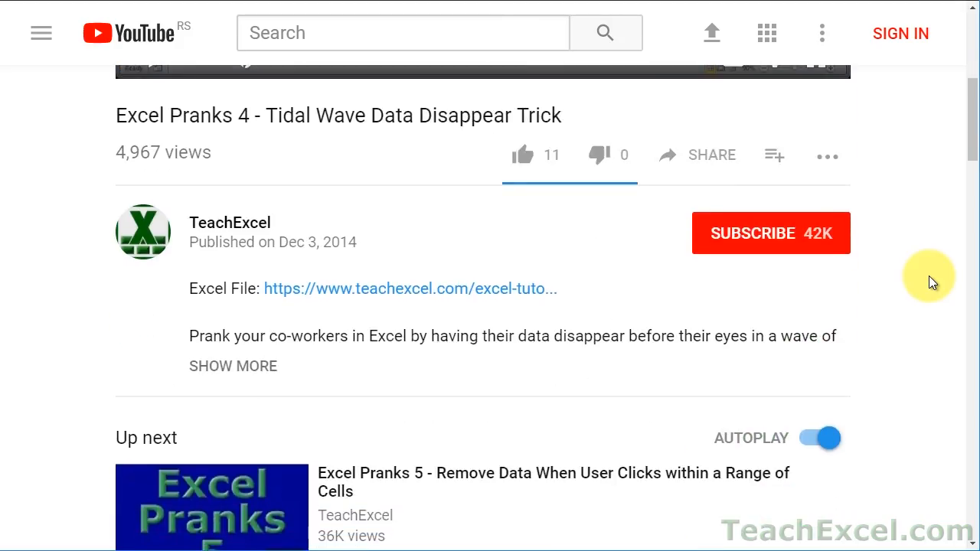
pyautogui.moveTo(350, 297)
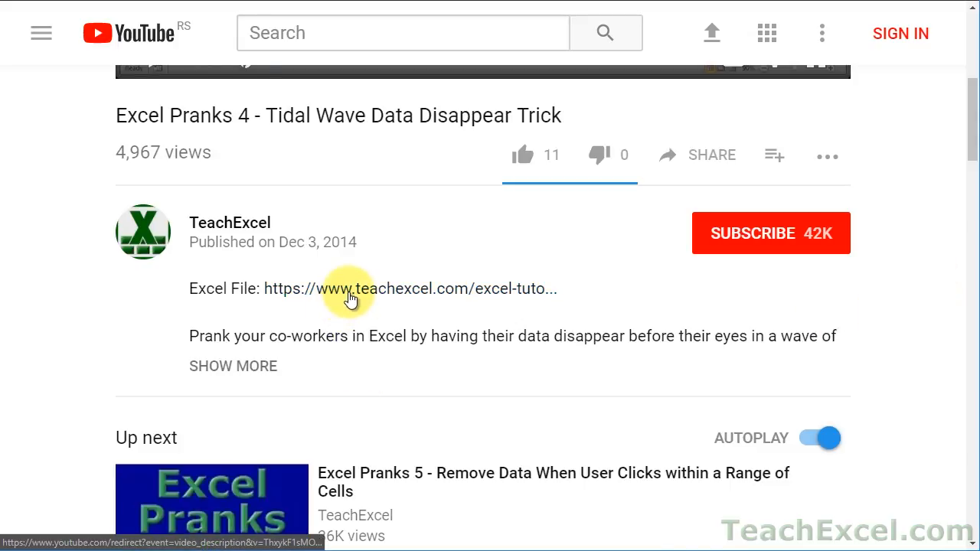
pyautogui.click(350, 289)
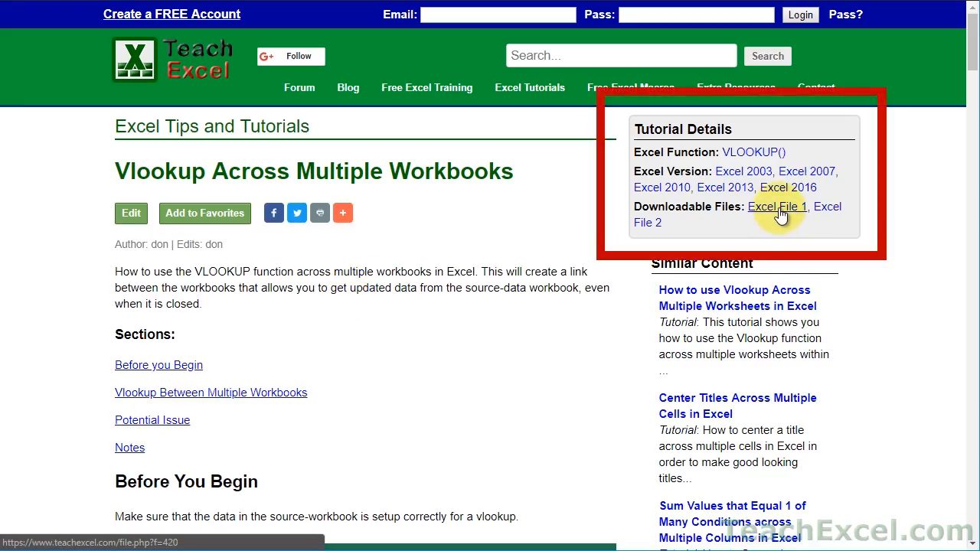
pyautogui.click(777, 207)
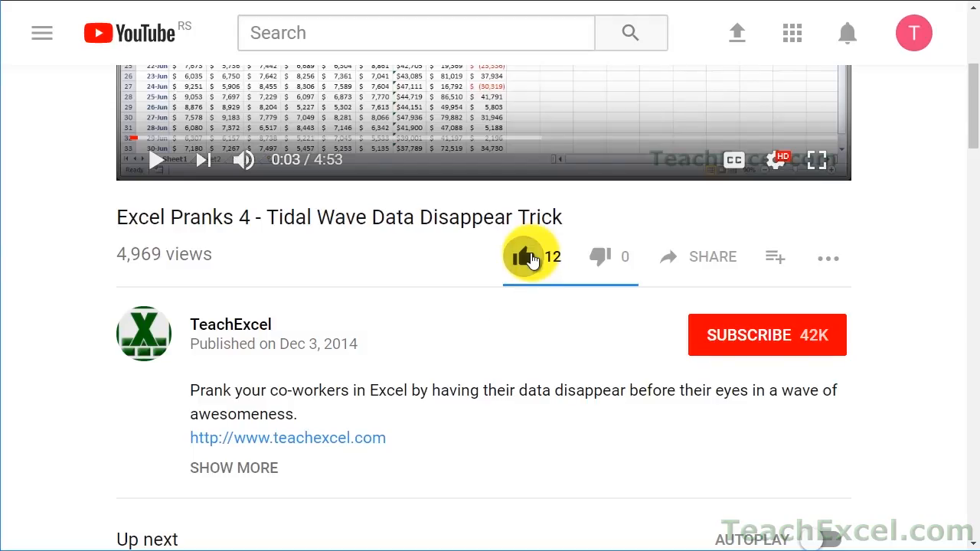
pyautogui.click(767, 335)
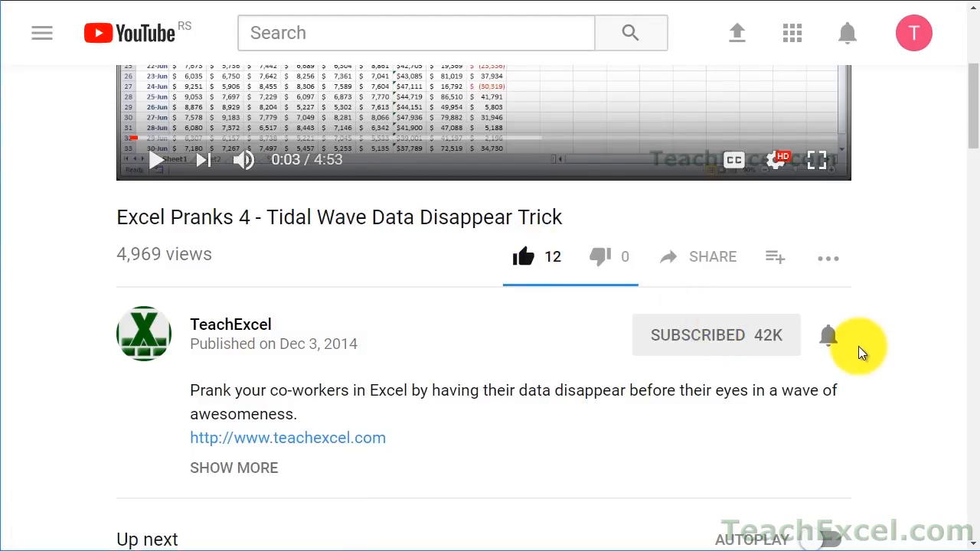
pyautogui.moveTo(831, 337)
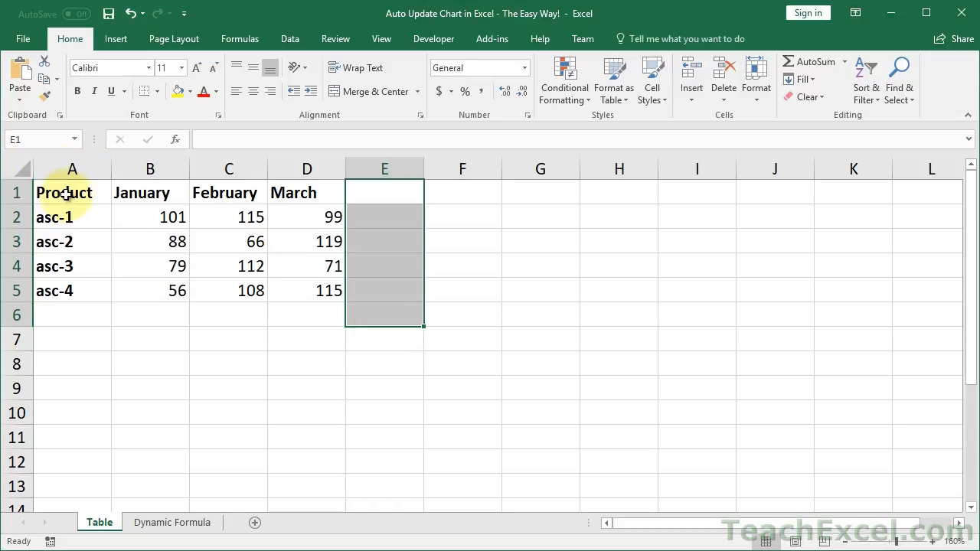
pyautogui.moveTo(130, 211)
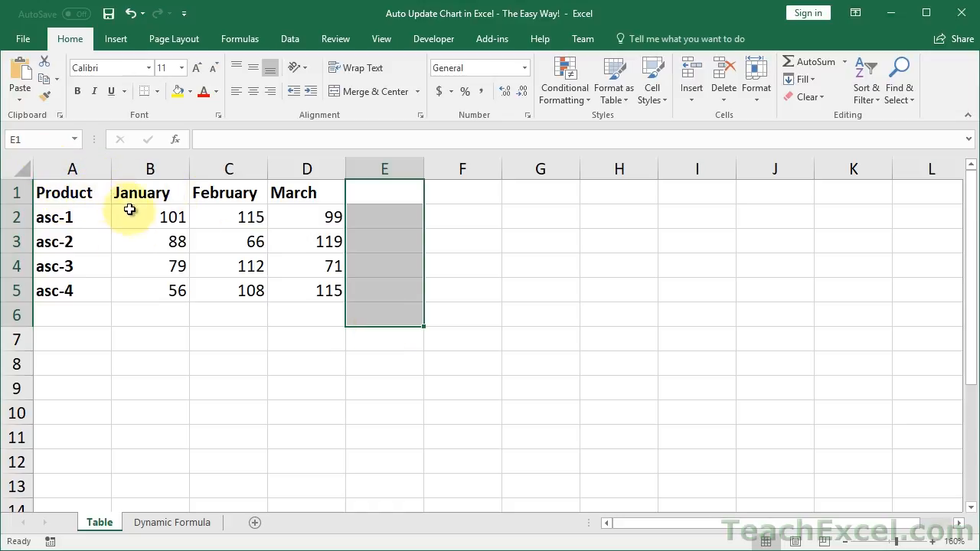
pyautogui.moveTo(130, 216); pyautogui.dragTo(328, 290)
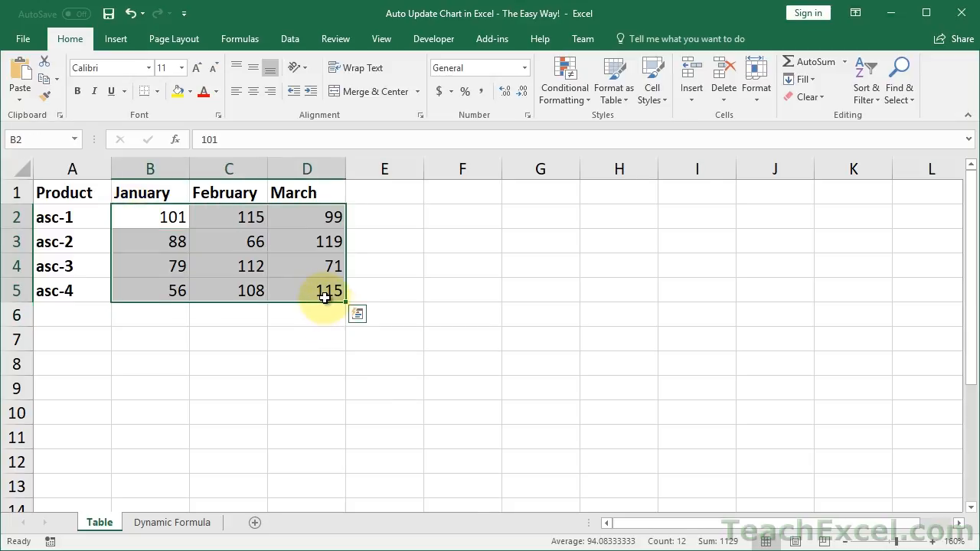
pyautogui.moveTo(336, 277)
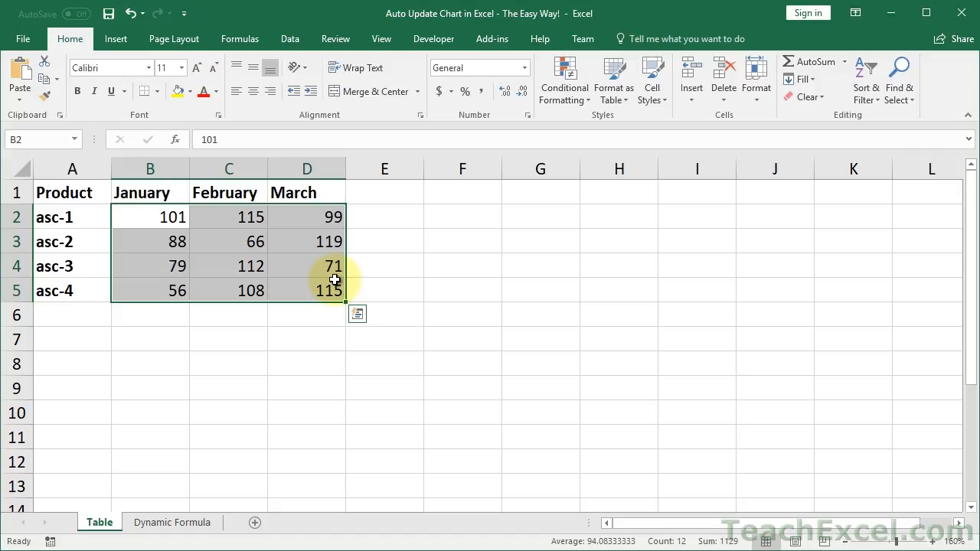
pyautogui.moveTo(72, 192)
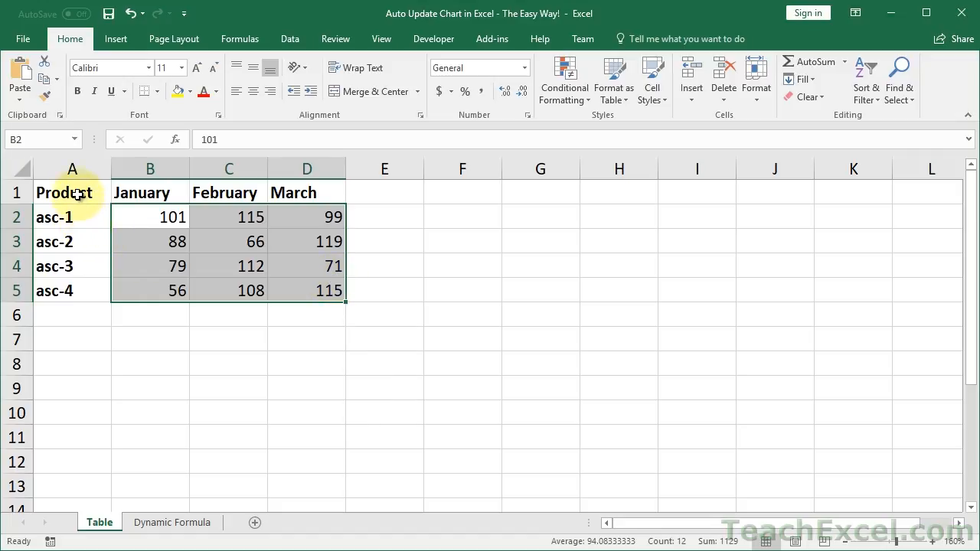
# Step: Insert a clustered column chart of the product data and place it beside the data
pyautogui.click(72, 192)
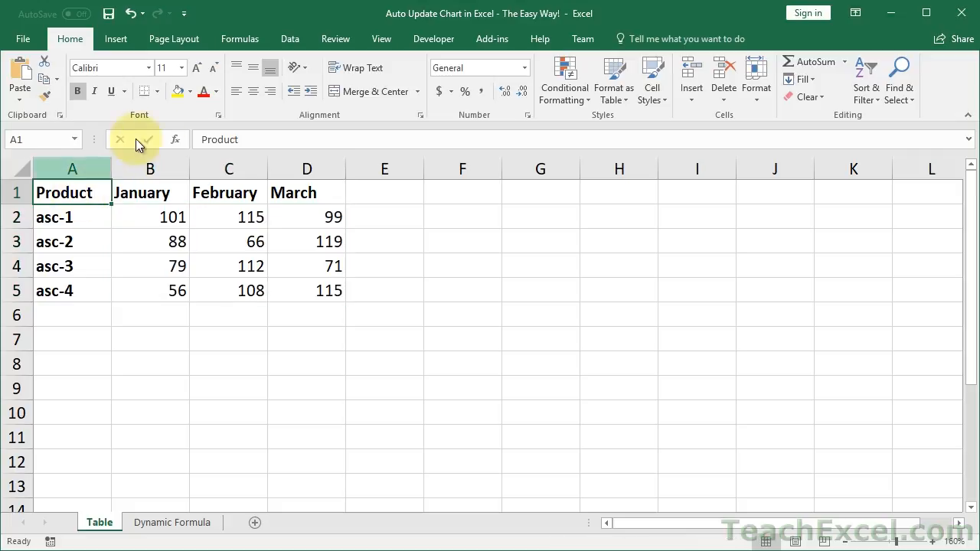
pyautogui.moveTo(115, 39)
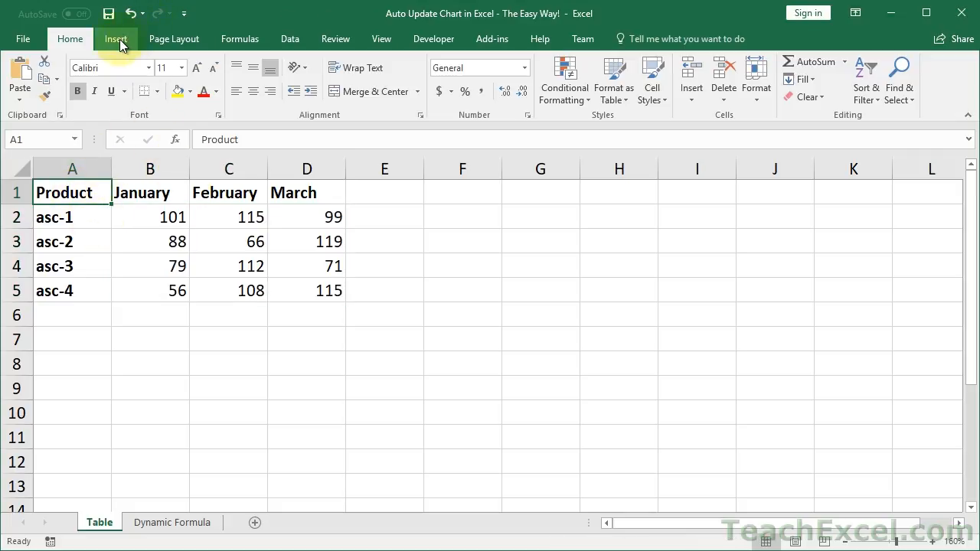
pyautogui.click(116, 38)
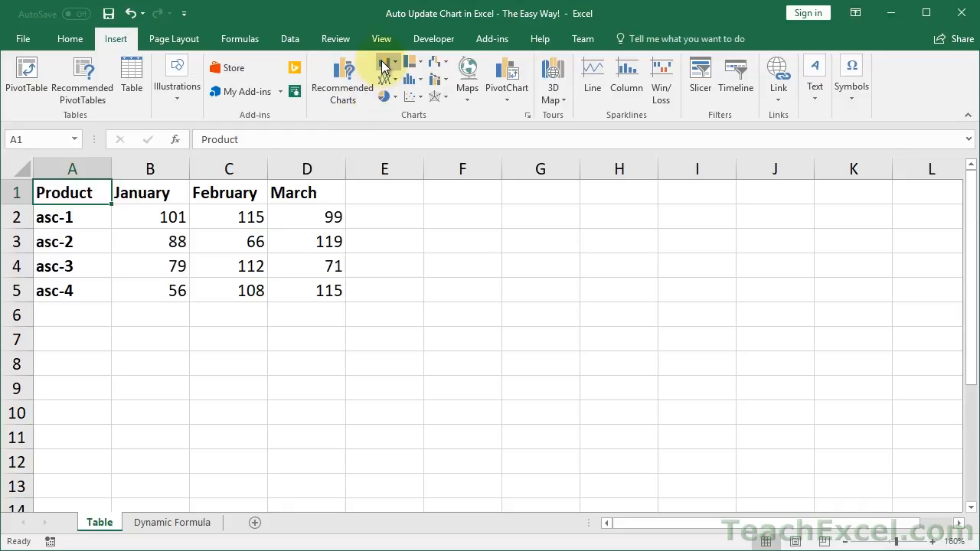
pyautogui.click(387, 62)
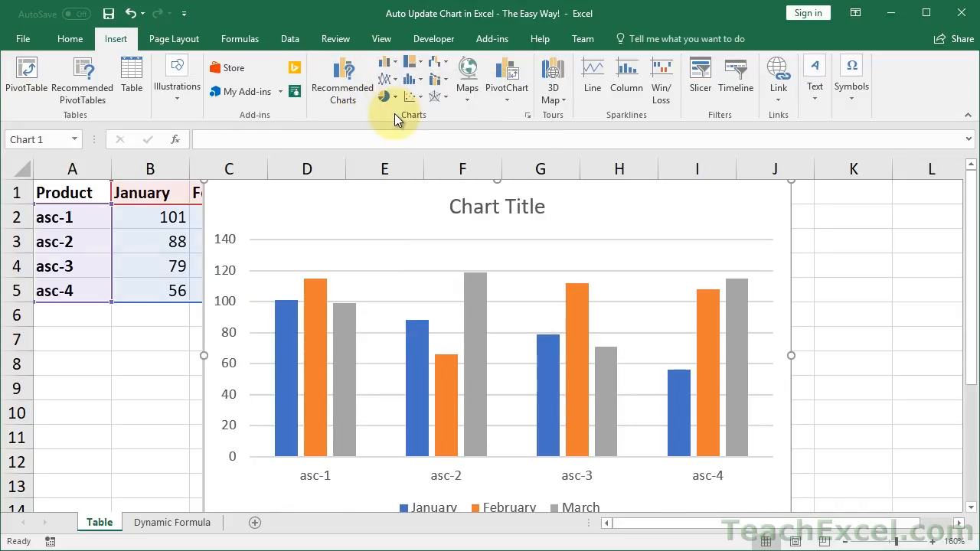
pyautogui.click(496, 344)
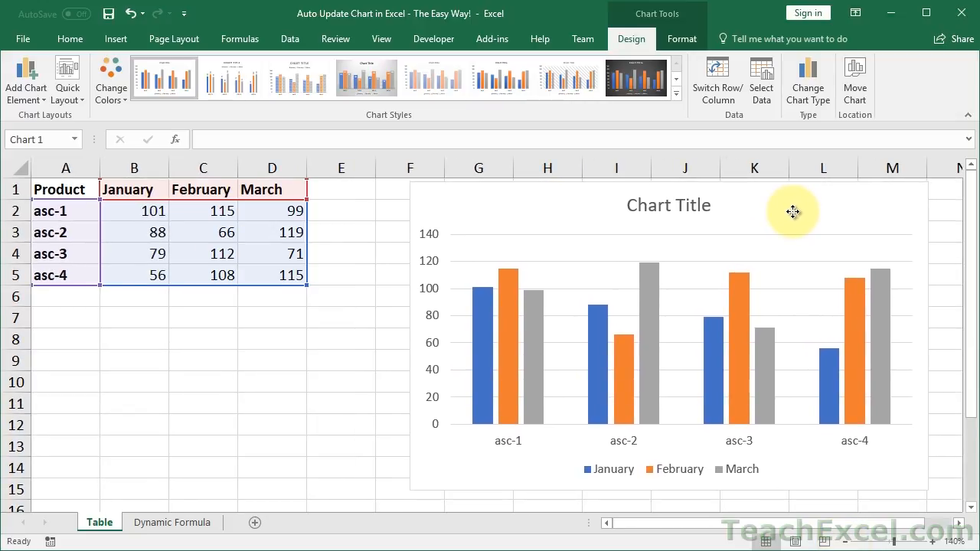
# Step: Type a trial asc-5 row in row 6, then select and clear it
pyautogui.click(66, 297)
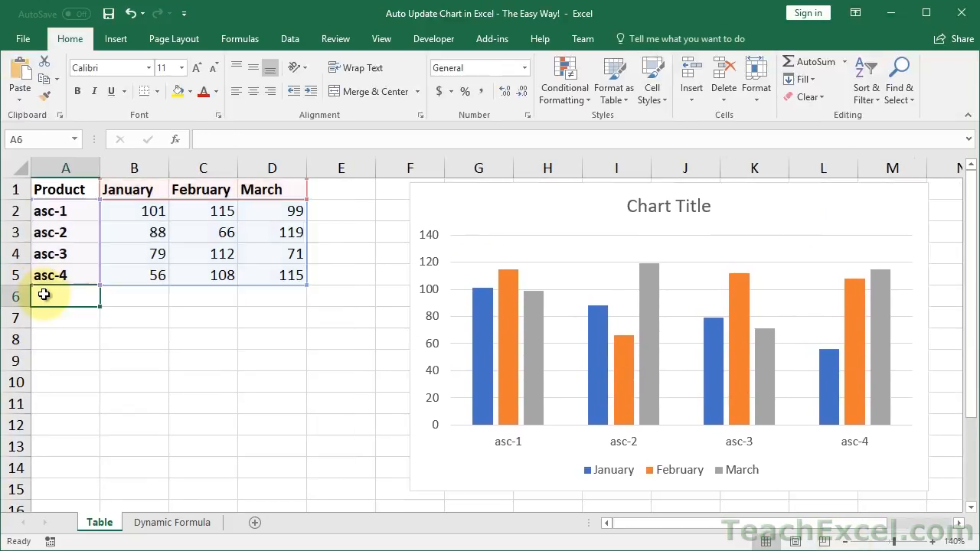
pyautogui.write('asc-5')
pyautogui.click(134, 296)
pyautogui.write('23')
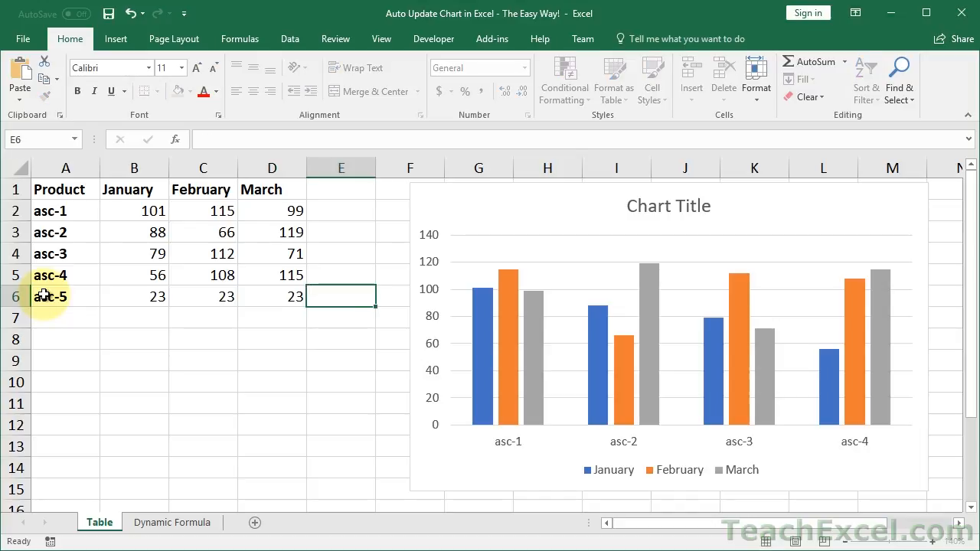
pyautogui.moveTo(340, 296); pyautogui.dragTo(272, 296)
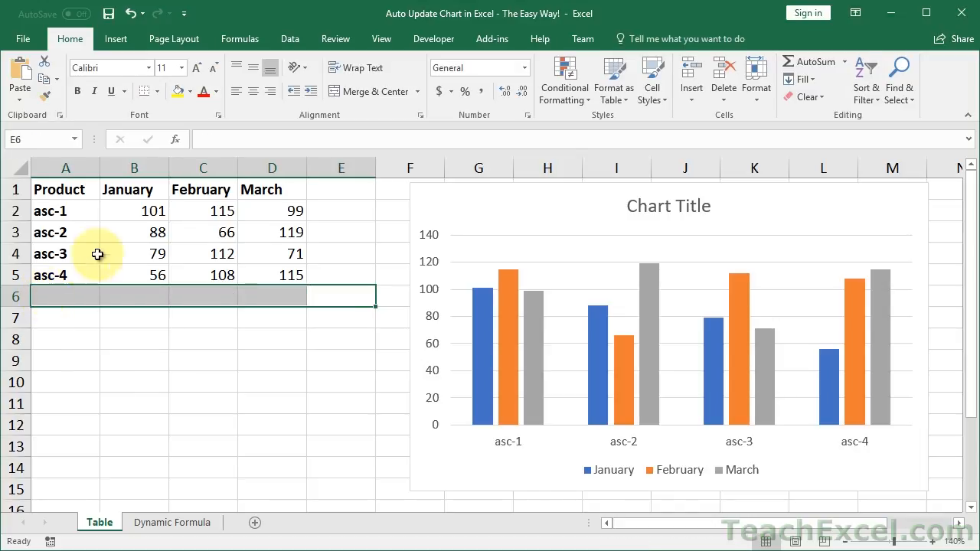
pyautogui.click(134, 253)
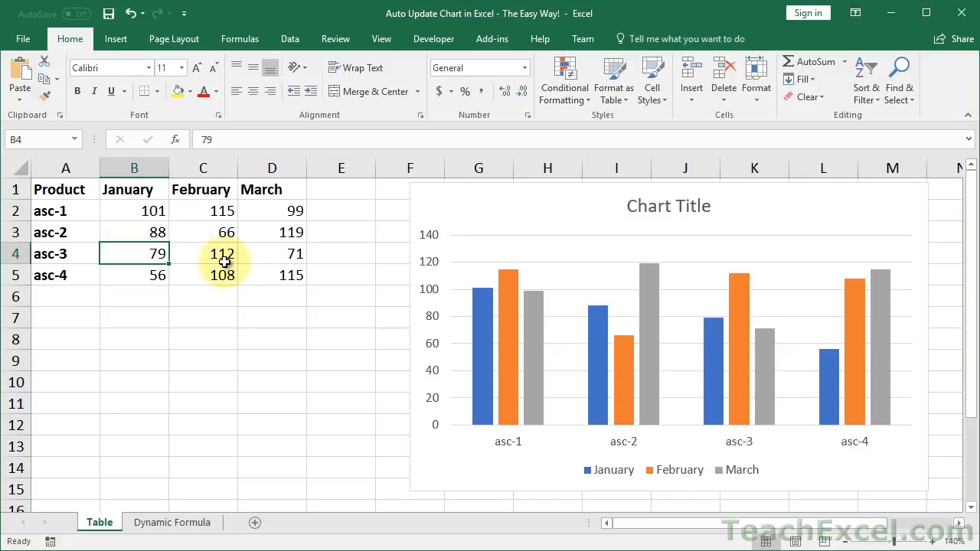
pyautogui.moveTo(116, 38)
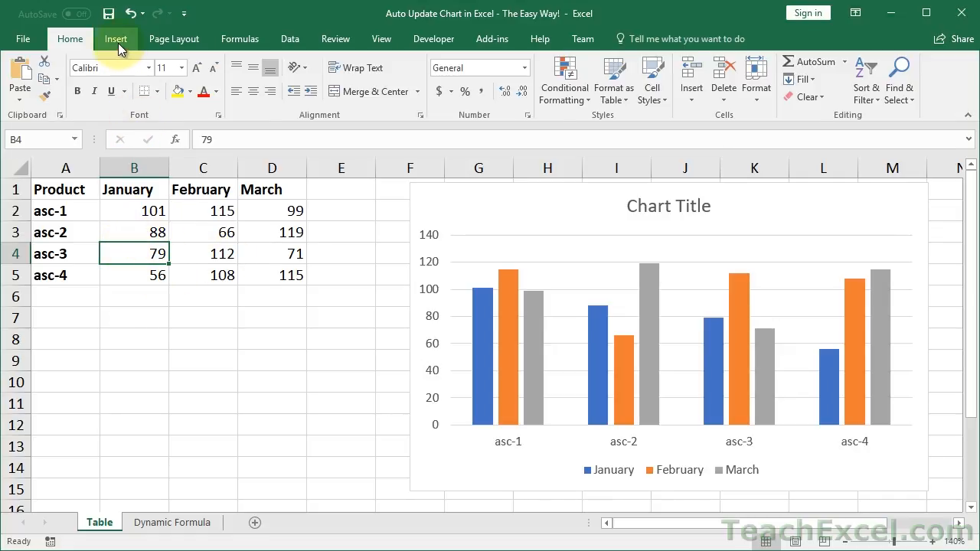
# Step: Convert $A$1:$D$5 into a table with headers
pyautogui.click(116, 38)
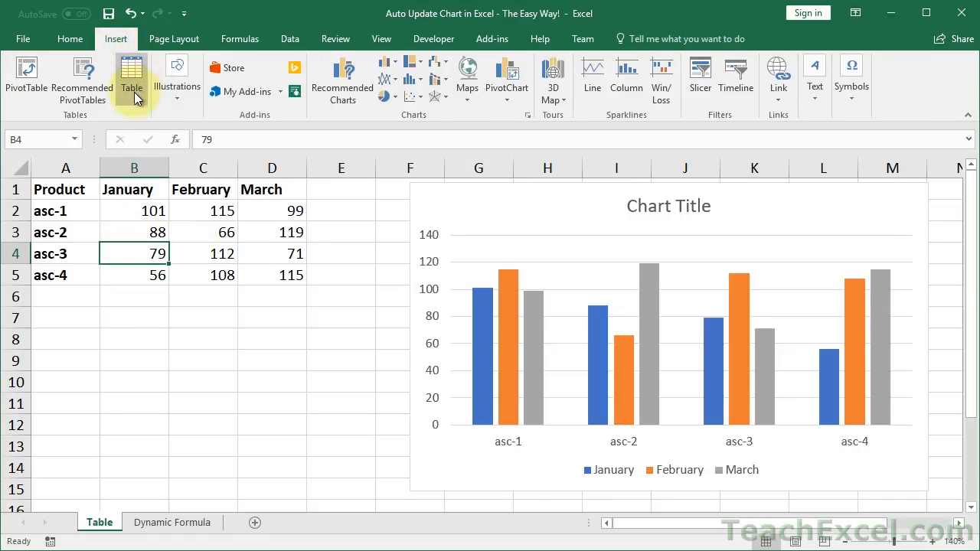
pyautogui.moveTo(131, 76)
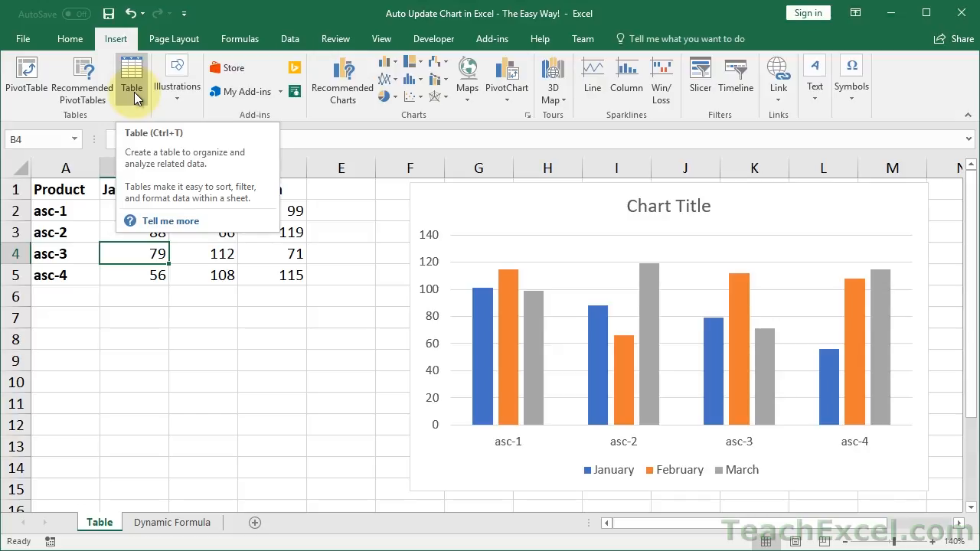
pyautogui.click(131, 77)
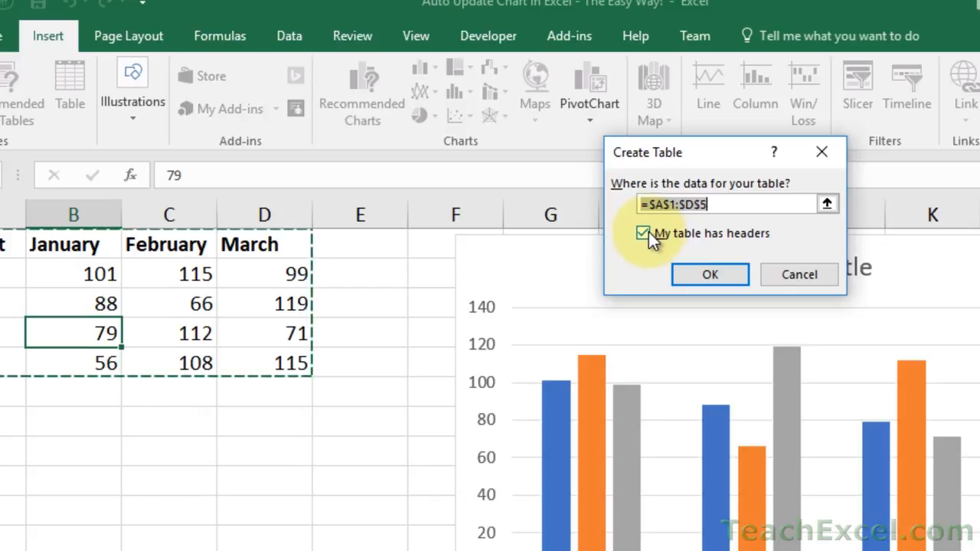
pyautogui.moveTo(264, 245)
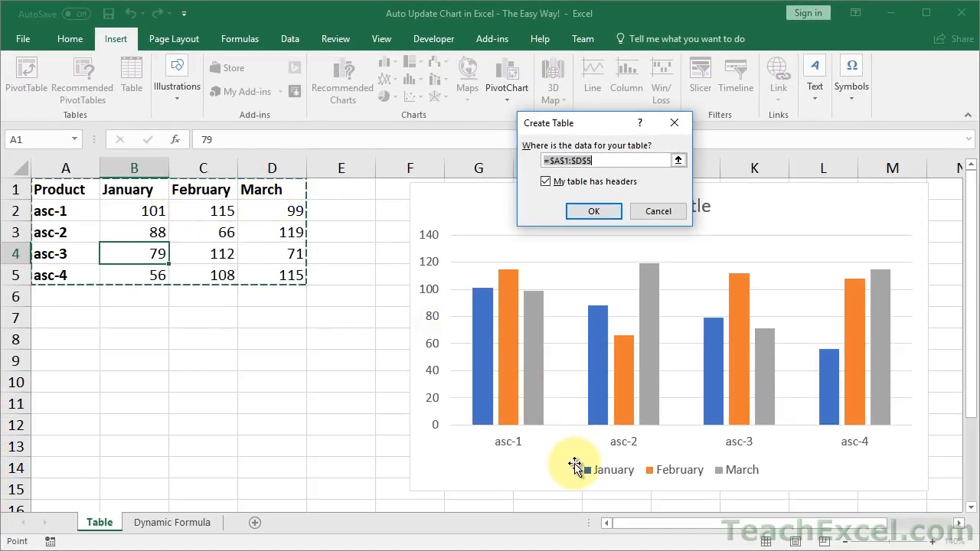
pyautogui.moveTo(641, 481)
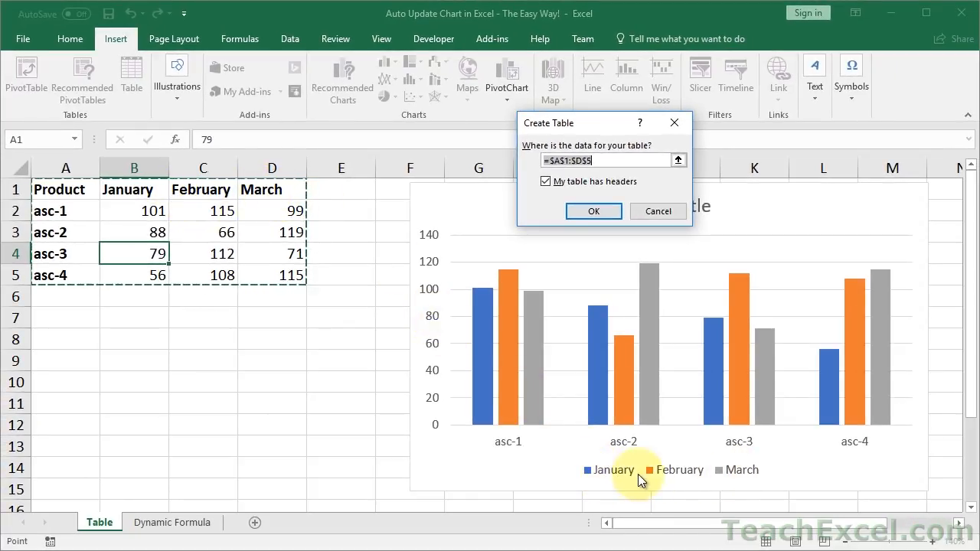
pyautogui.moveTo(594, 211)
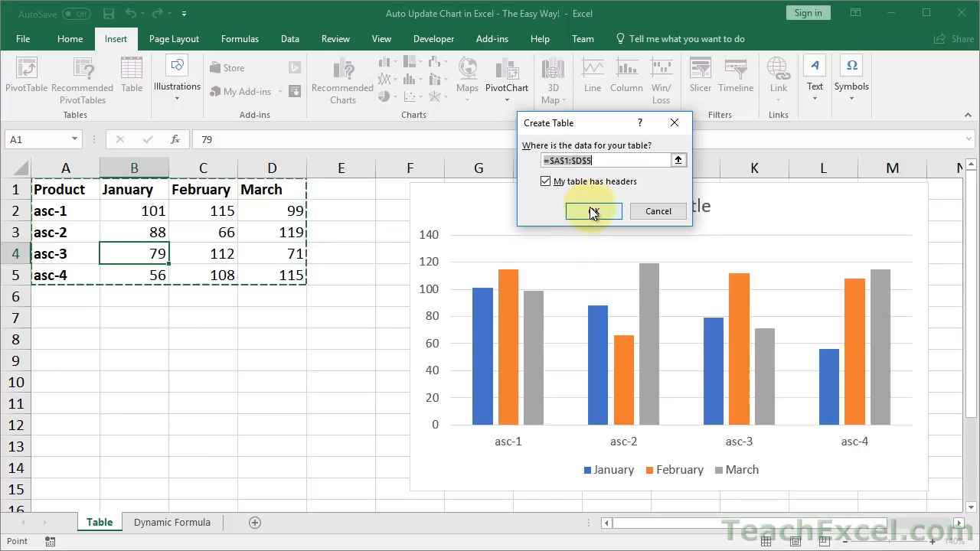
pyautogui.click(593, 212)
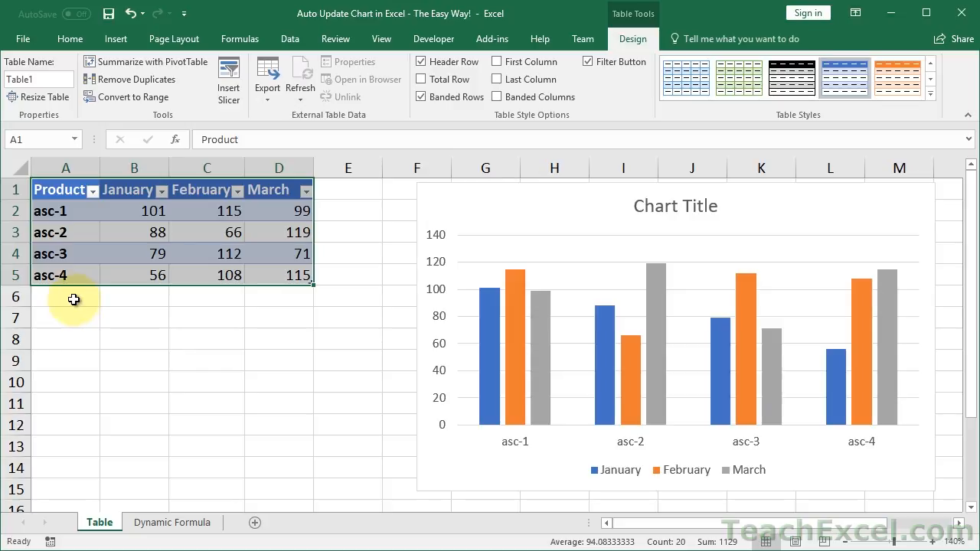
# Step: Add product asc-5 in a new table row and dismiss the formula reference warning
pyautogui.click(73, 298)
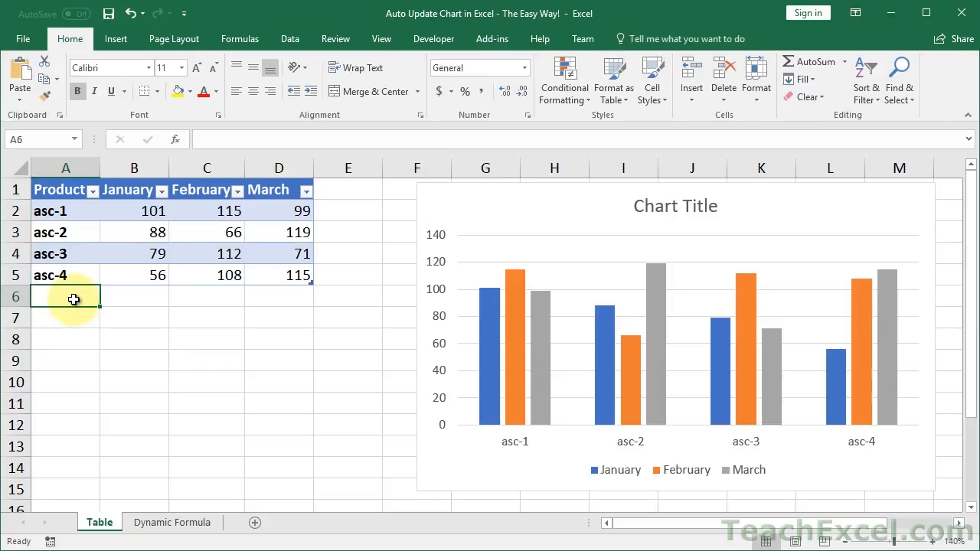
pyautogui.write('asc')
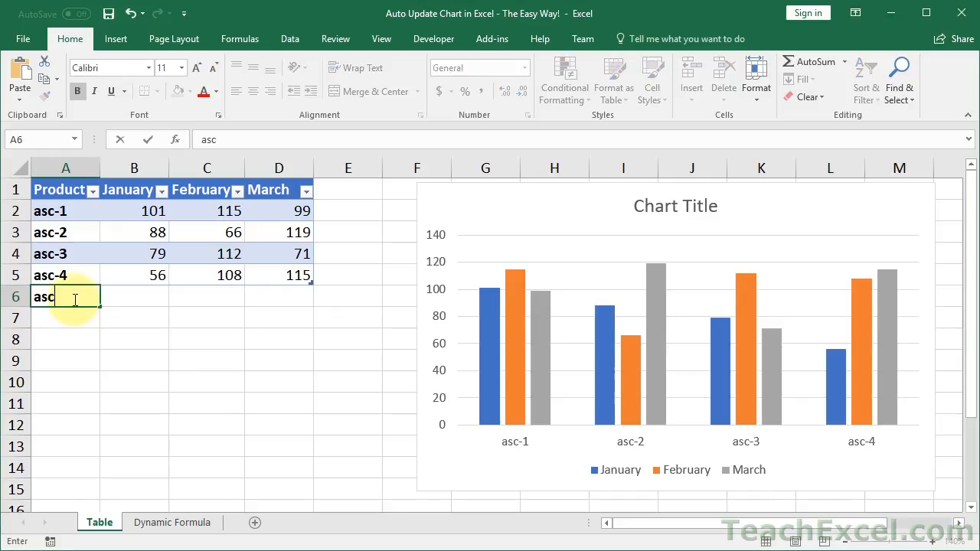
pyautogui.press('Return')
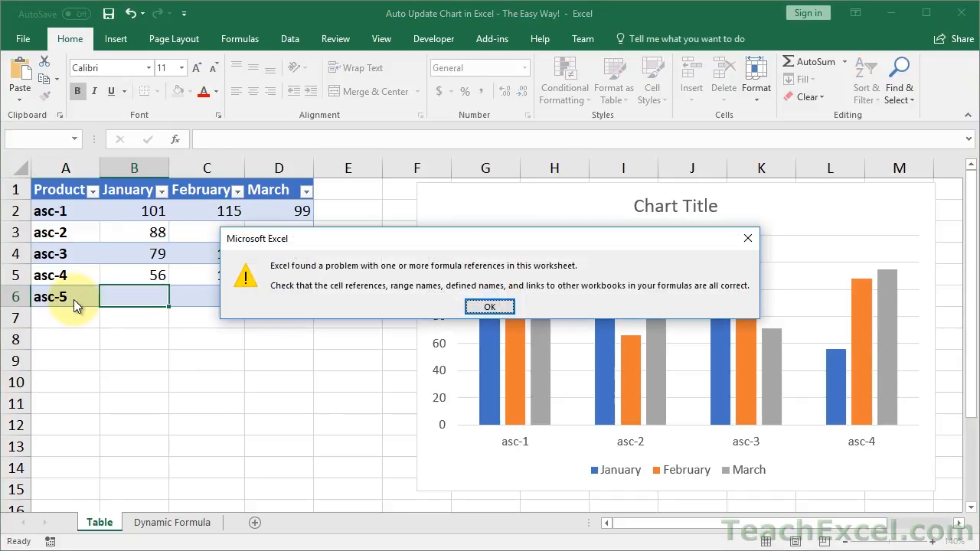
pyautogui.click(489, 306)
pyautogui.write('34')
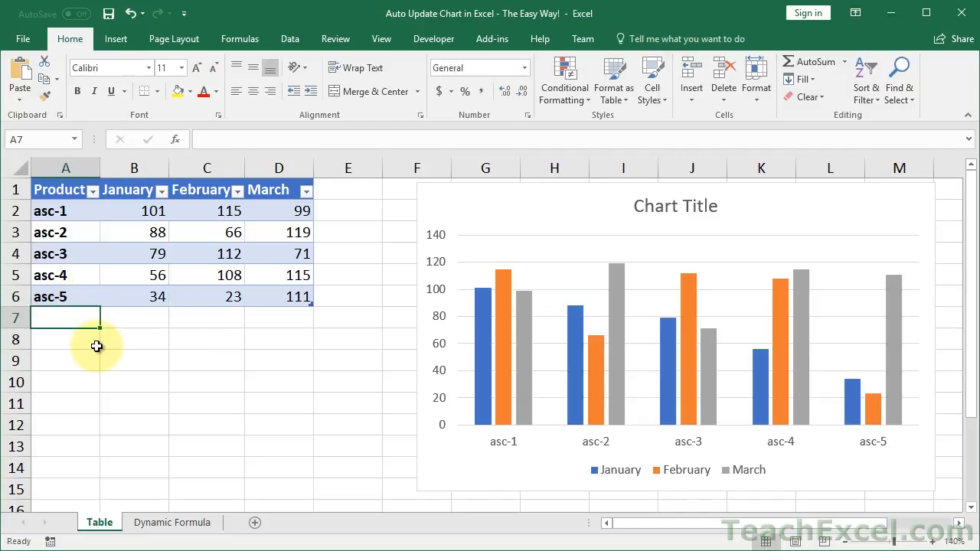
pyautogui.moveTo(846, 345)
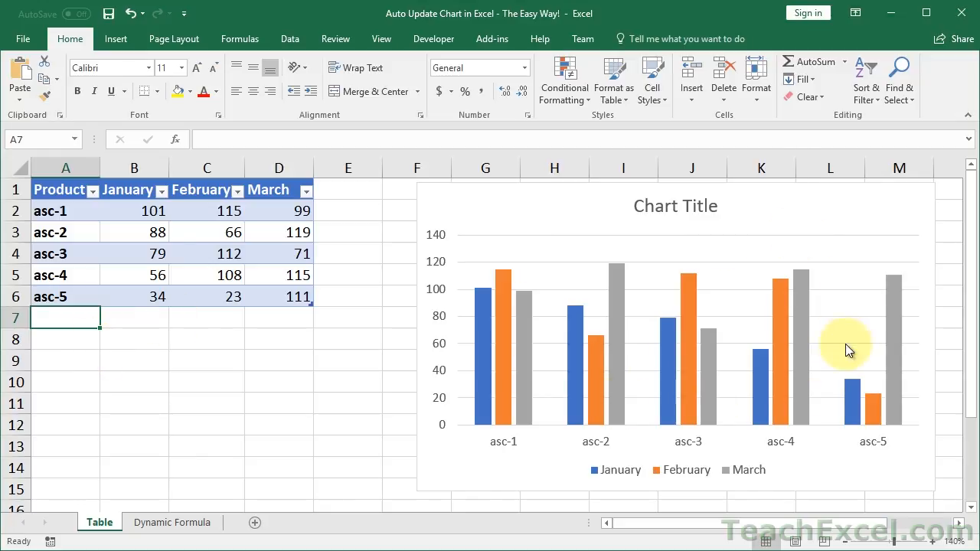
# Step: Add product asc-6 with its monthly values, including 66 and 233
pyautogui.write('asc-6')
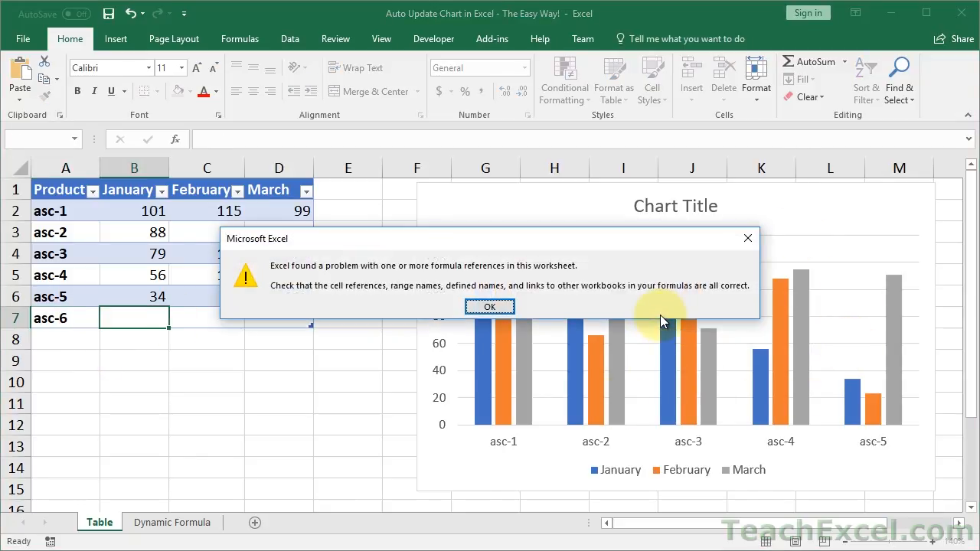
pyautogui.click(489, 306)
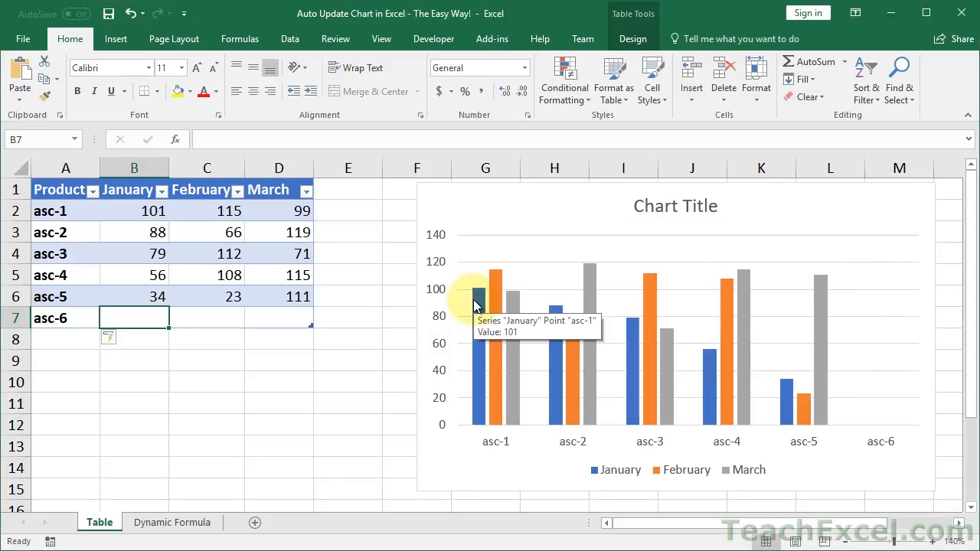
pyautogui.write('66')
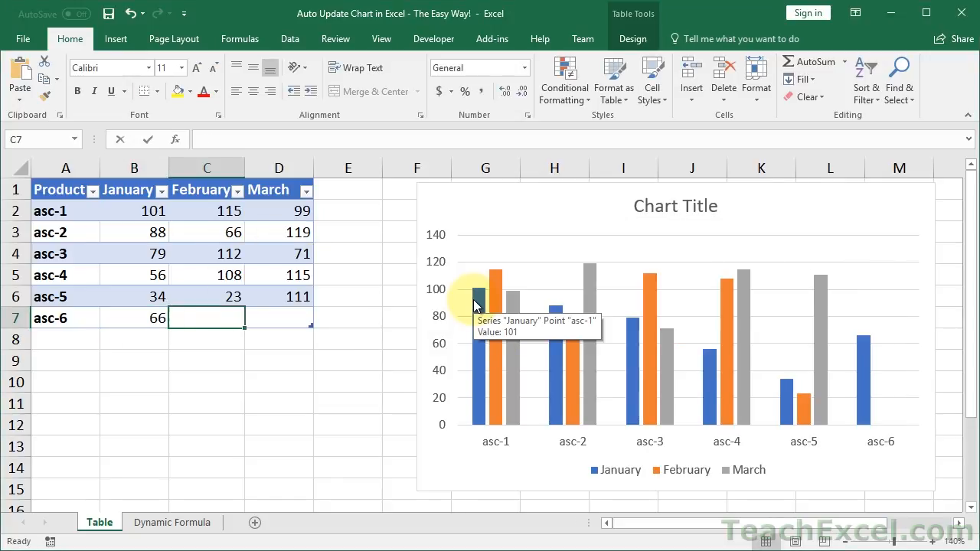
pyautogui.write('233')
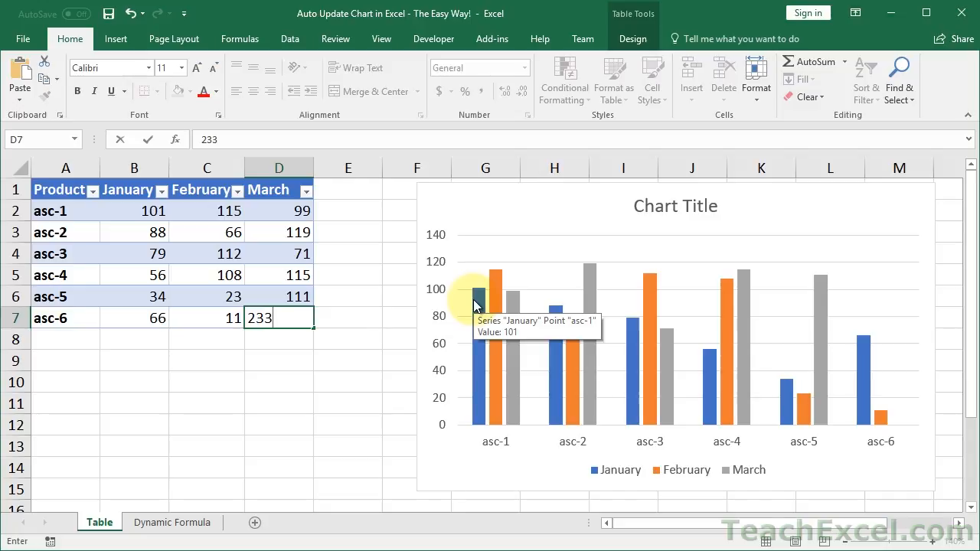
pyautogui.press('Return')
pyautogui.write('Apr')
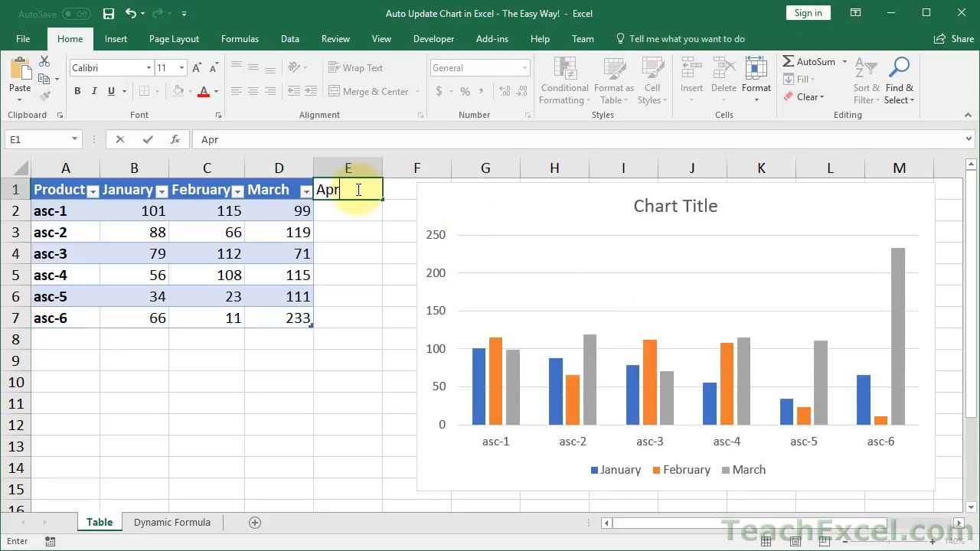
# Step: Add an April column with values 45, 65, 22, 111, 54 and 33
pyautogui.press('Return')
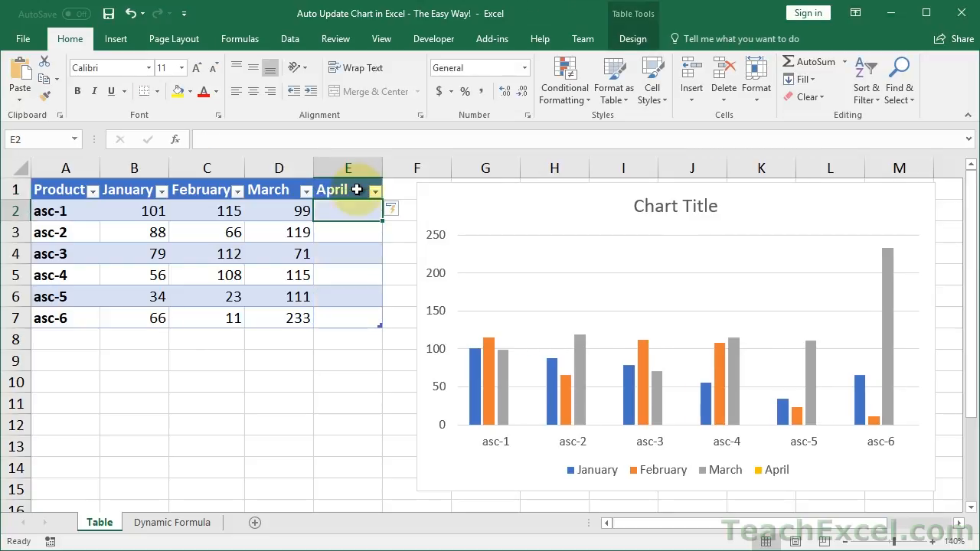
pyautogui.write('4')
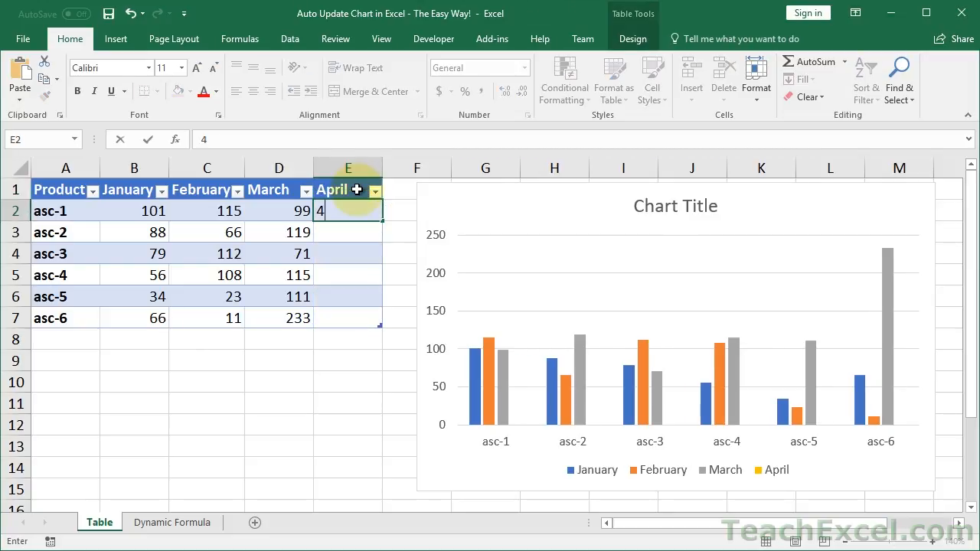
pyautogui.write('22')
pyautogui.click(348, 297)
pyautogui.write('54')
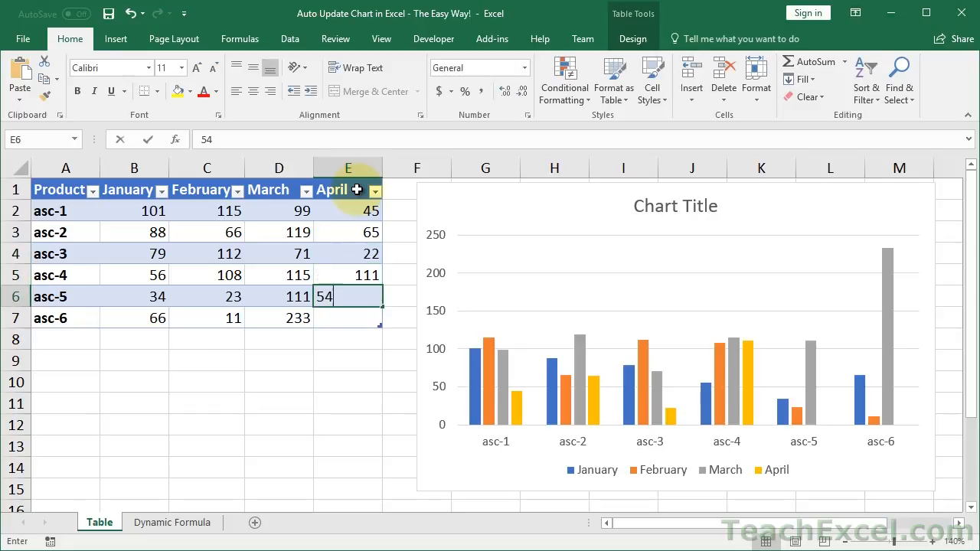
pyautogui.press('Return')
pyautogui.write('33')
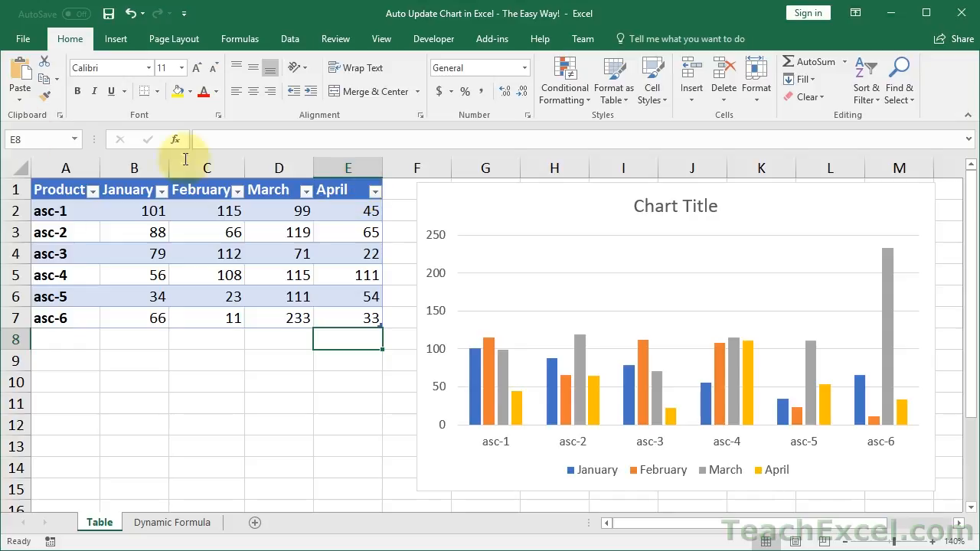
pyautogui.click(134, 253)
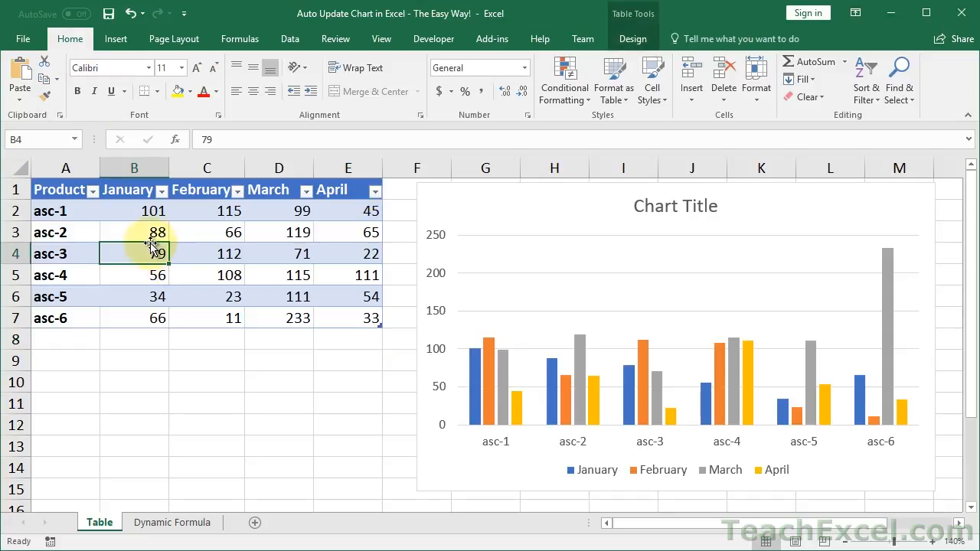
pyautogui.click(116, 38)
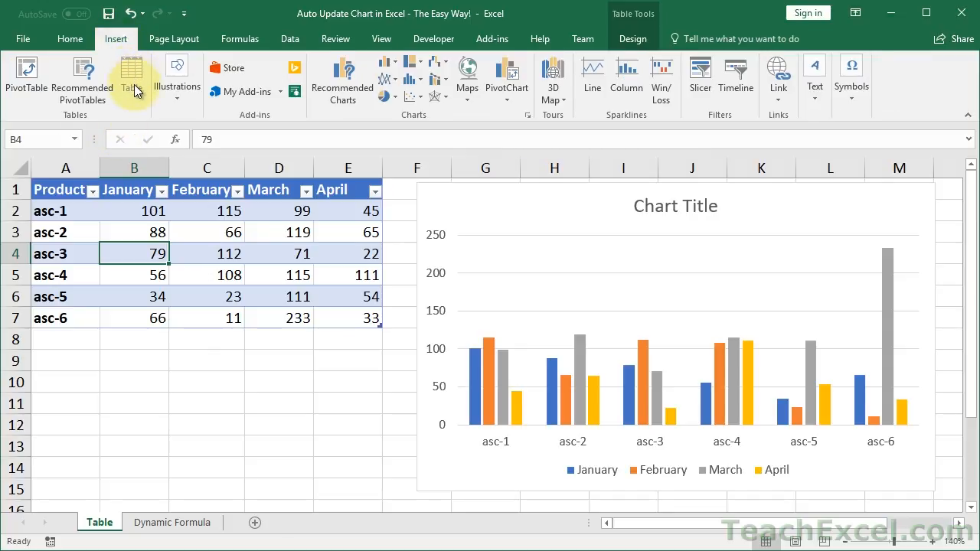
pyautogui.moveTo(131, 73)
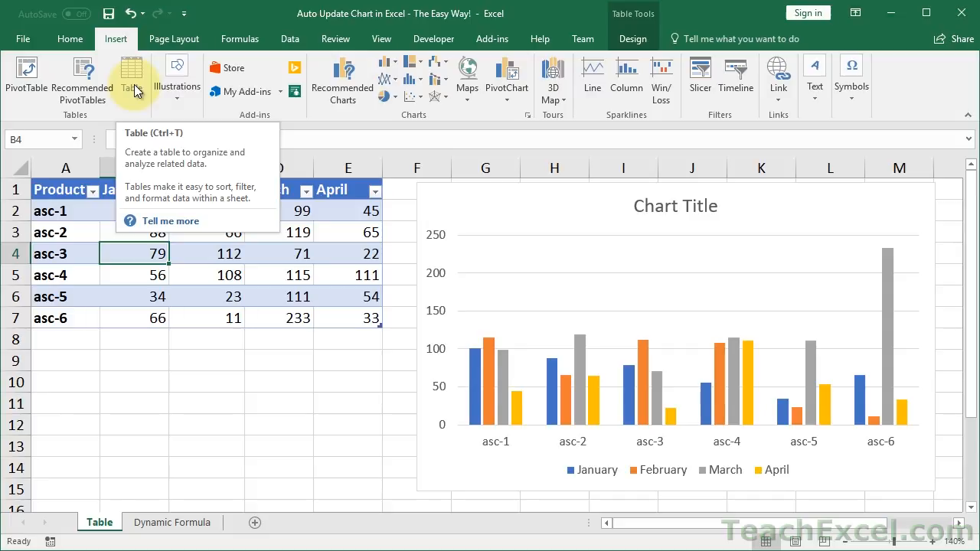
# Step: Select a cell in Table1 and bring up its Table Tools Design options
pyautogui.click(206, 296)
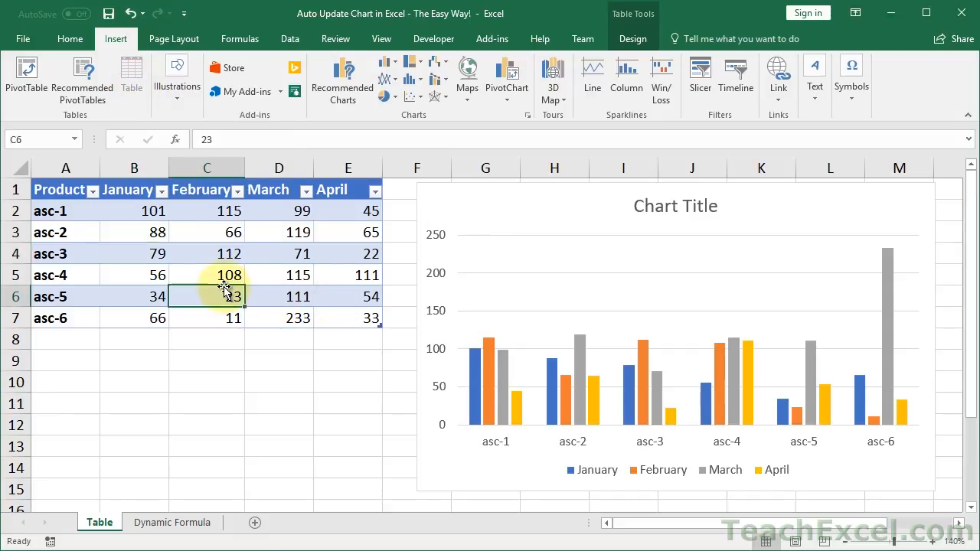
pyautogui.click(134, 254)
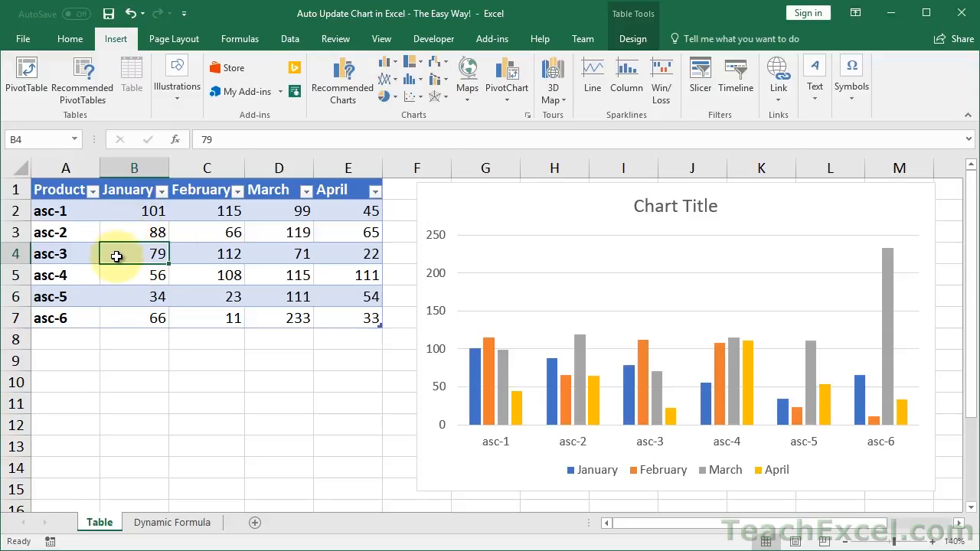
pyautogui.moveTo(490, 111)
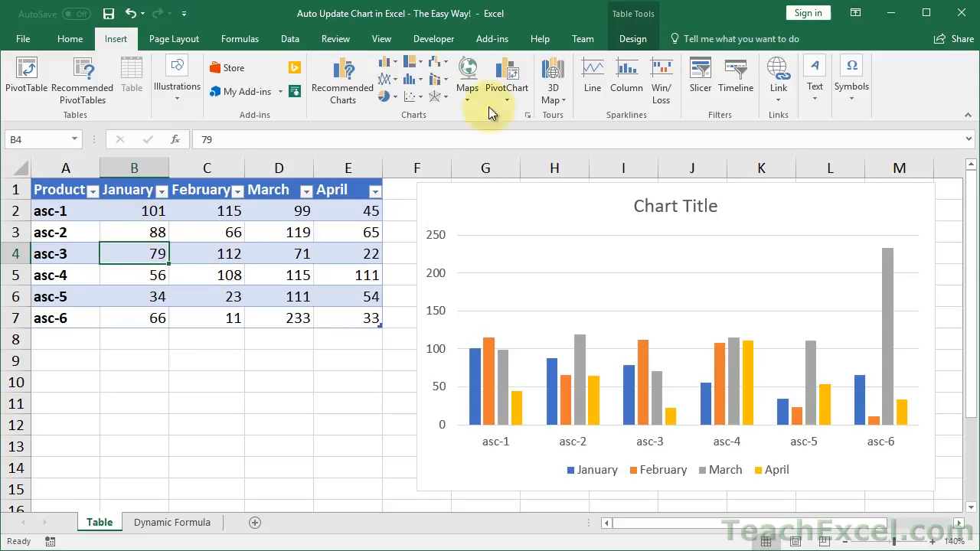
pyautogui.moveTo(633, 38)
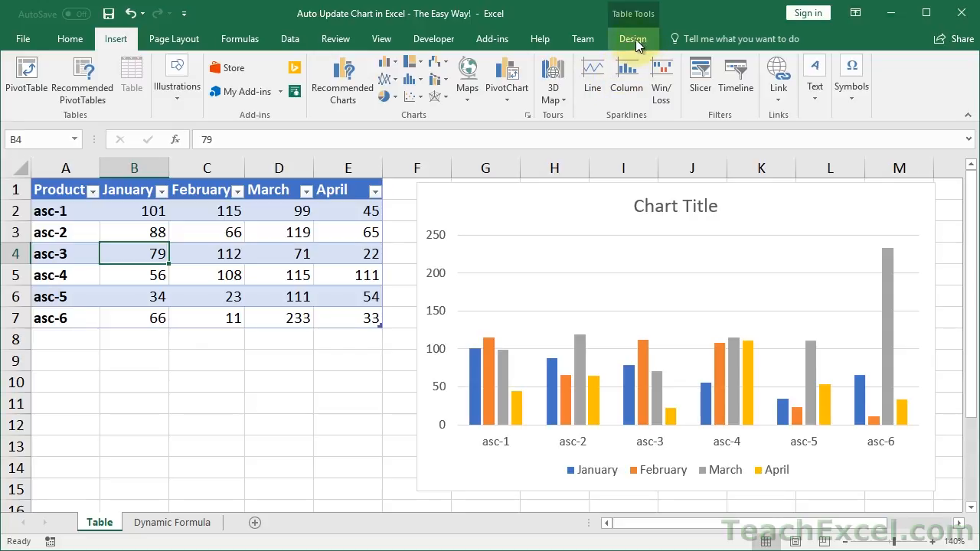
pyautogui.click(634, 40)
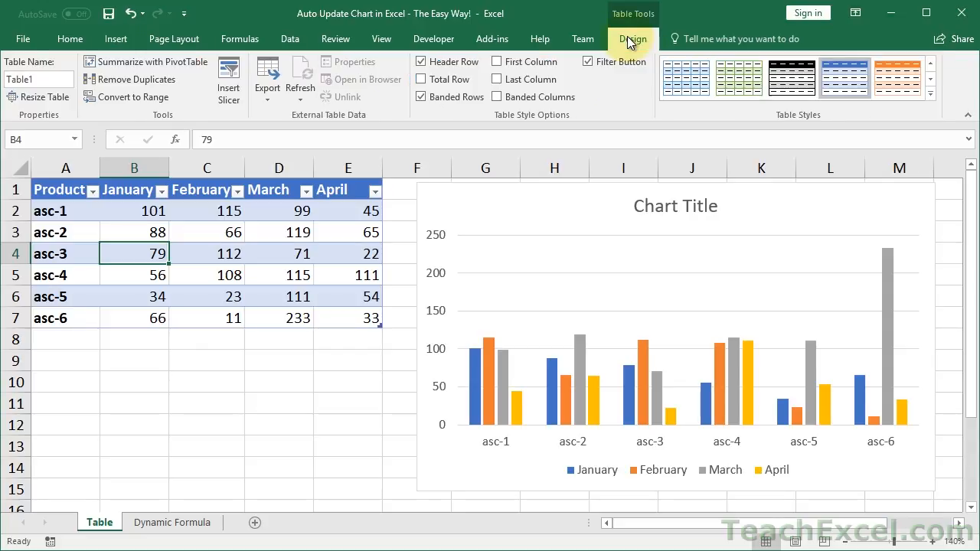
pyautogui.moveTo(838, 113)
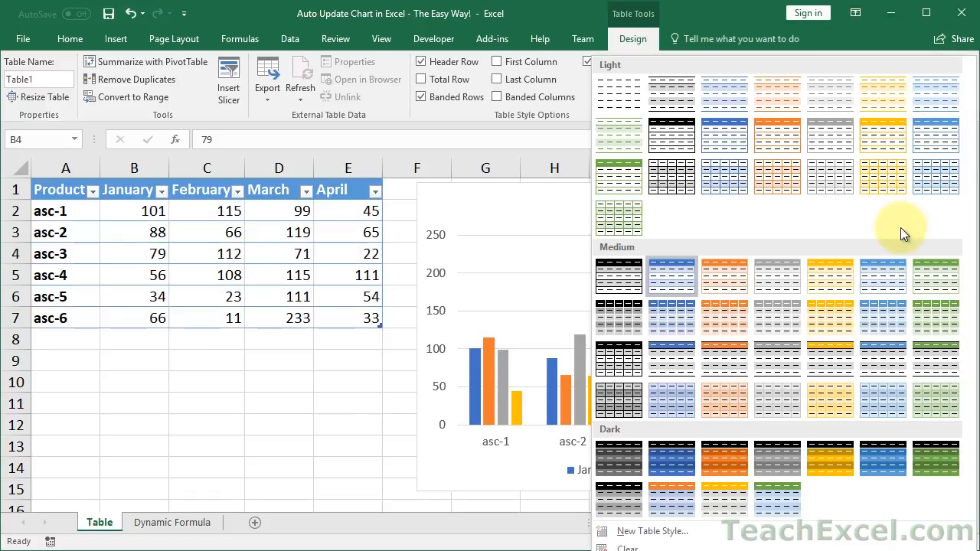
pyautogui.moveTo(749, 176)
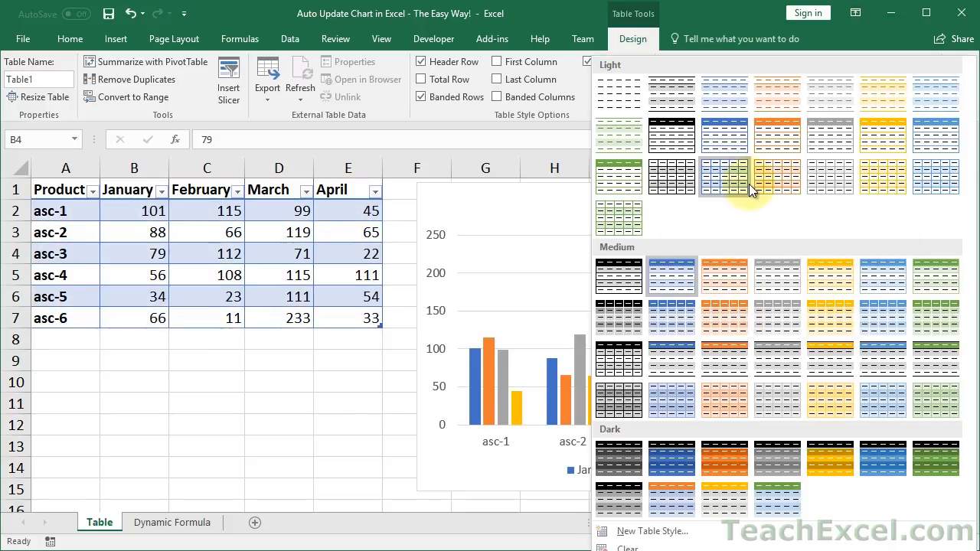
pyautogui.moveTo(619, 95)
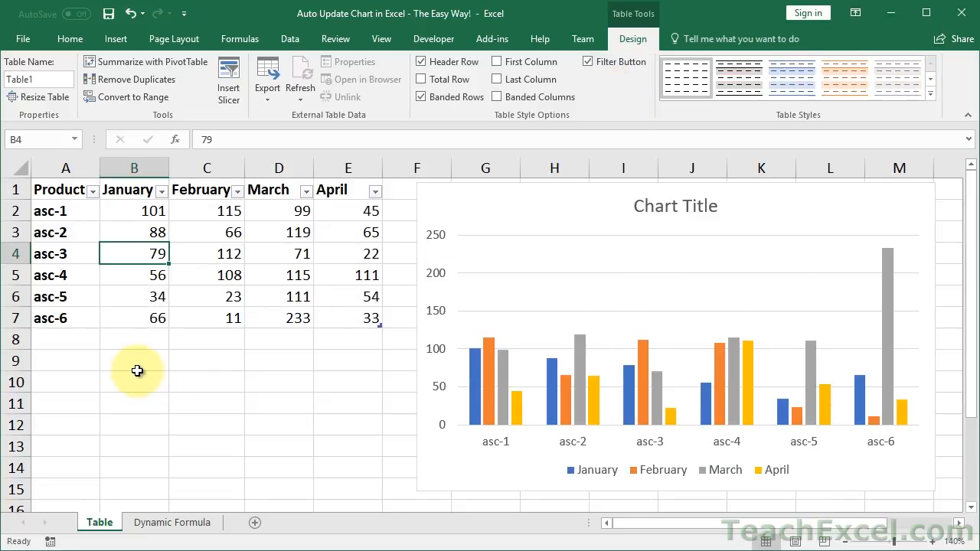
pyautogui.click(134, 361)
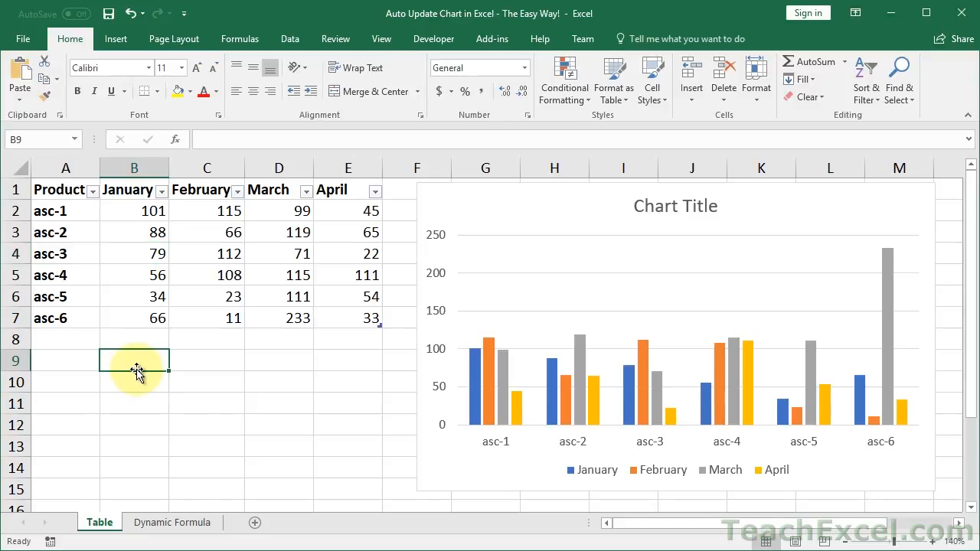
pyautogui.click(134, 232)
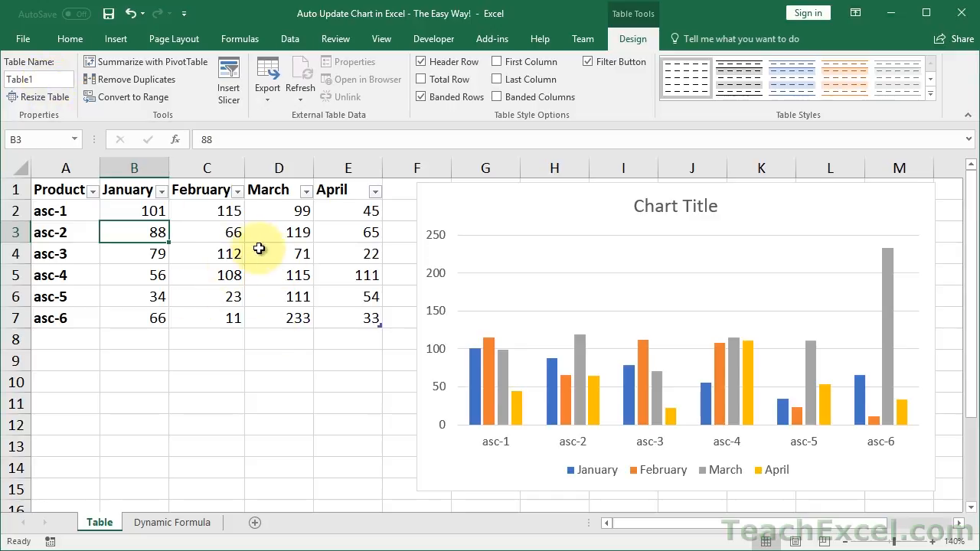
pyautogui.moveTo(525, 205)
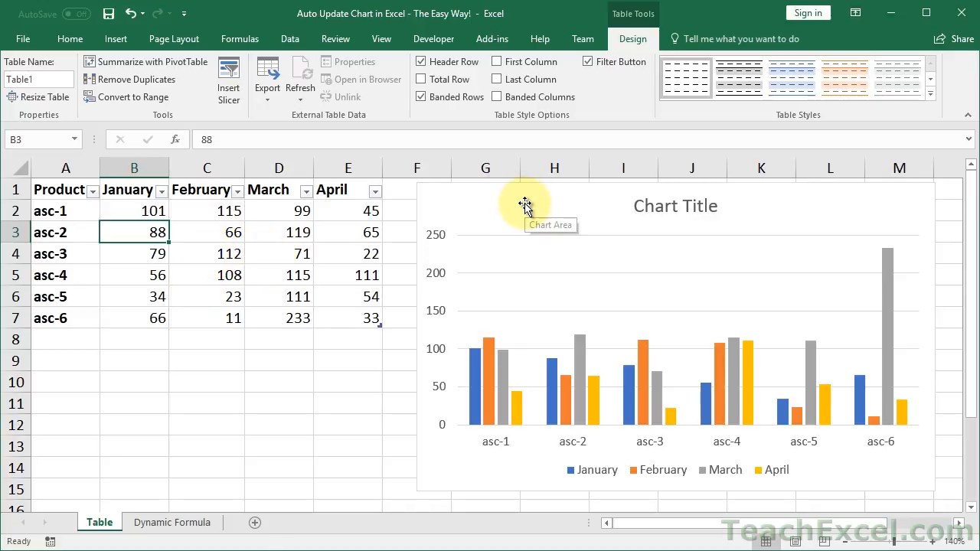
pyautogui.moveTo(197, 264)
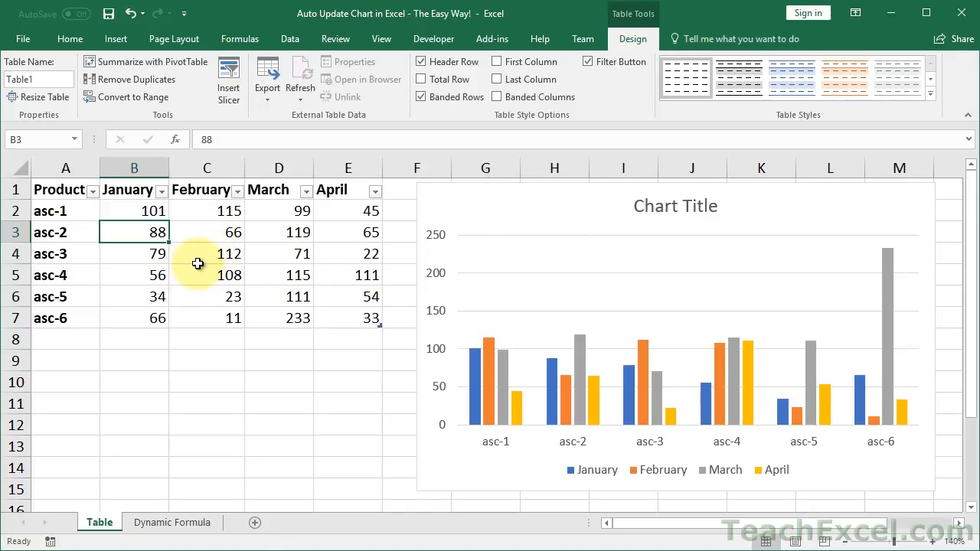
pyautogui.moveTo(232, 266)
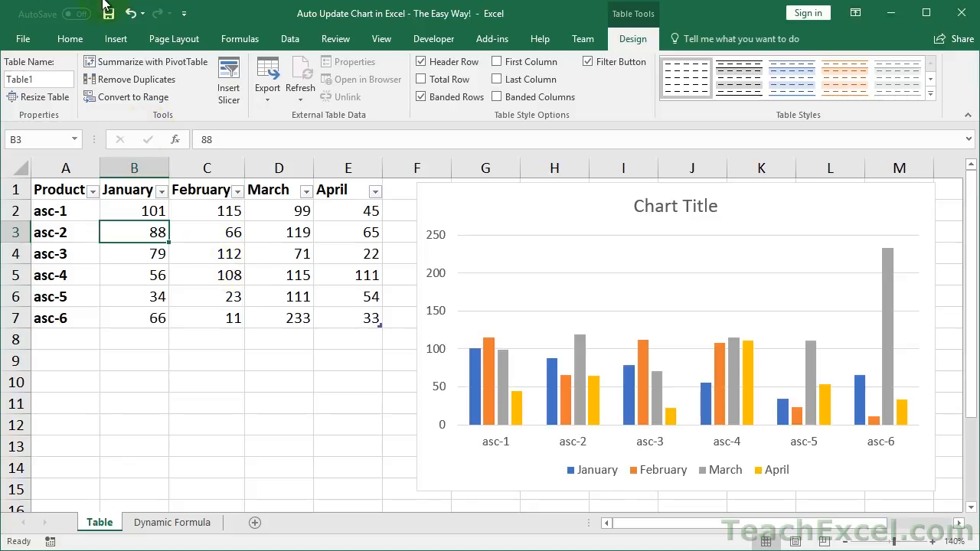
pyautogui.click(115, 38)
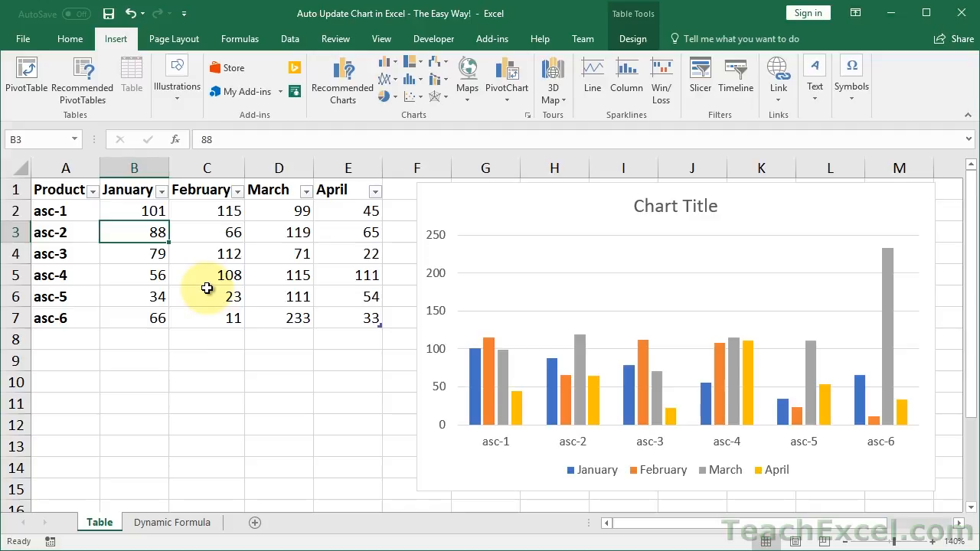
pyautogui.moveTo(151, 491)
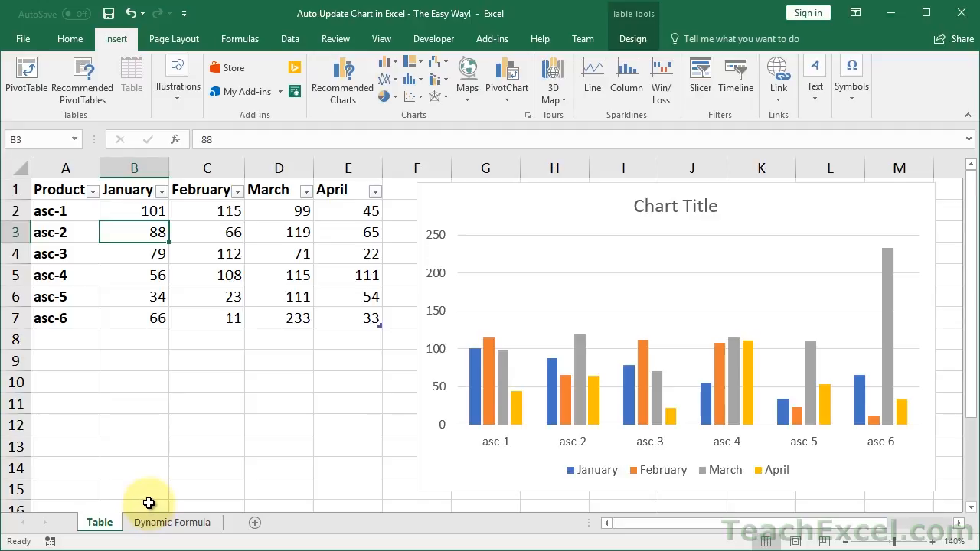
pyautogui.click(172, 523)
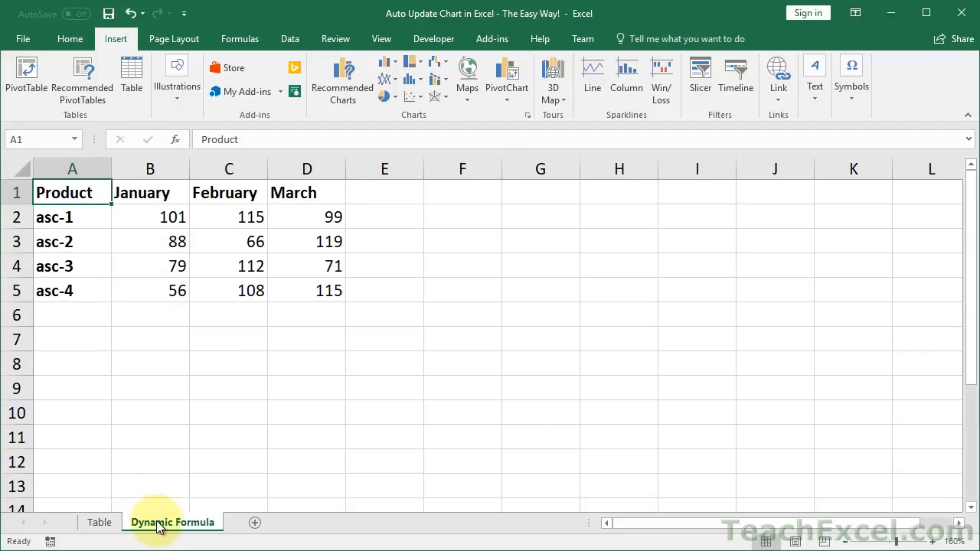
pyautogui.moveTo(490, 286)
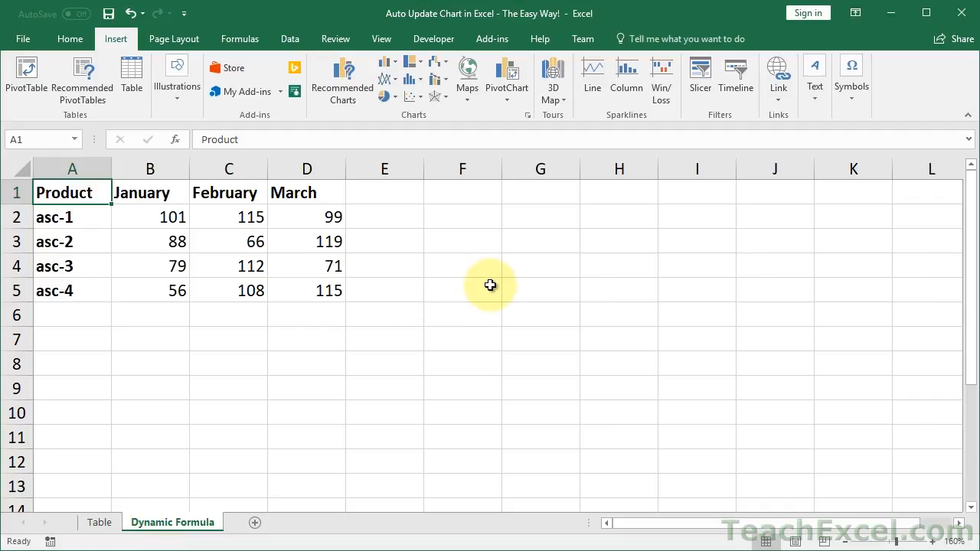
pyautogui.moveTo(317, 246)
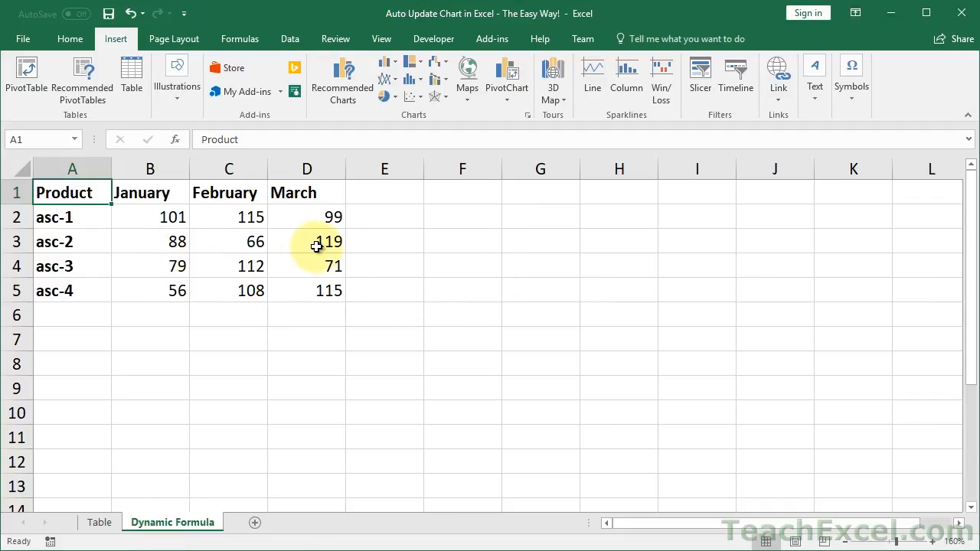
pyautogui.click(72, 192)
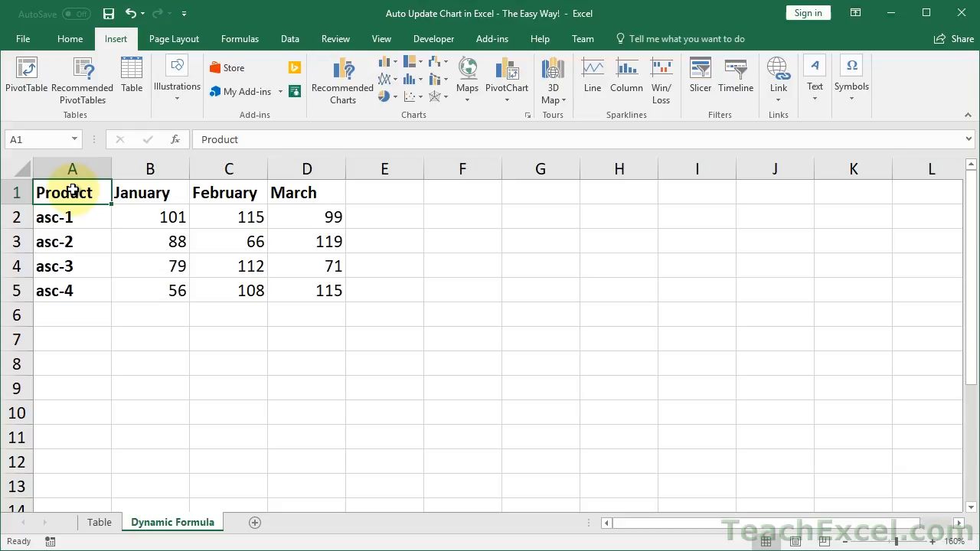
pyautogui.click(150, 216)
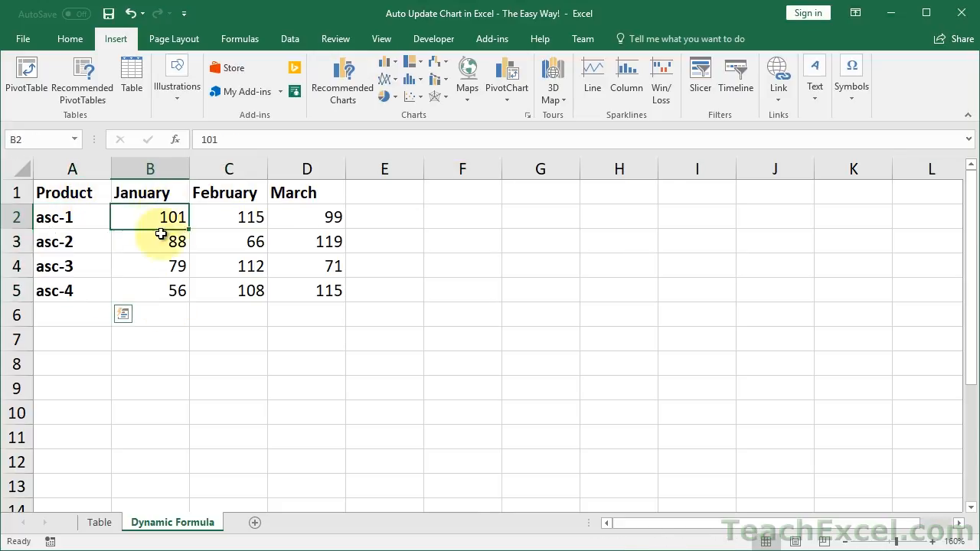
pyautogui.click(229, 241)
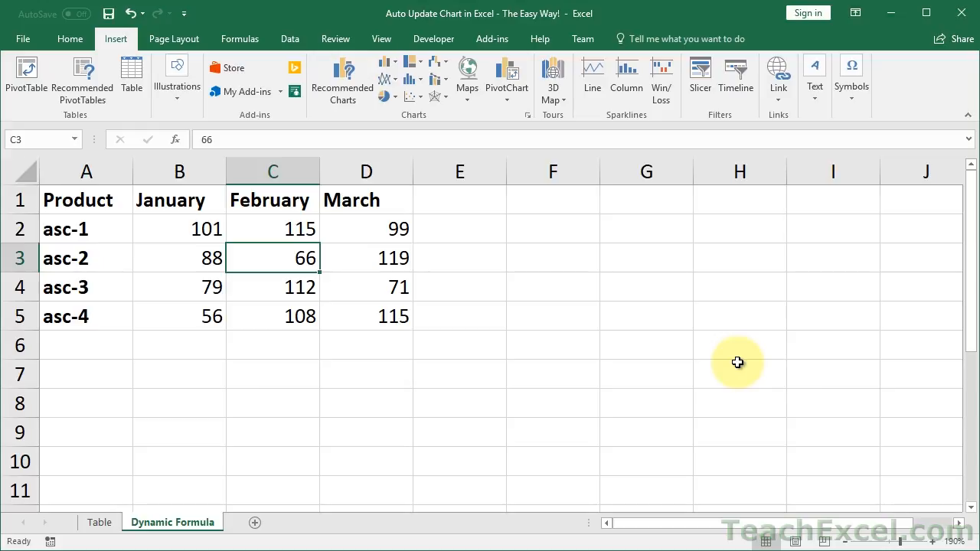
pyautogui.moveTo(288, 316)
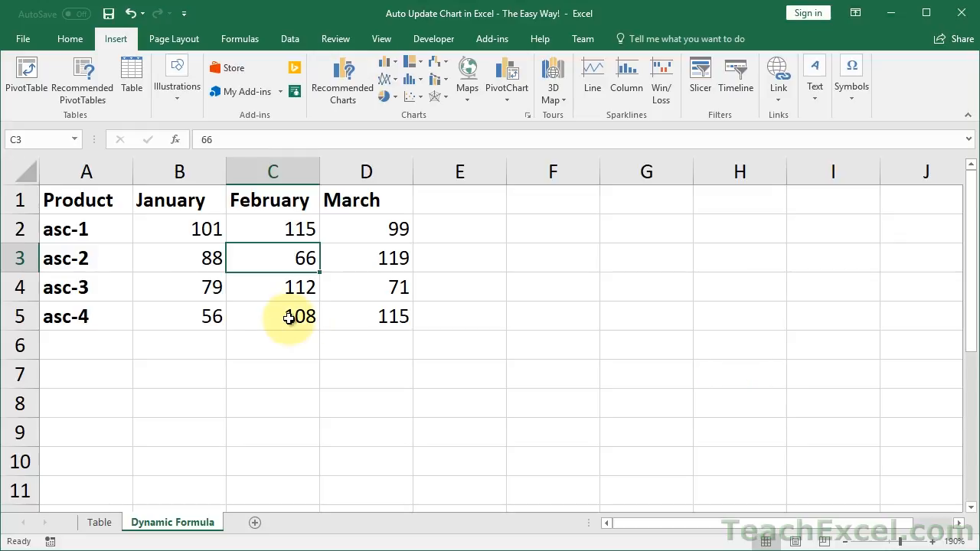
pyautogui.moveTo(65, 228); pyautogui.dragTo(65, 287)
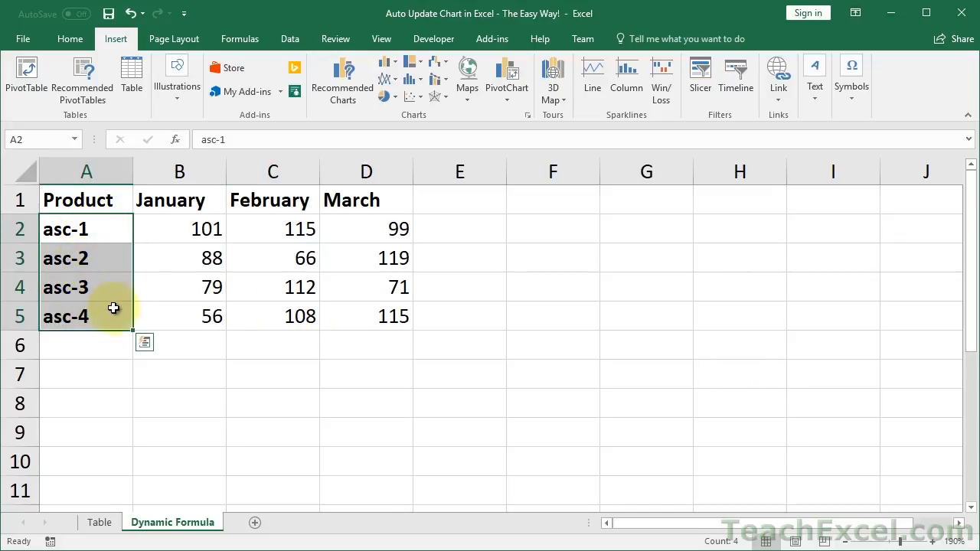
pyautogui.moveTo(114, 250)
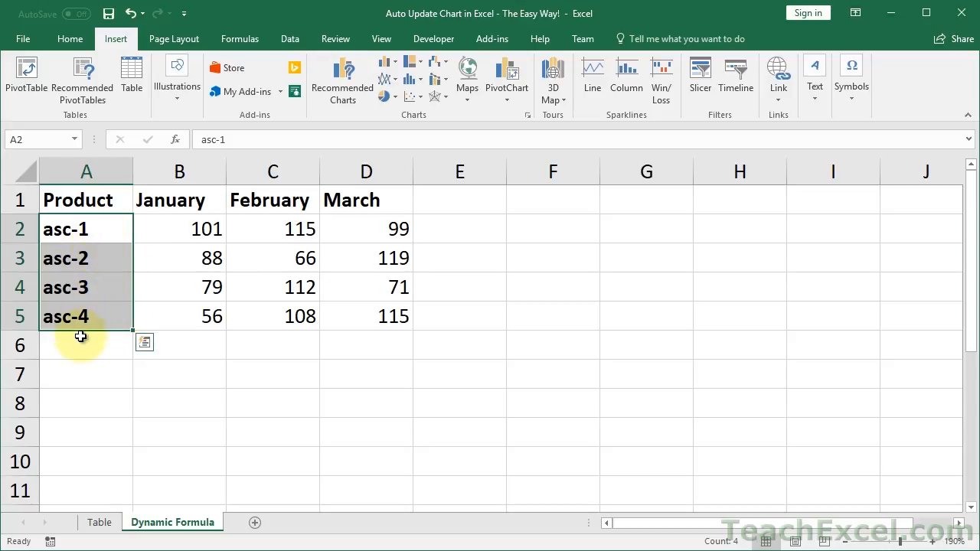
pyautogui.write('adsf')
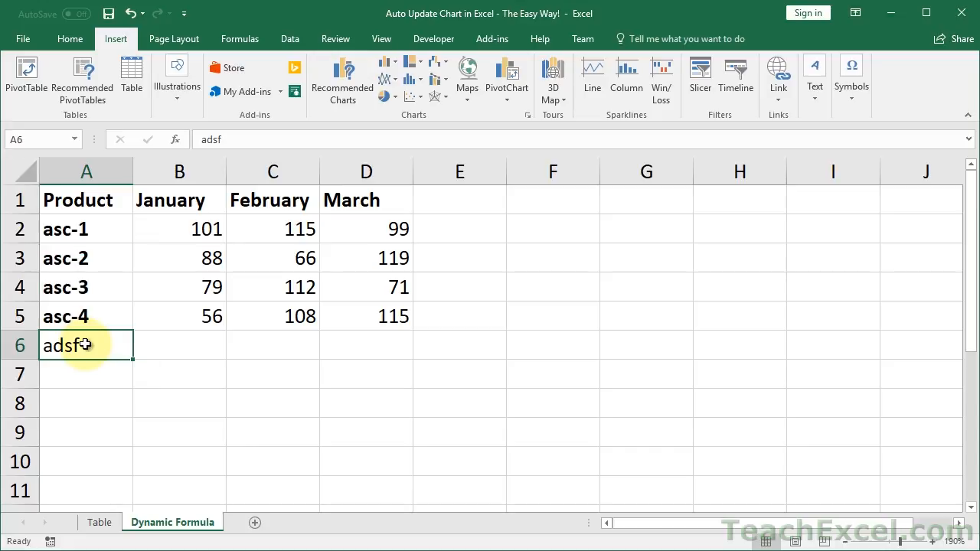
pyautogui.press('Delete')
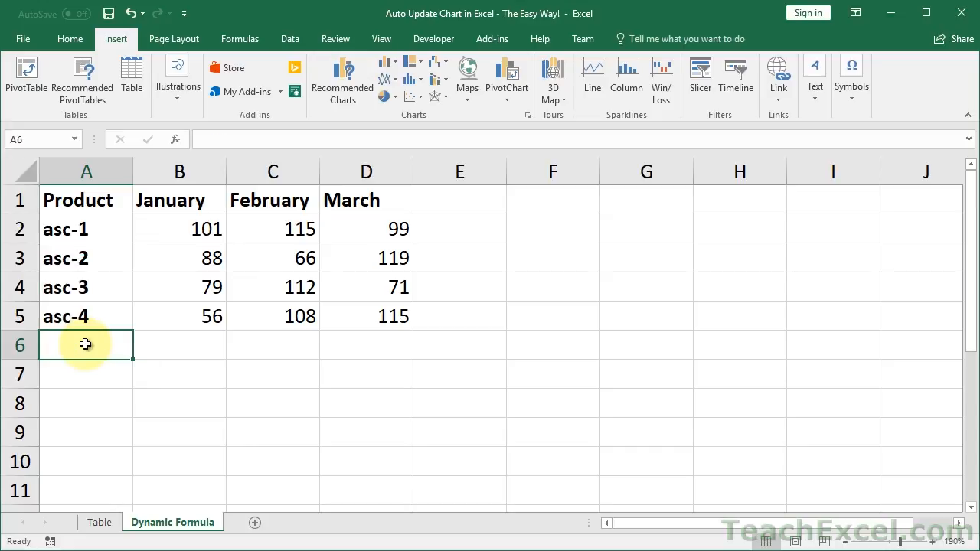
pyautogui.moveTo(314, 317)
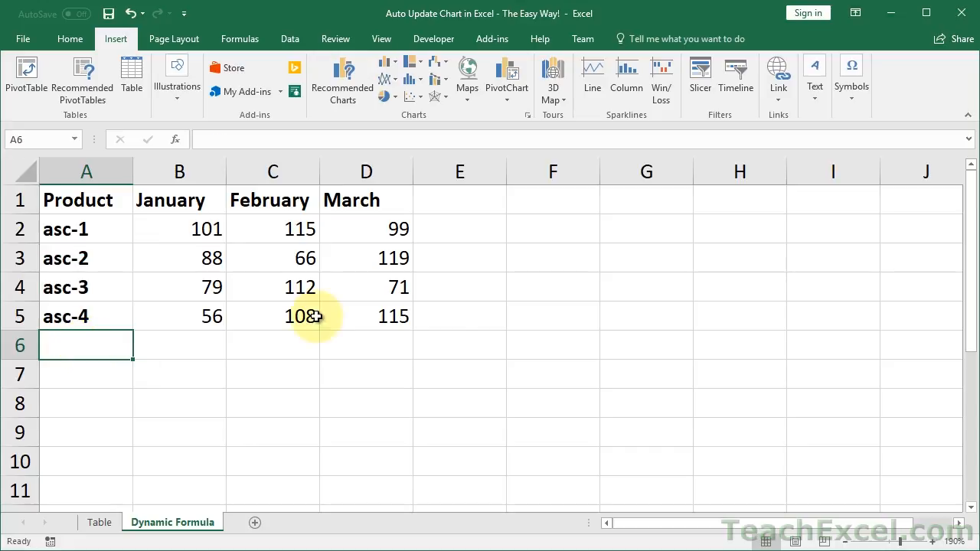
pyautogui.moveTo(463, 314)
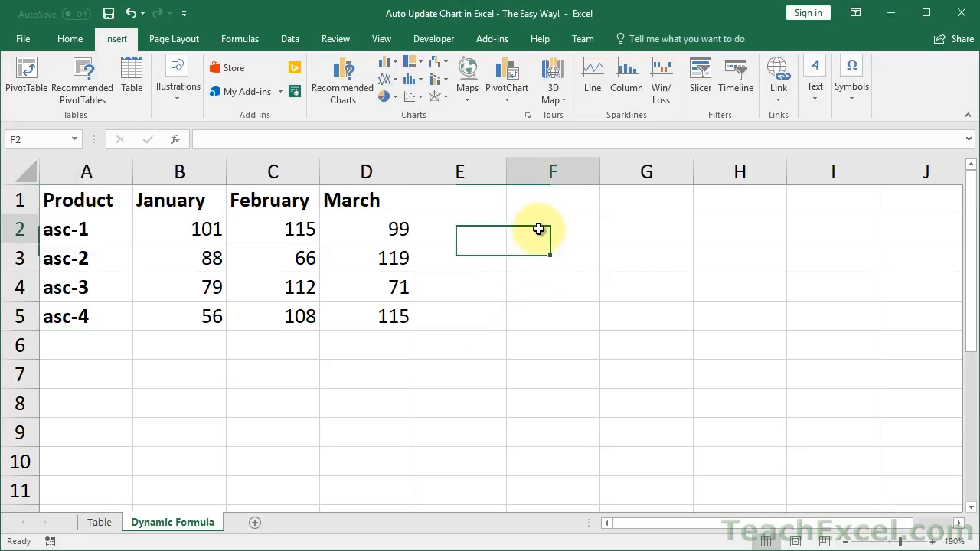
pyautogui.click(553, 229)
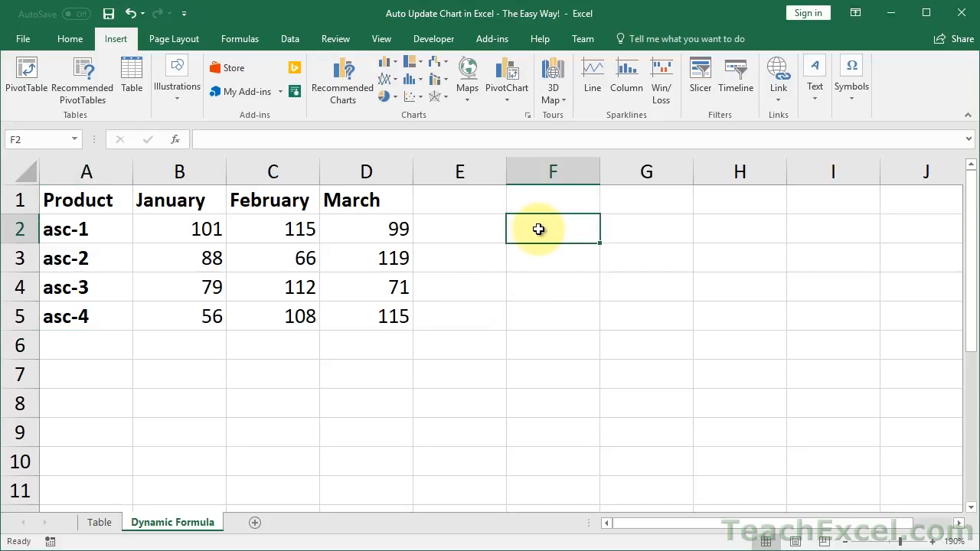
# Step: Start the F2 formula as =OFFSET($A$2,0,0,
pyautogui.write('=offset')
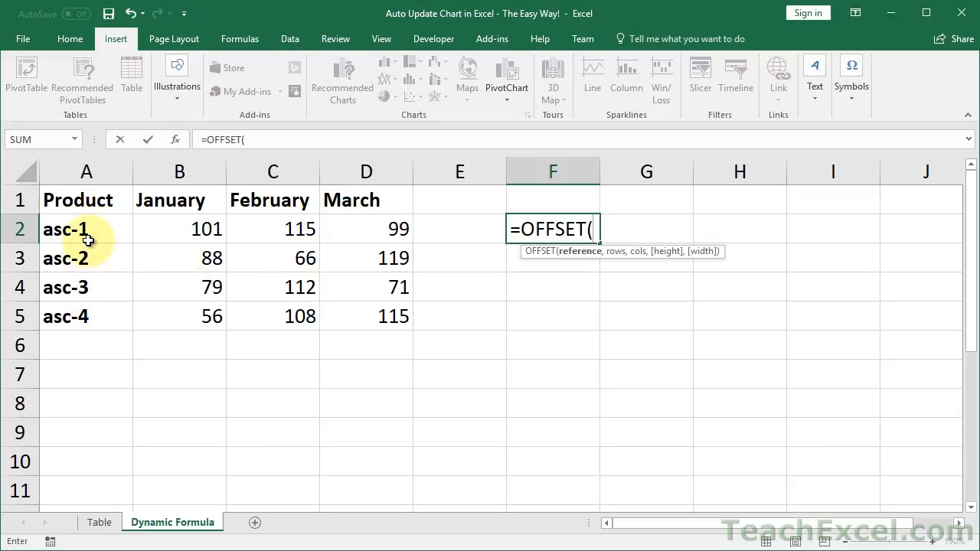
pyautogui.click(86, 228)
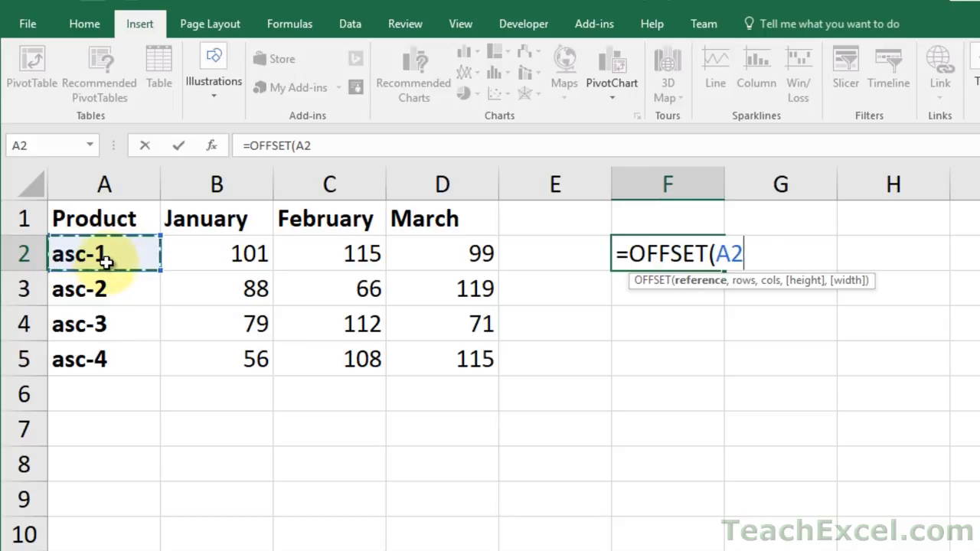
pyautogui.press('F4')
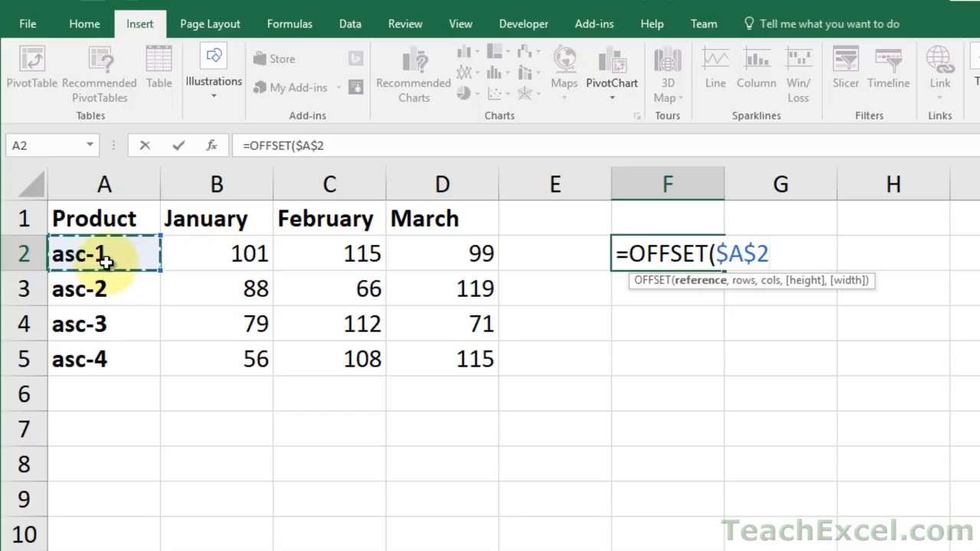
pyautogui.write(',')
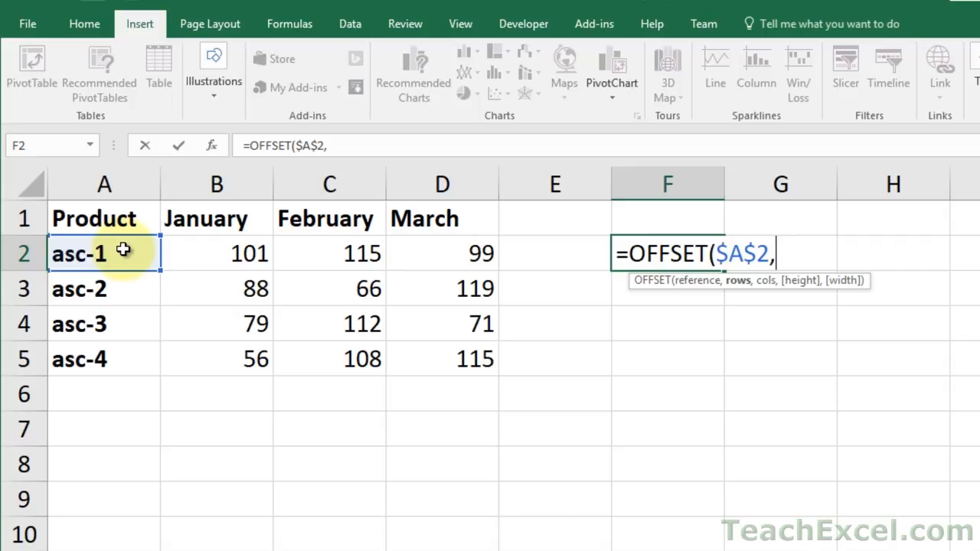
pyautogui.write('0,')
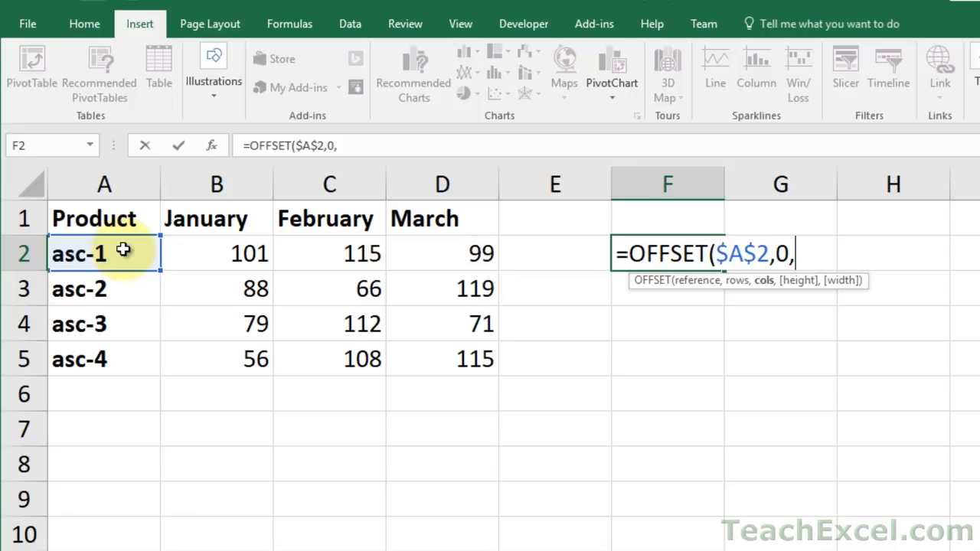
pyautogui.write('0')
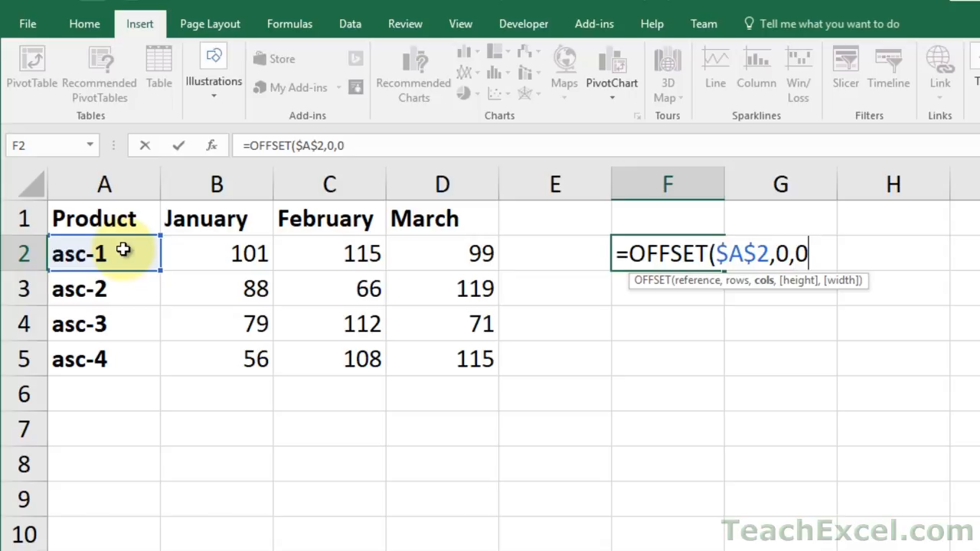
pyautogui.write(',')
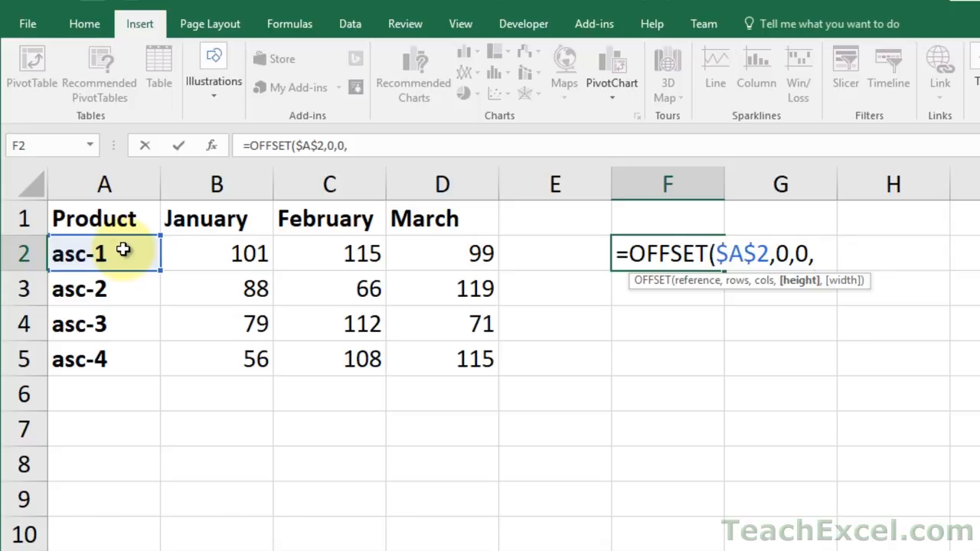
# Step: Complete F2 as =OFFSET($A$2,0,0,COUNTA($A:$A)-1), returning asc-1
pyautogui.write('count')
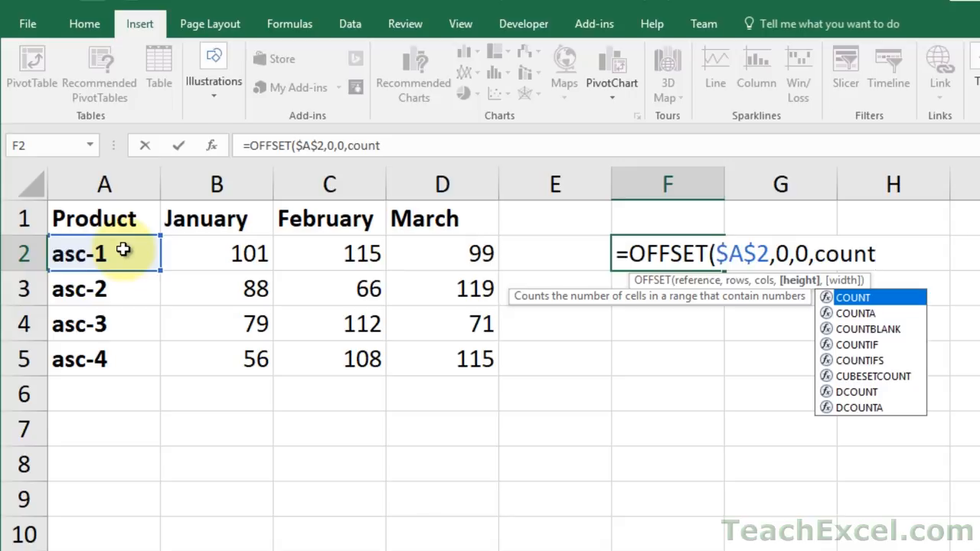
pyautogui.moveTo(410, 297)
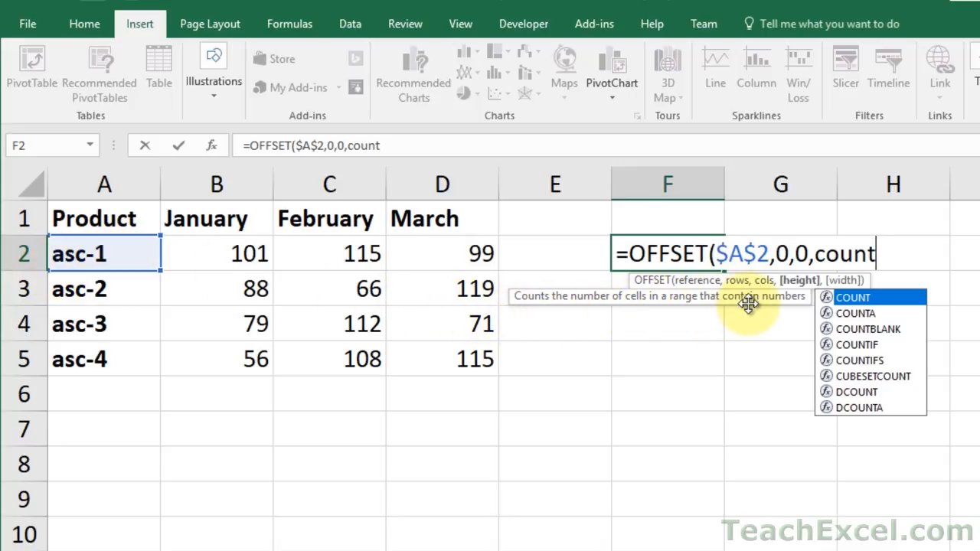
pyautogui.write('a')
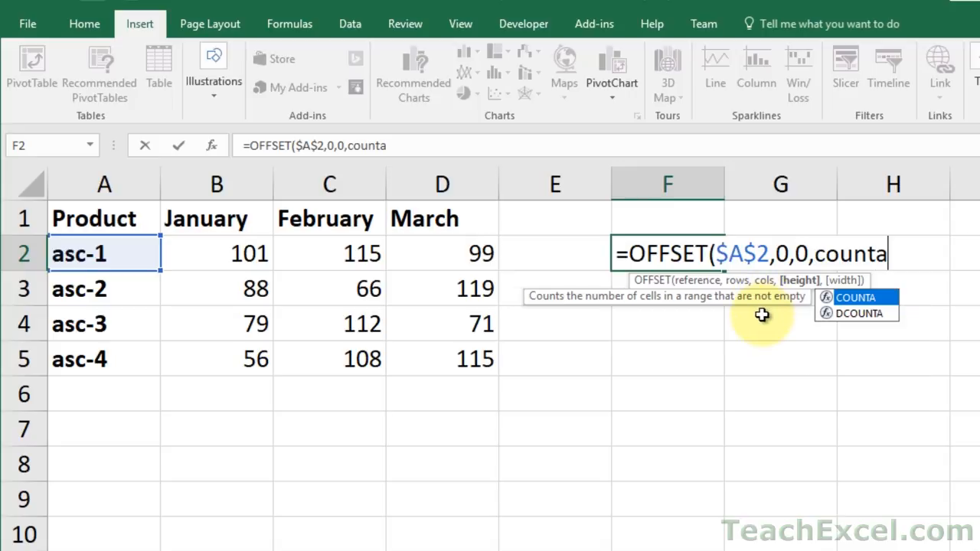
pyautogui.moveTo(781, 302)
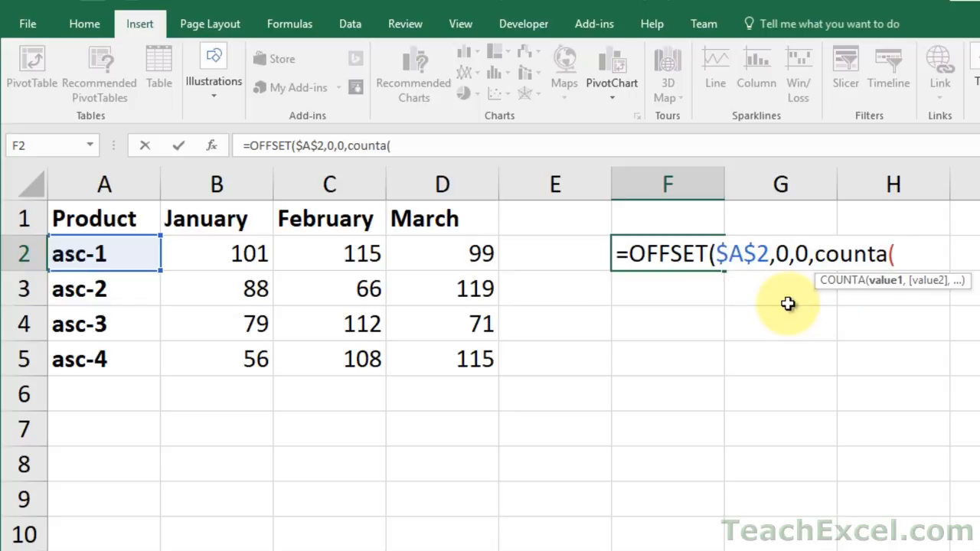
pyautogui.moveTo(144, 256)
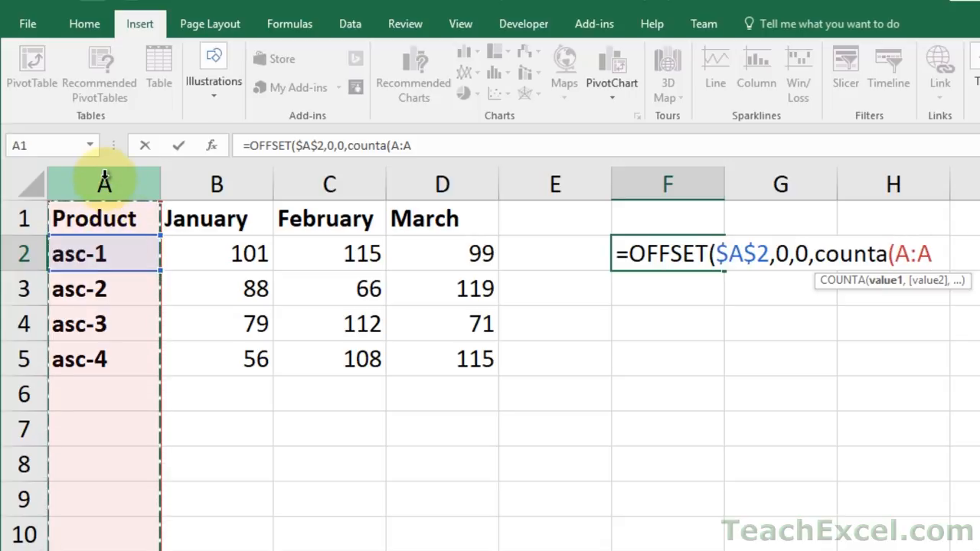
pyautogui.press('Backspace')
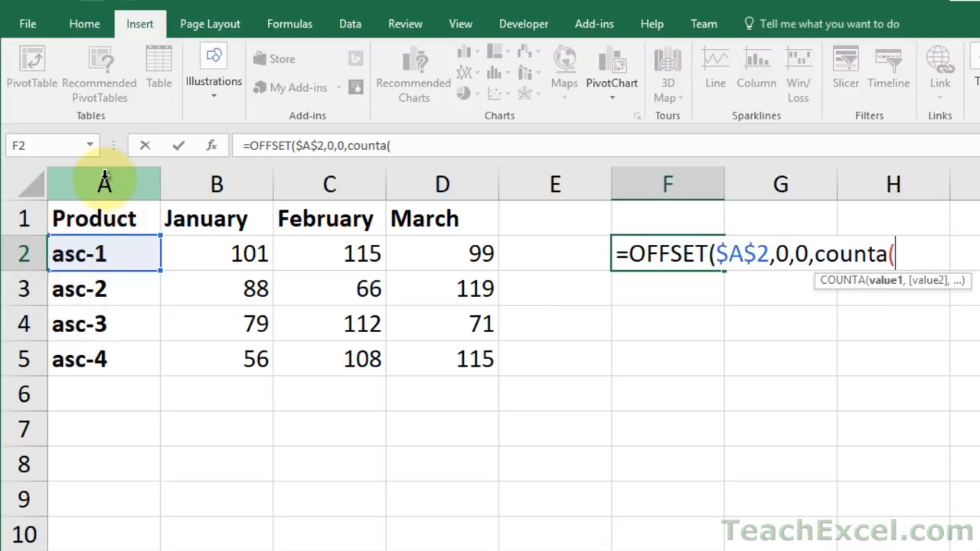
pyautogui.moveTo(92, 252)
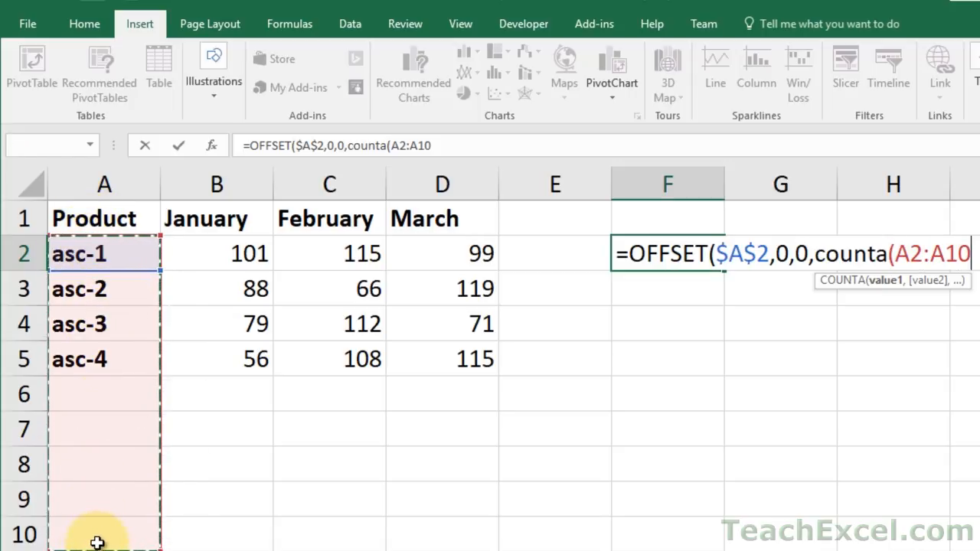
pyautogui.moveTo(103, 219)
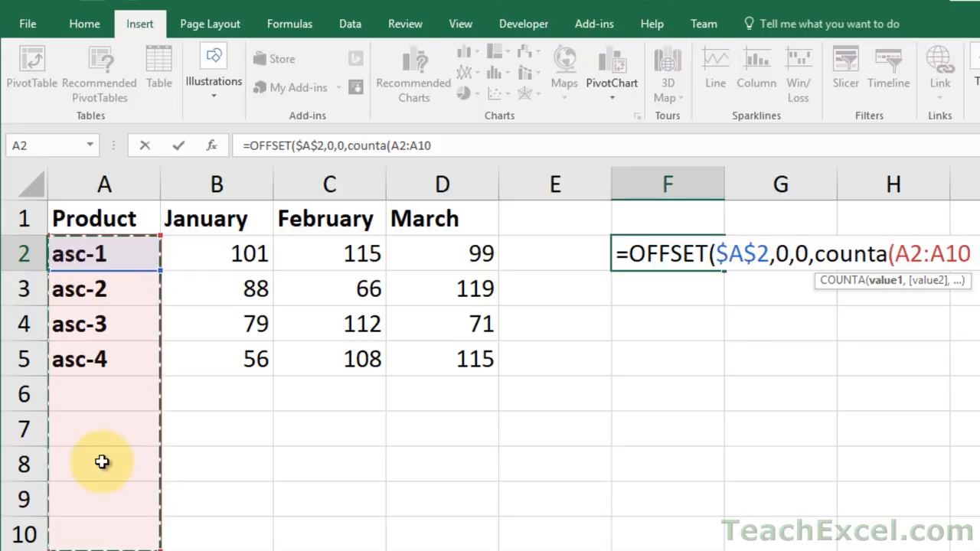
pyautogui.moveTo(119, 495)
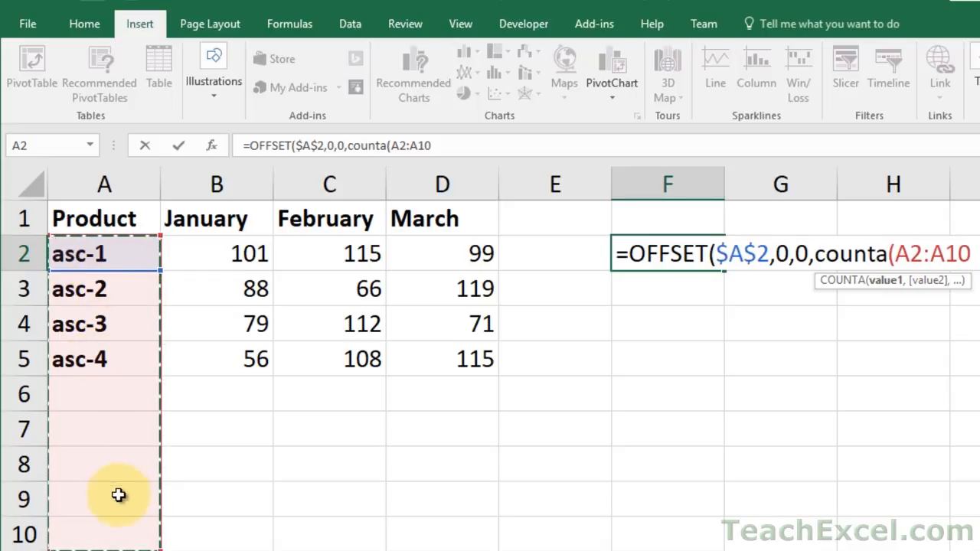
pyautogui.moveTo(121, 396)
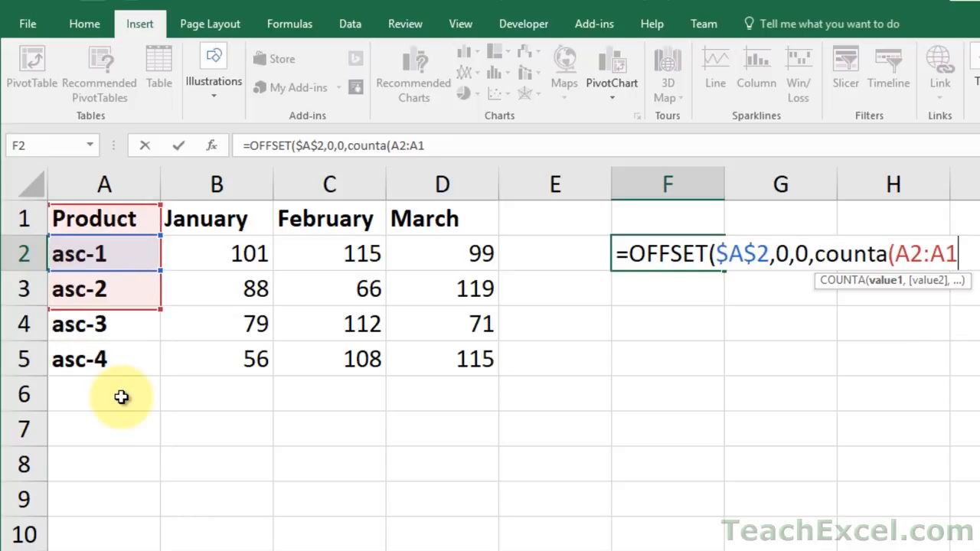
pyautogui.press('backspace')
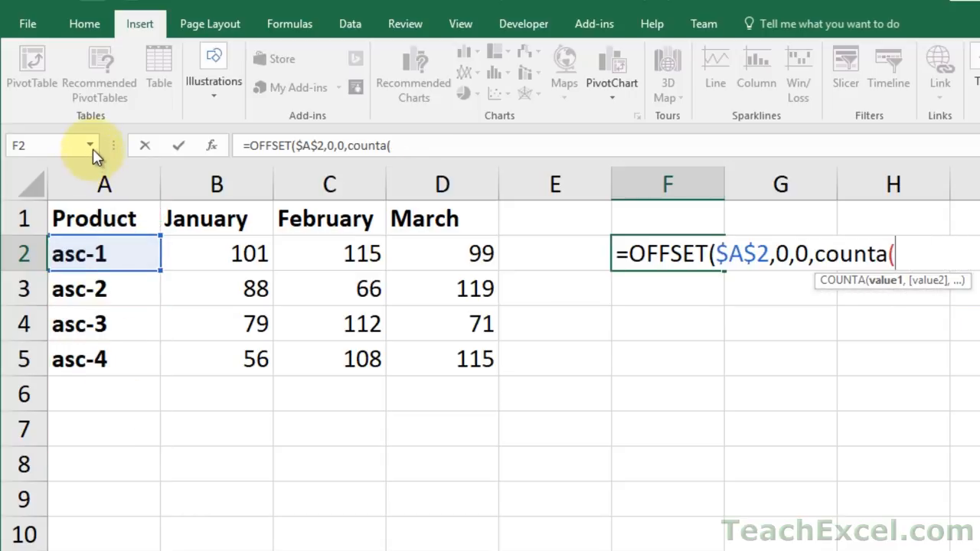
pyautogui.click(104, 184)
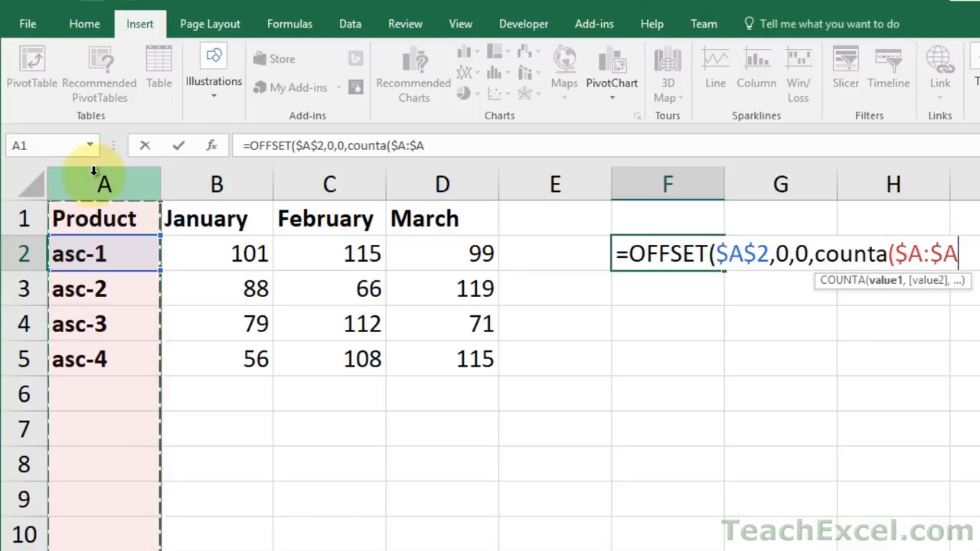
pyautogui.write(')')
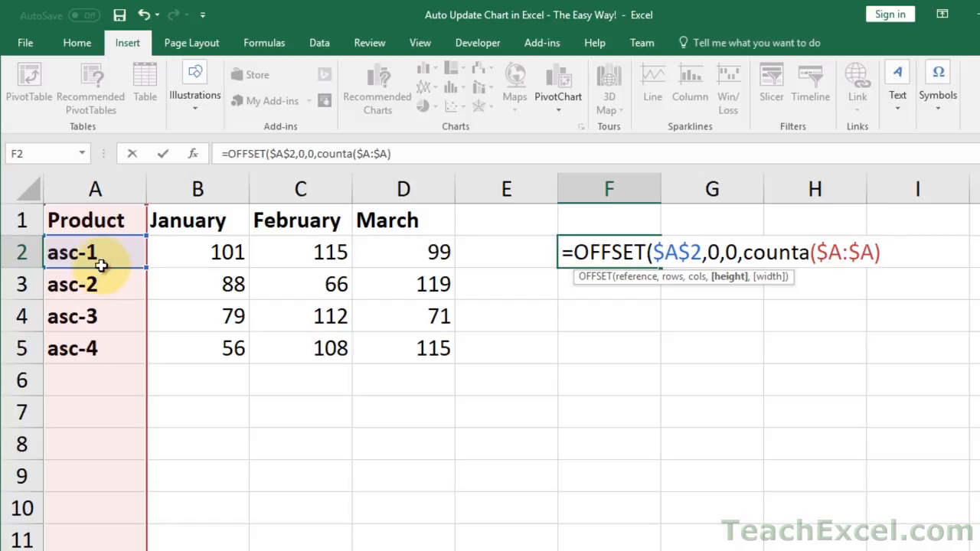
pyautogui.moveTo(102, 252)
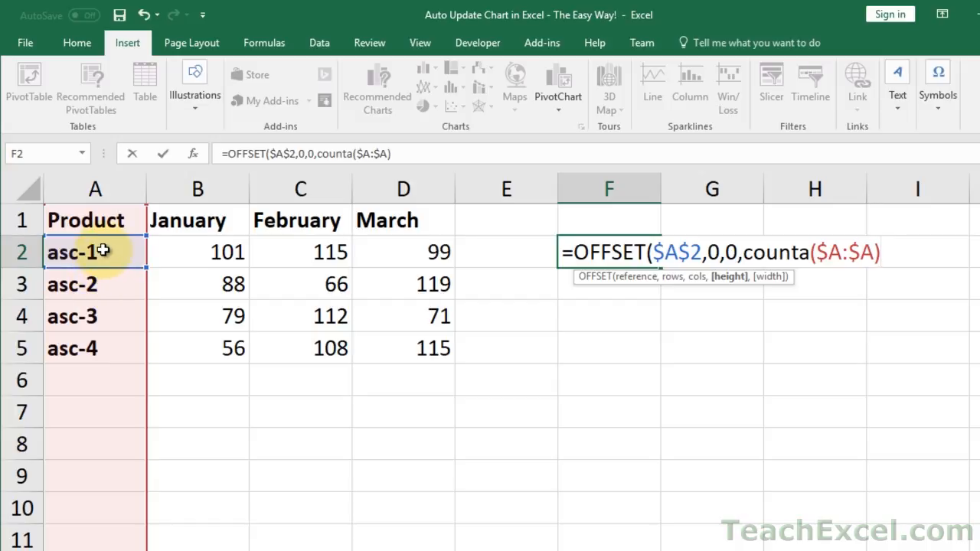
pyautogui.write('-1')
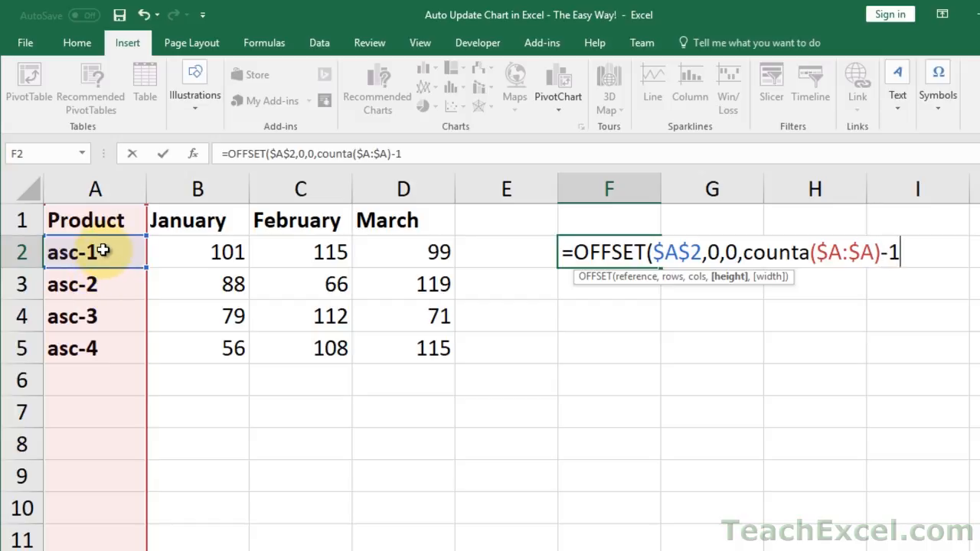
pyautogui.moveTo(195, 251)
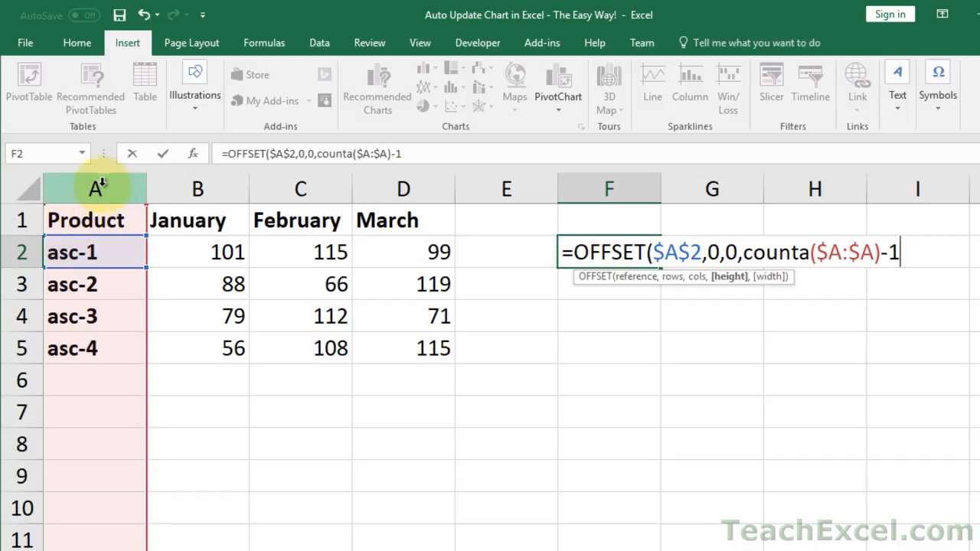
pyautogui.moveTo(96, 463)
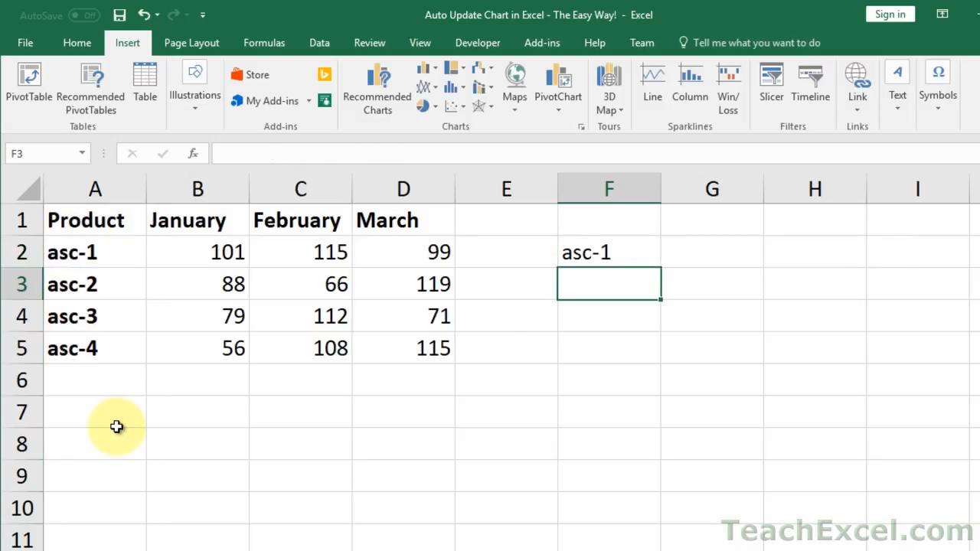
pyautogui.write('=OFFSET($A$2,0,0,COUNTA($A:$A)-1)')
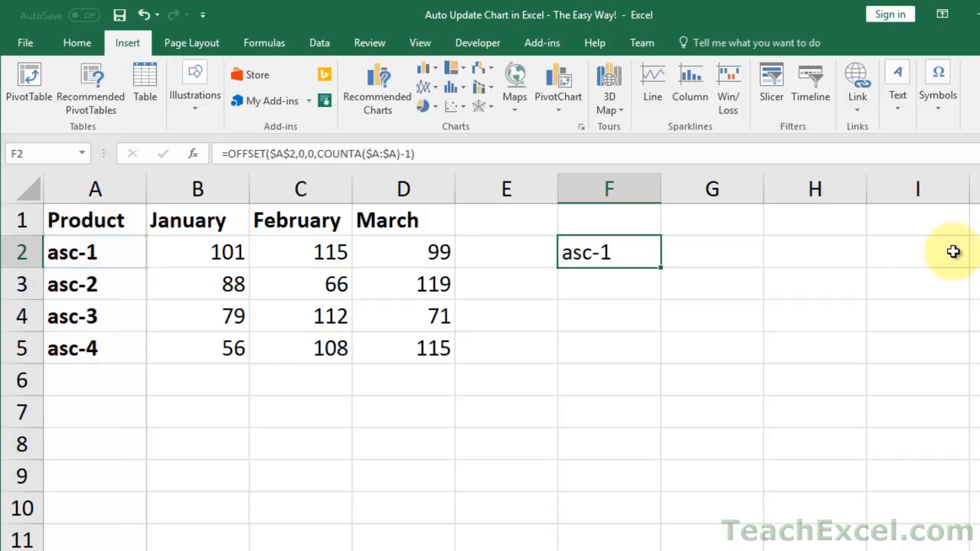
pyautogui.moveTo(258, 74)
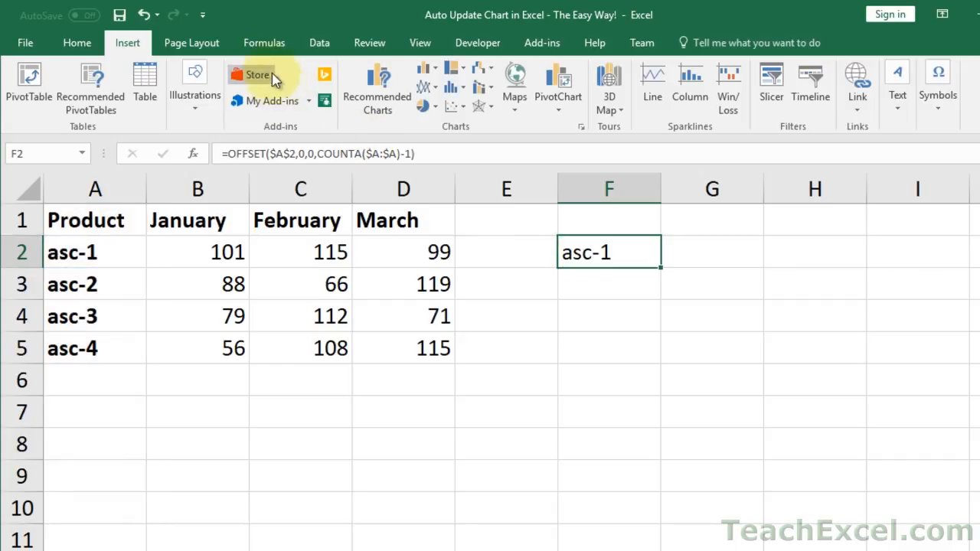
# Step: Define the name Product referring to =OFFSET($A$2,0,0,COUNTA($A:$A)-1) in Name Manager
pyautogui.click(264, 43)
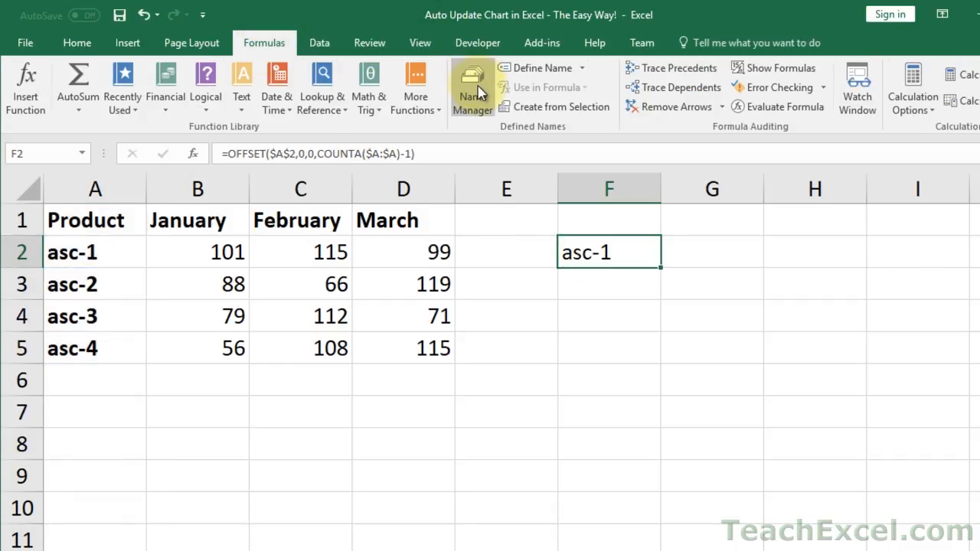
pyautogui.click(472, 87)
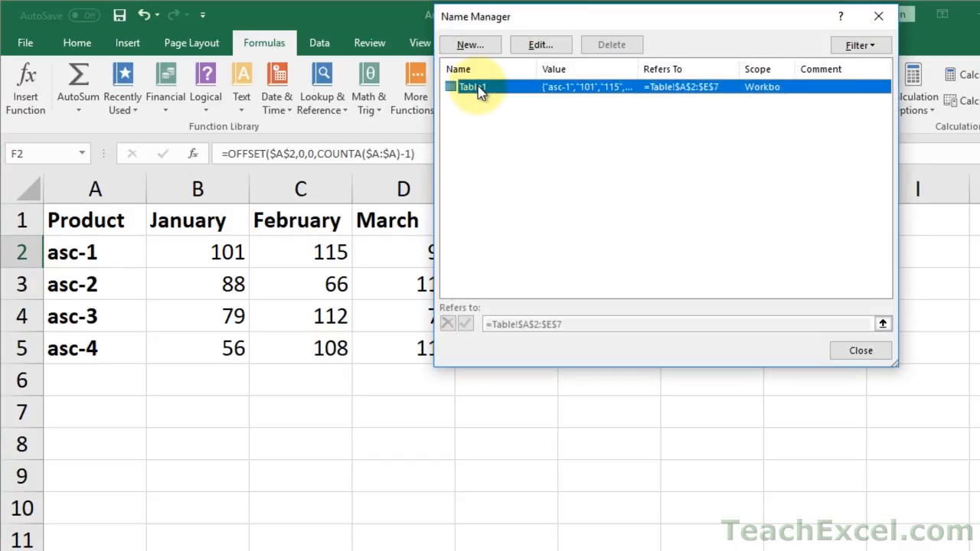
pyautogui.moveTo(470, 45)
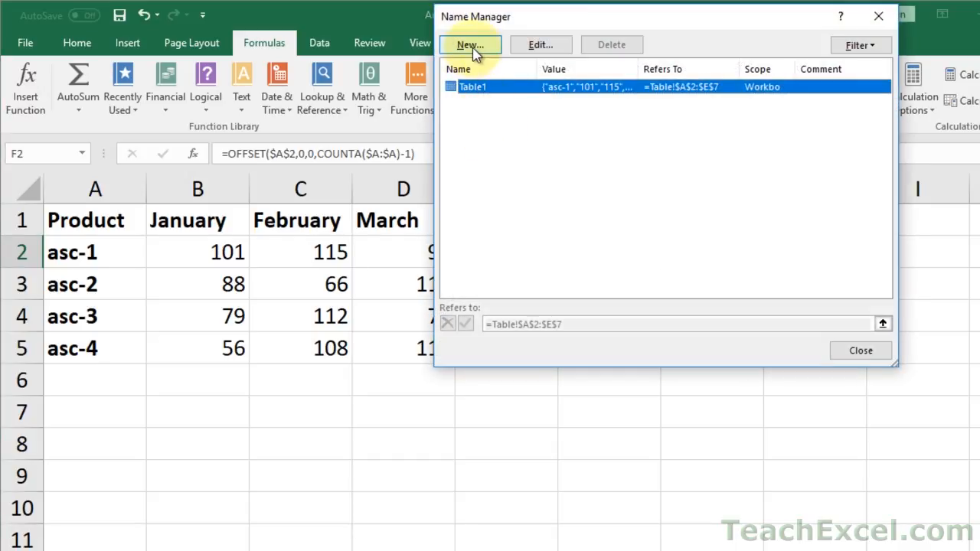
pyautogui.click(469, 45)
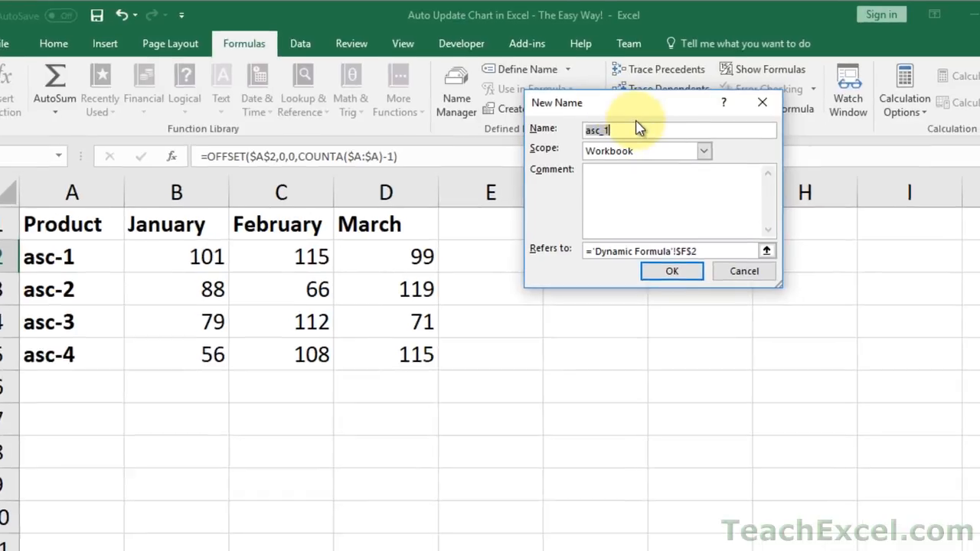
pyautogui.write('Product')
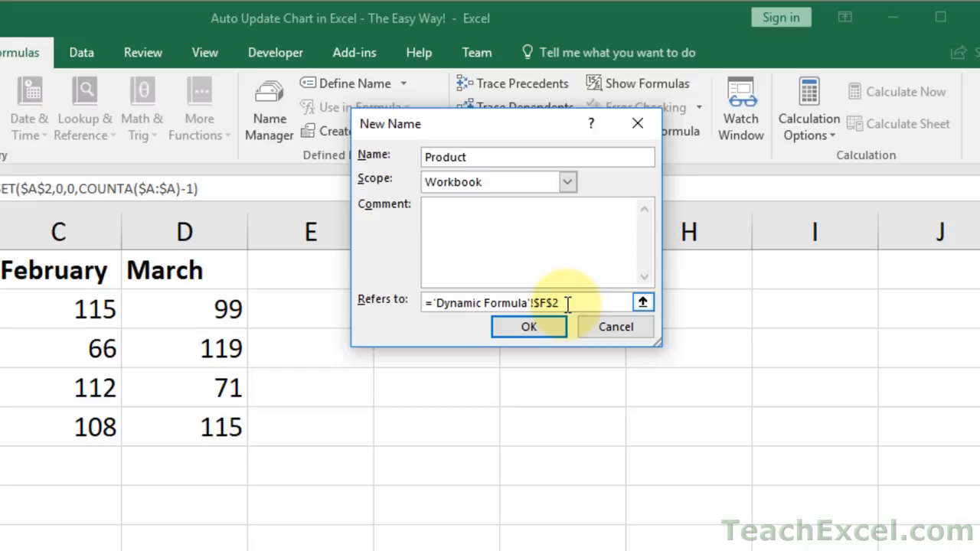
pyautogui.moveTo(426, 318)
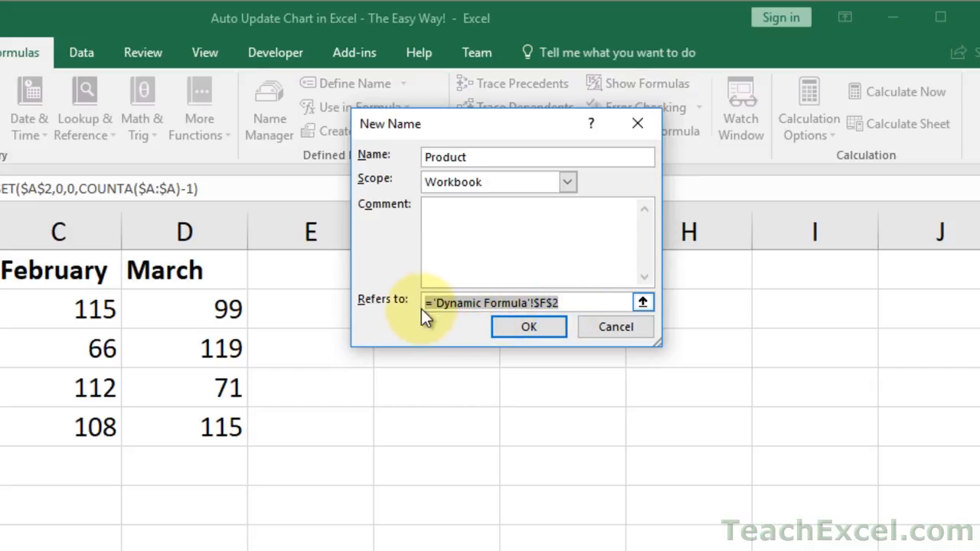
pyautogui.write('=OFFSET($A$2,0,0,COUNTA($A:$A)-1)')
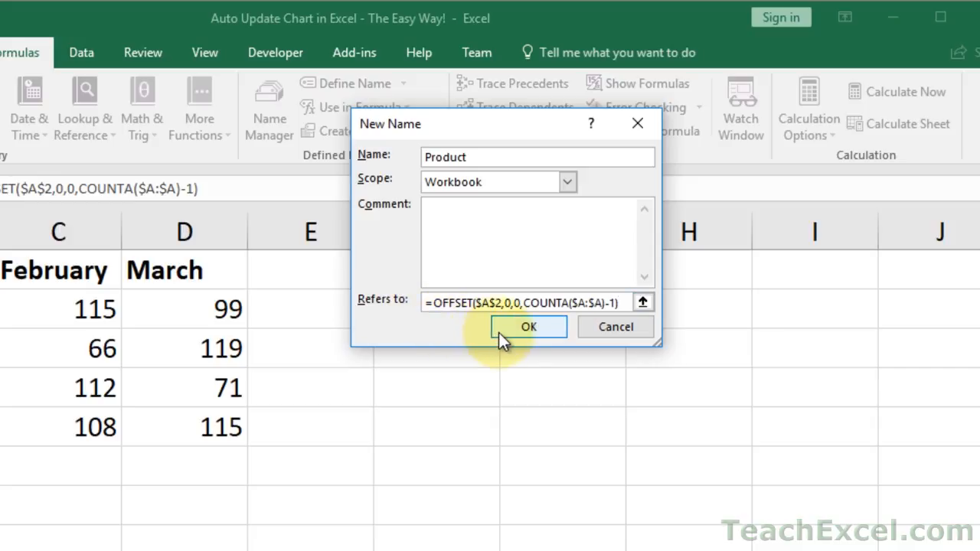
pyautogui.click(528, 326)
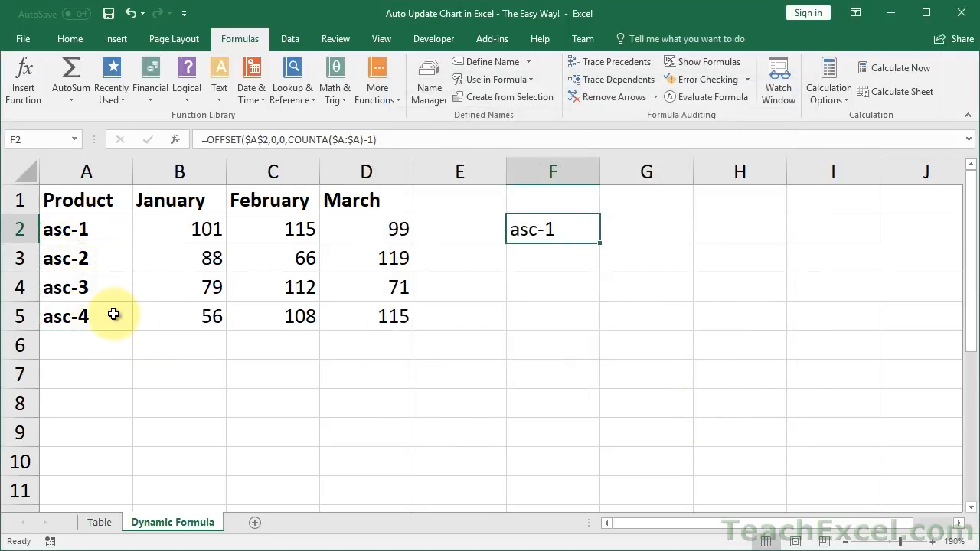
# Step: Add trial product asc-5, inspect Product's Refers to, then delete asc-5
pyautogui.write('asc-5')
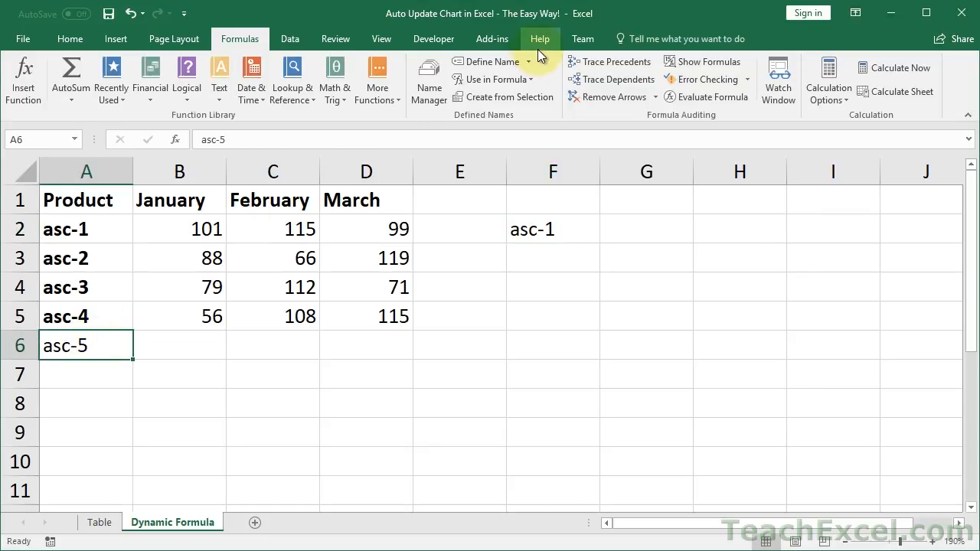
pyautogui.click(428, 79)
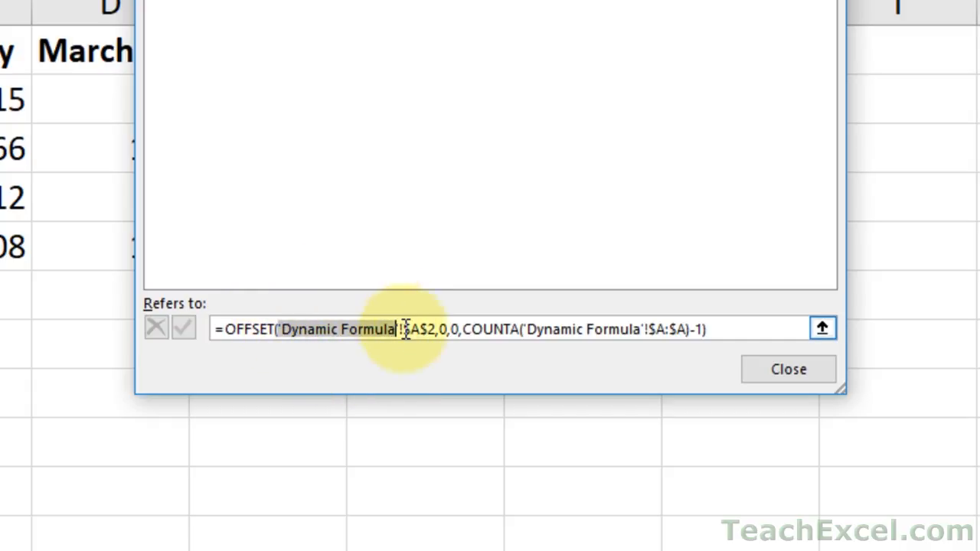
pyautogui.moveTo(350, 361)
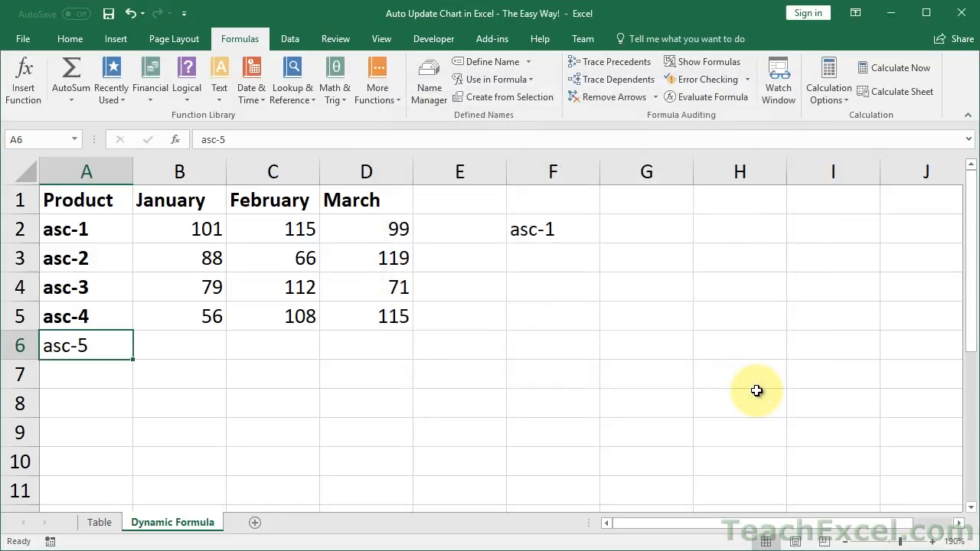
pyautogui.press('Delete')
pyautogui.write('=OFFSET($B$2,0,0,COUNTA($B:$B)-1)')
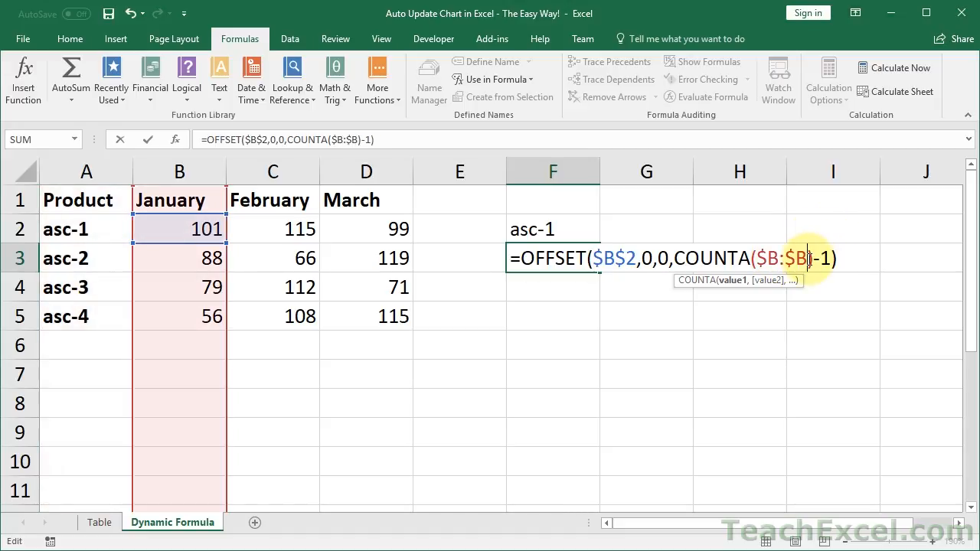
# Step: Confirm the January OFFSET/COUNTA formula and enter =OFFSET($A$1,0,0,1,COUNTA($1:$1)) in F6
pyautogui.press('Return')
pyautogui.write('=OFFSET($A$2,0,0,COUNTA($A:$A)-1)')
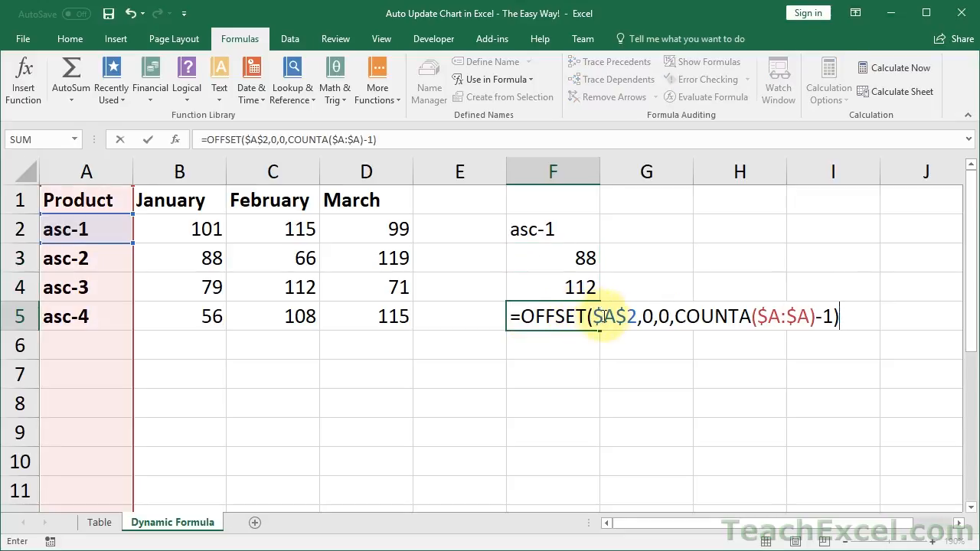
pyautogui.click(366, 229)
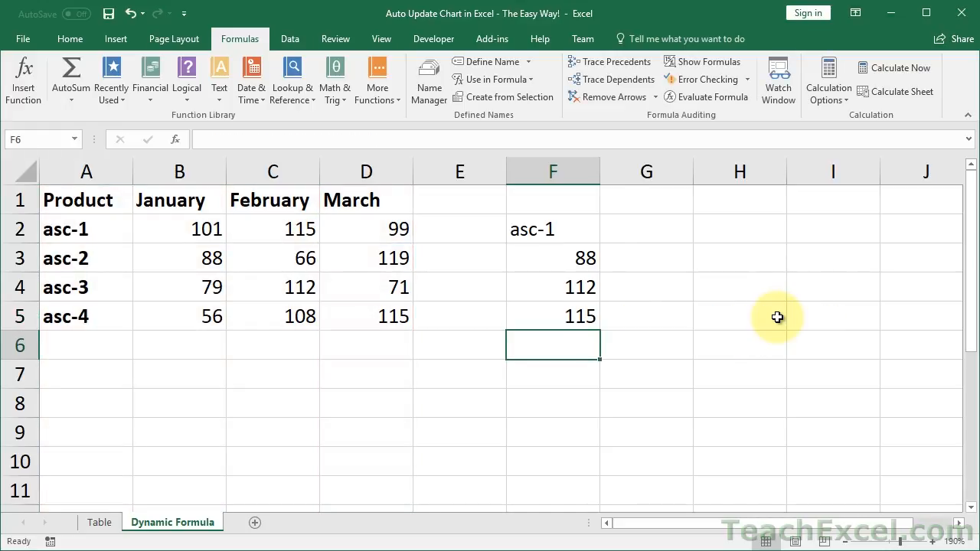
pyautogui.write('=OFFSET($A$1,0,0,1,COUNTA($1:$1))')
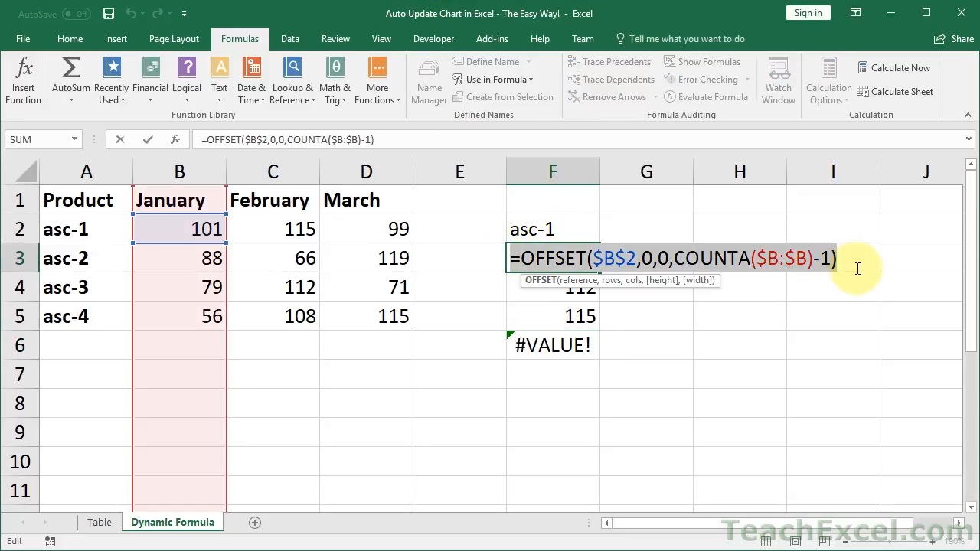
pyautogui.press('Return')
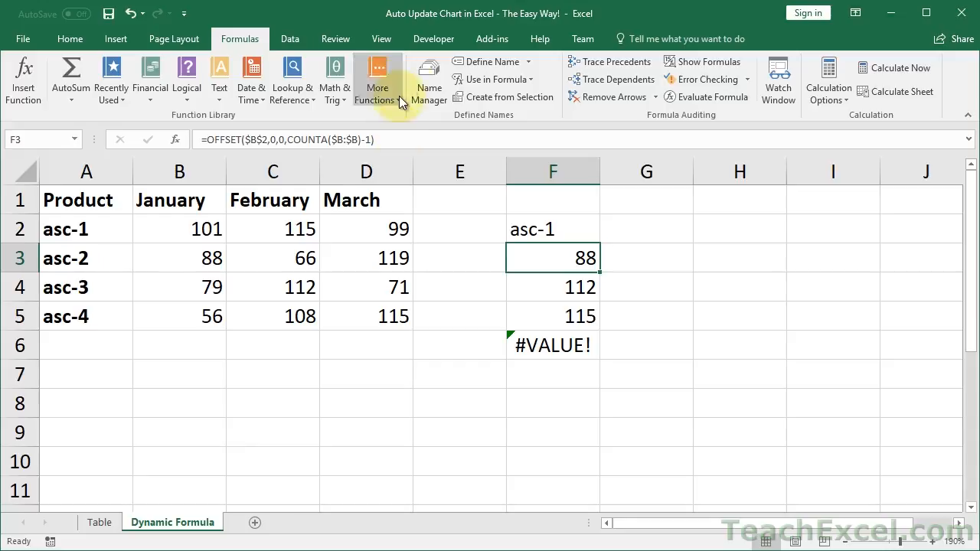
# Step: Define the January and February names referring to their OFFSET/COUNTA formulas
pyautogui.click(491, 61)
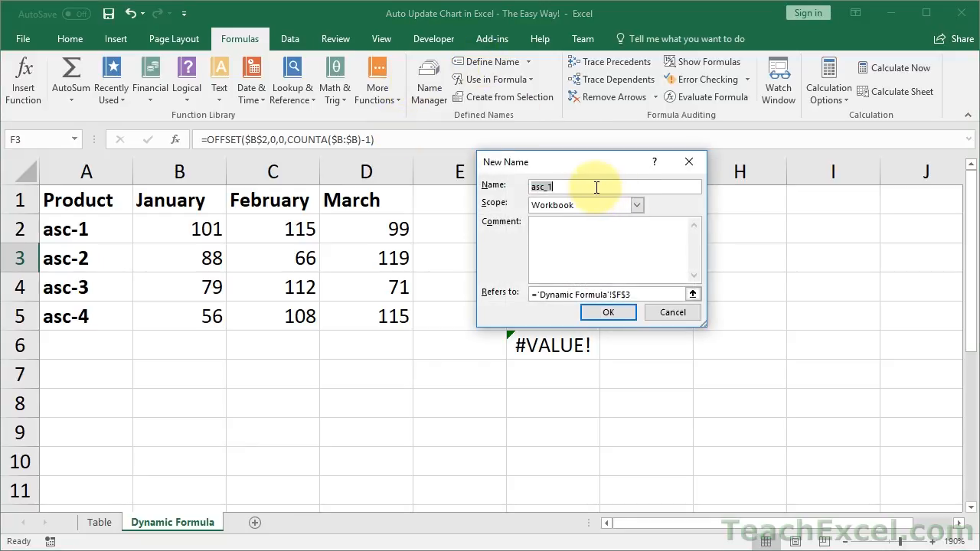
pyautogui.write('January')
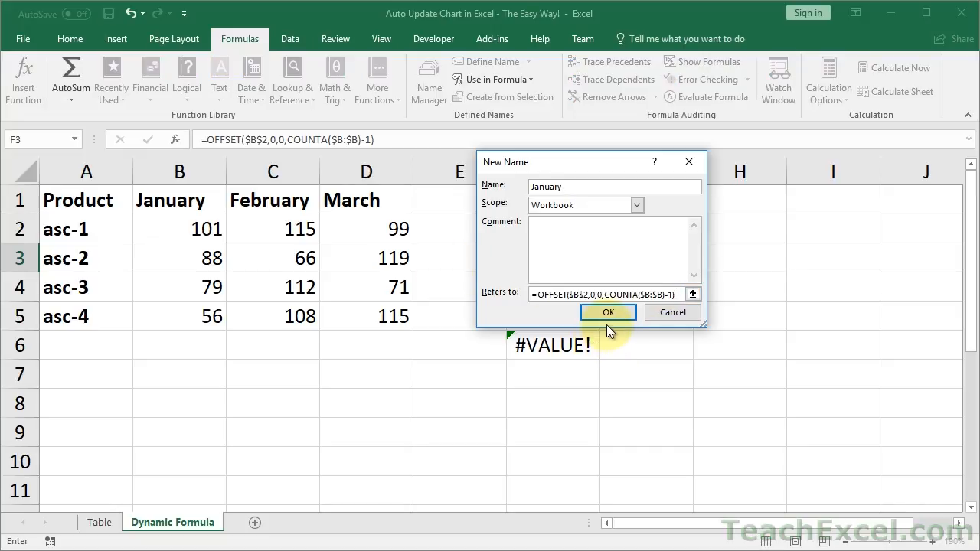
pyautogui.click(608, 311)
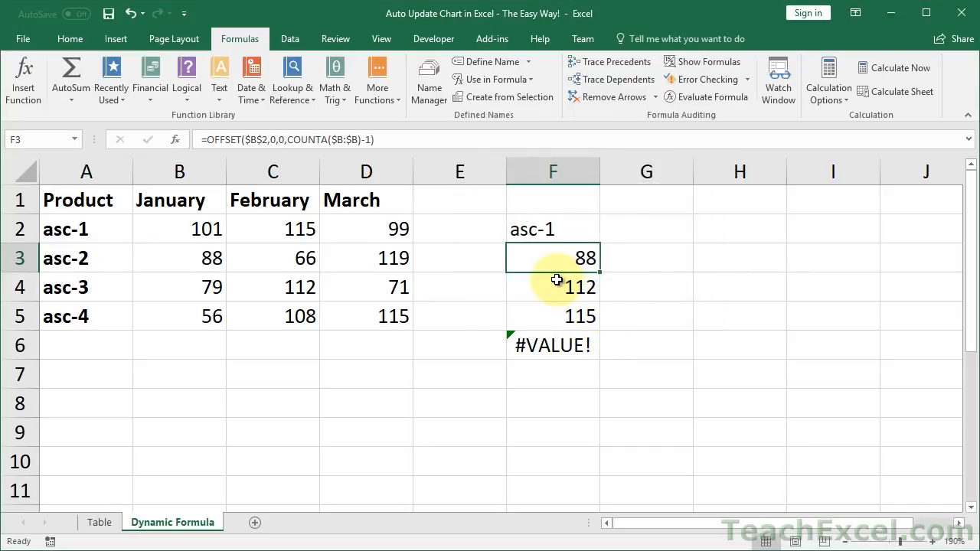
pyautogui.doubleClick(552, 287)
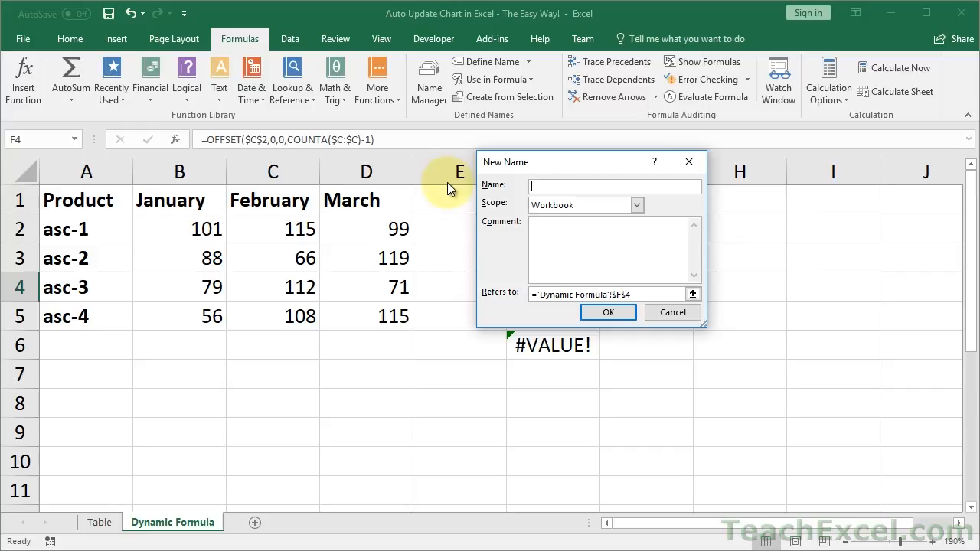
pyautogui.write('Febr')
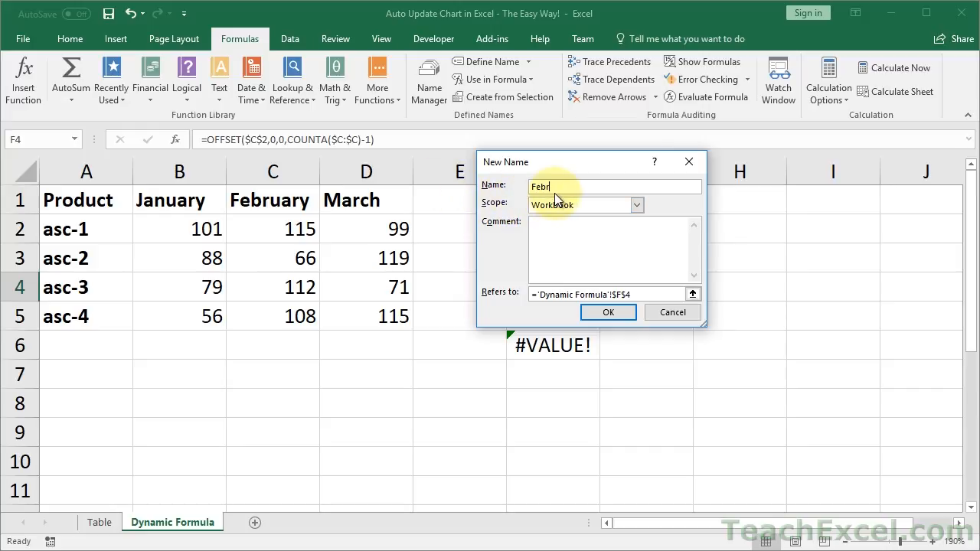
pyautogui.write('uary')
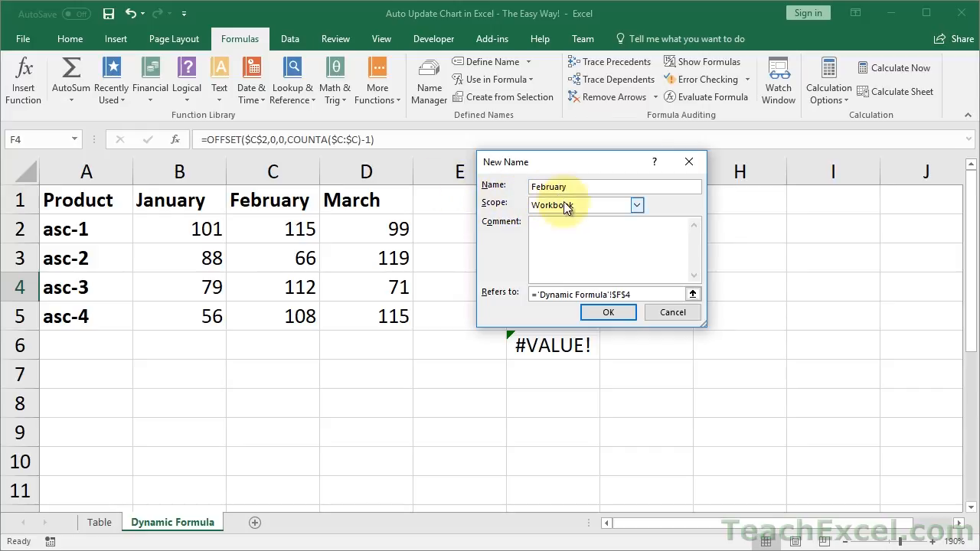
pyautogui.click(608, 294)
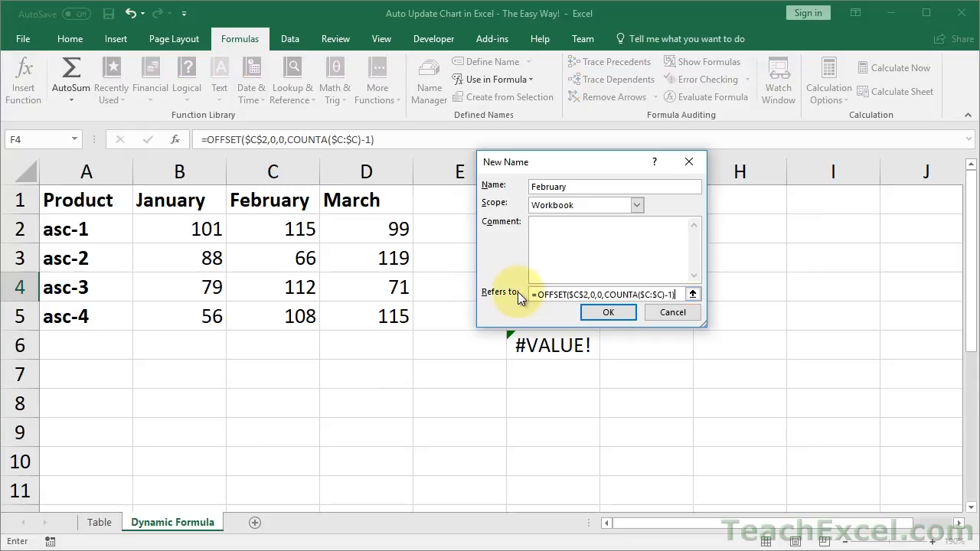
# Step: Copy F5's formula and define the March name referring to it
pyautogui.click(608, 312)
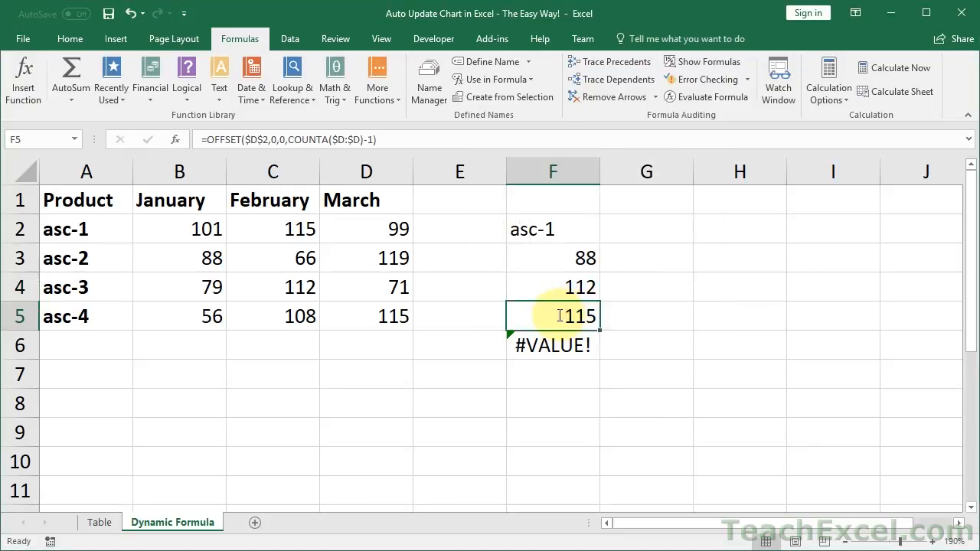
pyautogui.doubleClick(553, 315)
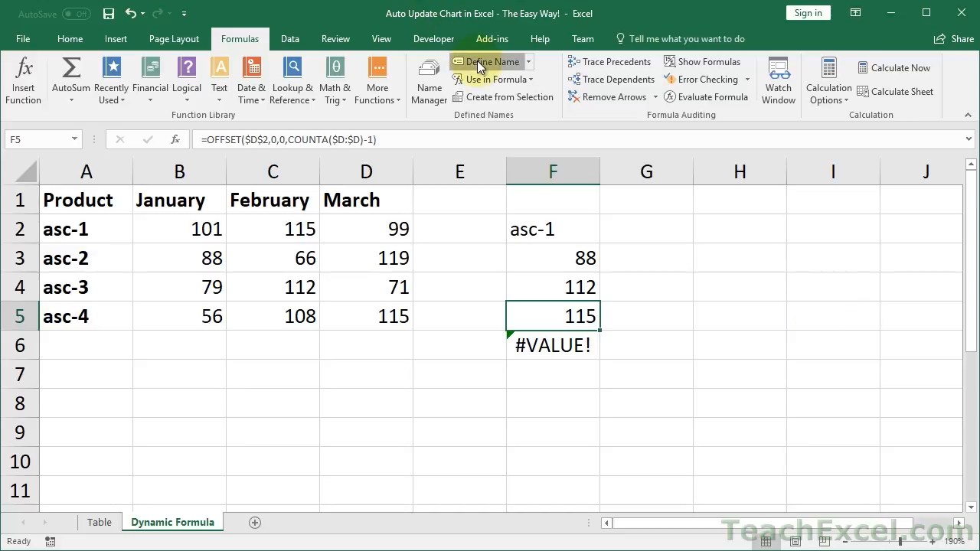
pyautogui.click(492, 61)
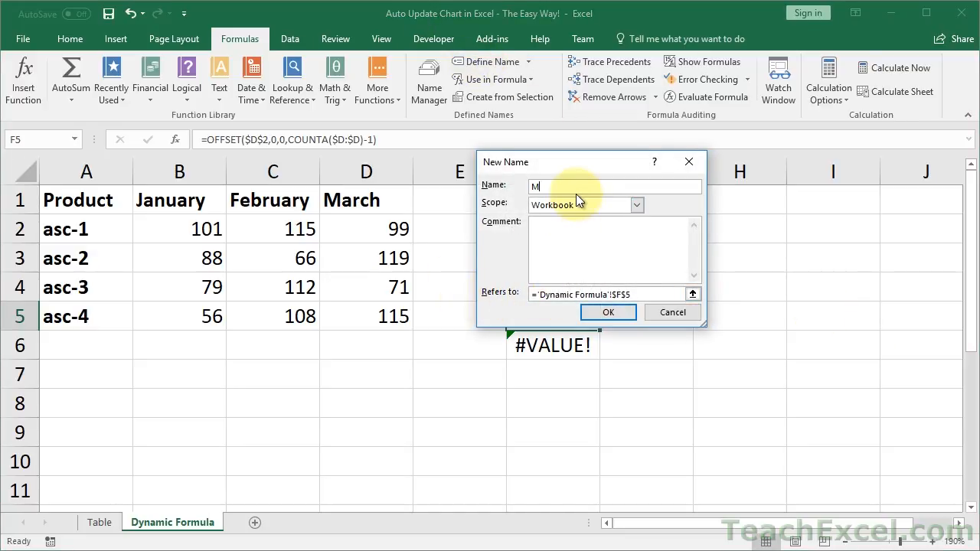
pyautogui.write('arch')
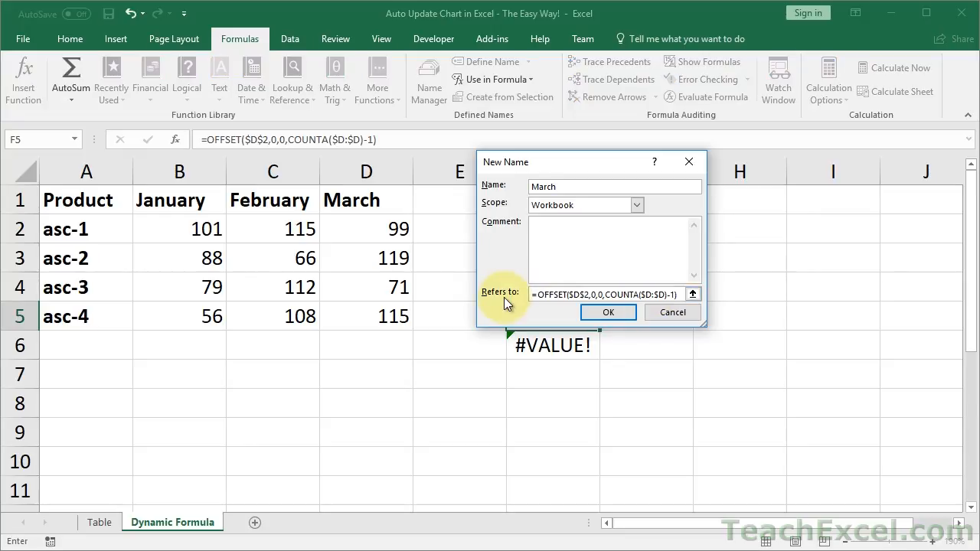
pyautogui.click(608, 311)
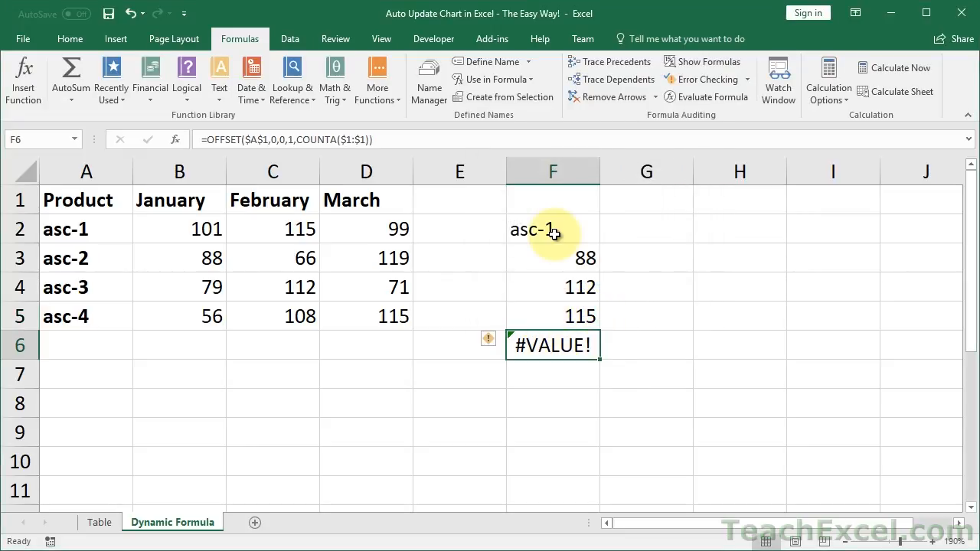
pyautogui.moveTo(624, 402)
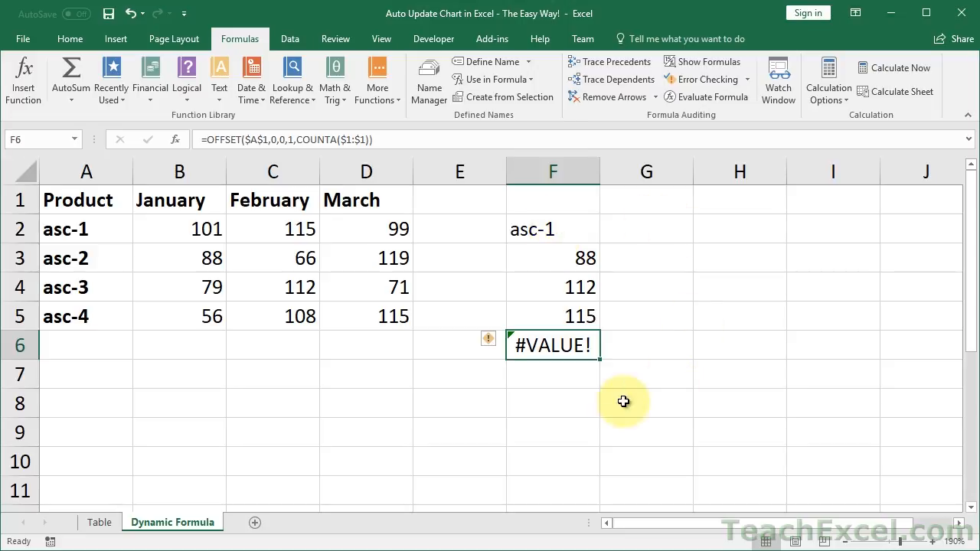
pyautogui.moveTo(523, 274)
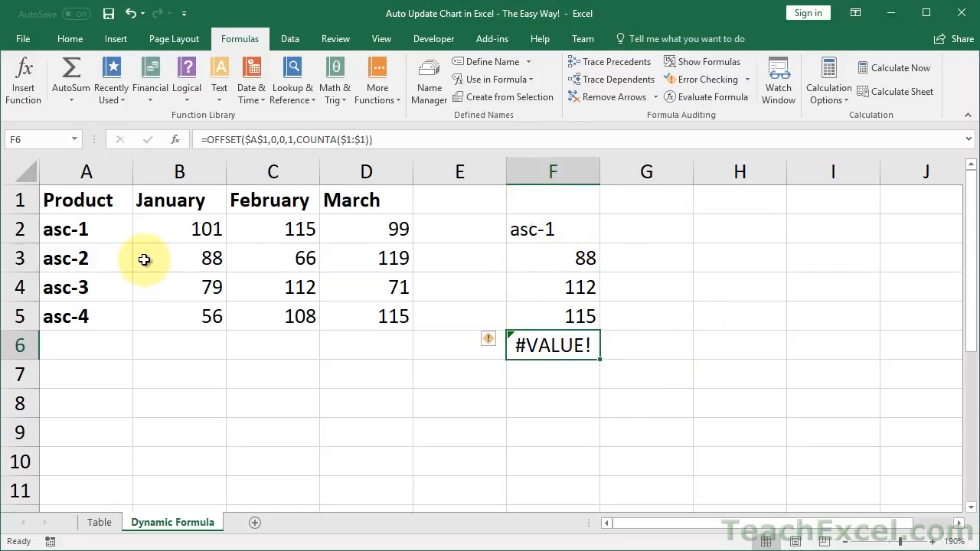
pyautogui.click(179, 258)
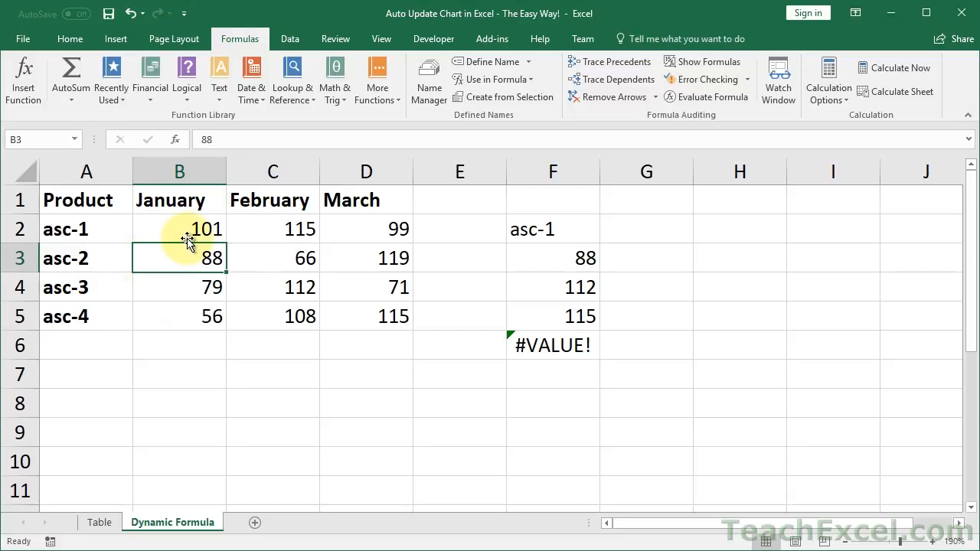
# Step: Insert a 2-D clustered column chart of January–March sales and enter asc-5 in A6
pyautogui.click(116, 39)
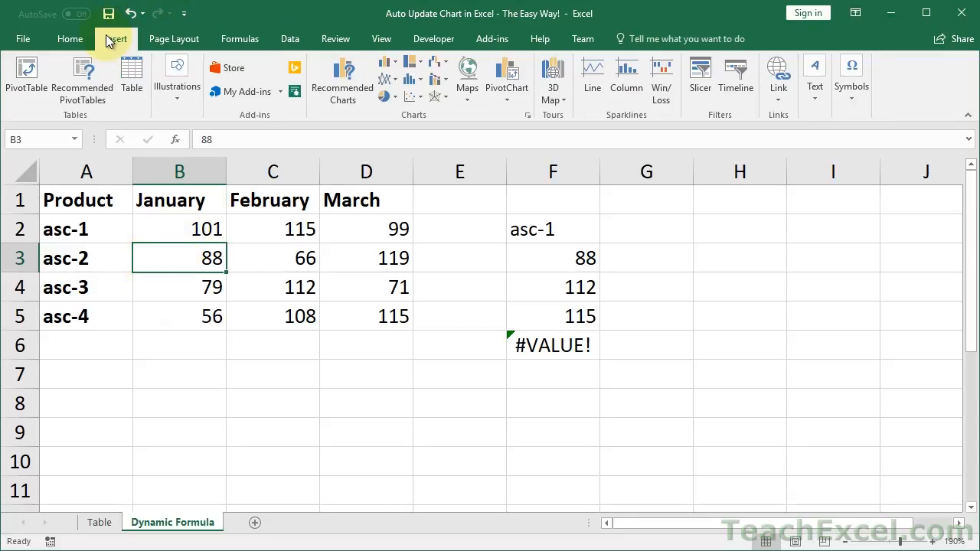
pyautogui.moveTo(381, 38)
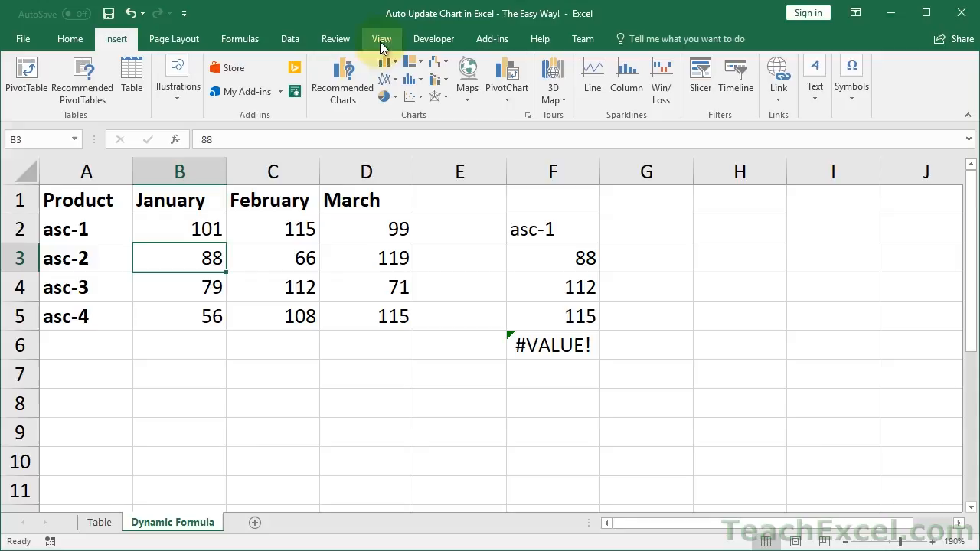
pyautogui.click(388, 61)
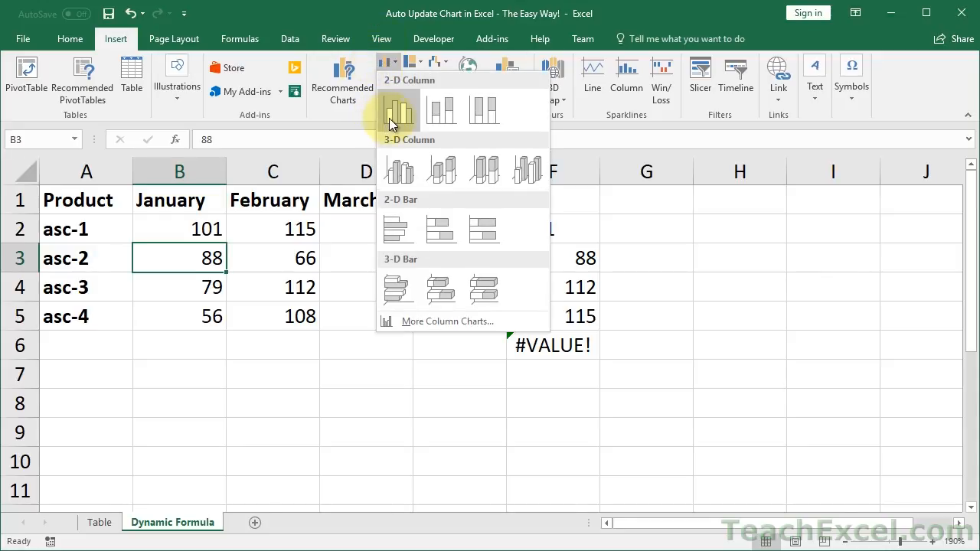
pyautogui.click(397, 111)
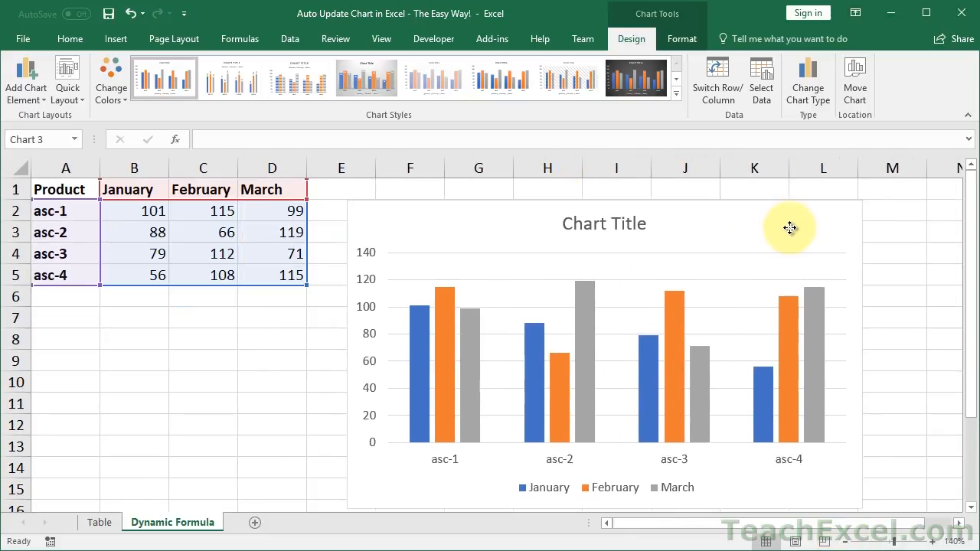
pyautogui.click(699, 211)
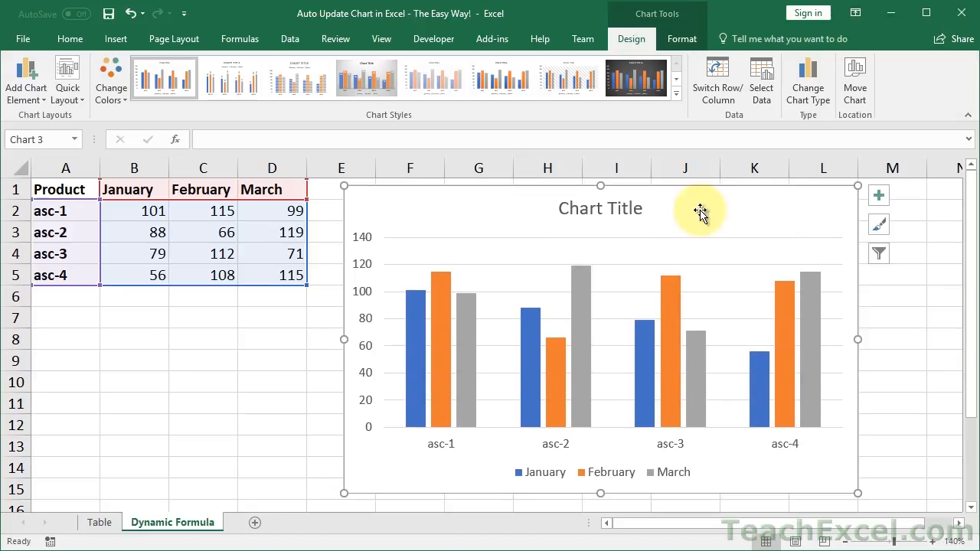
pyautogui.click(65, 297)
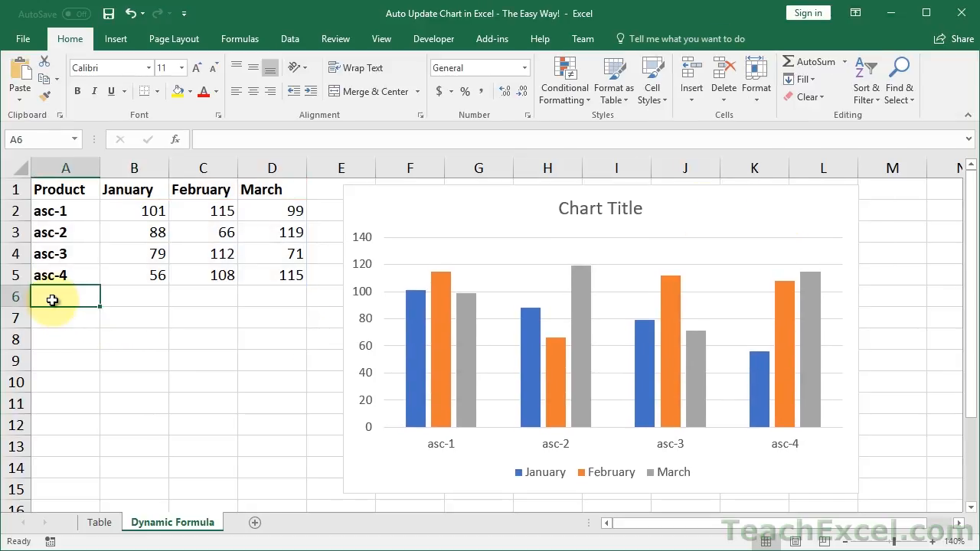
pyautogui.write('asc-5')
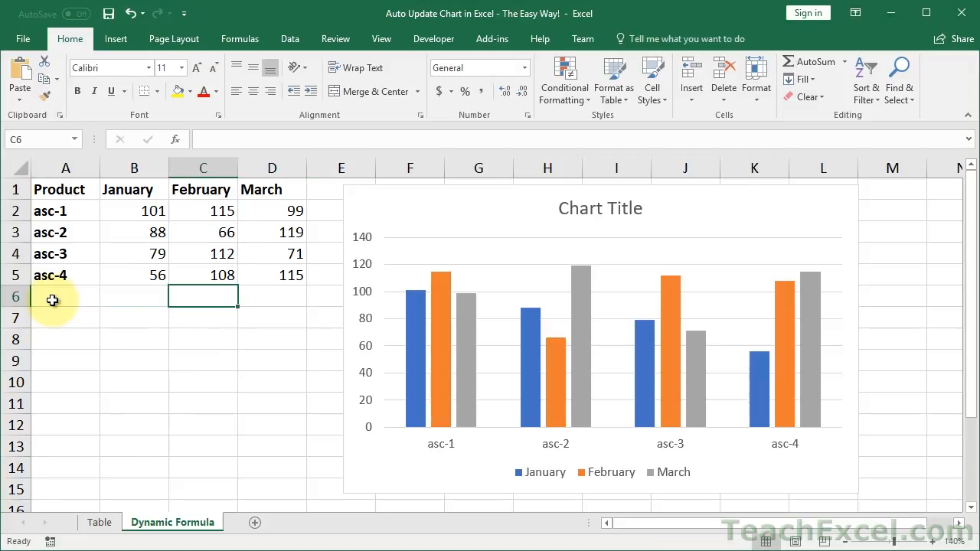
# Step: Select the column chart and show its Chart Design options
pyautogui.click(497, 215)
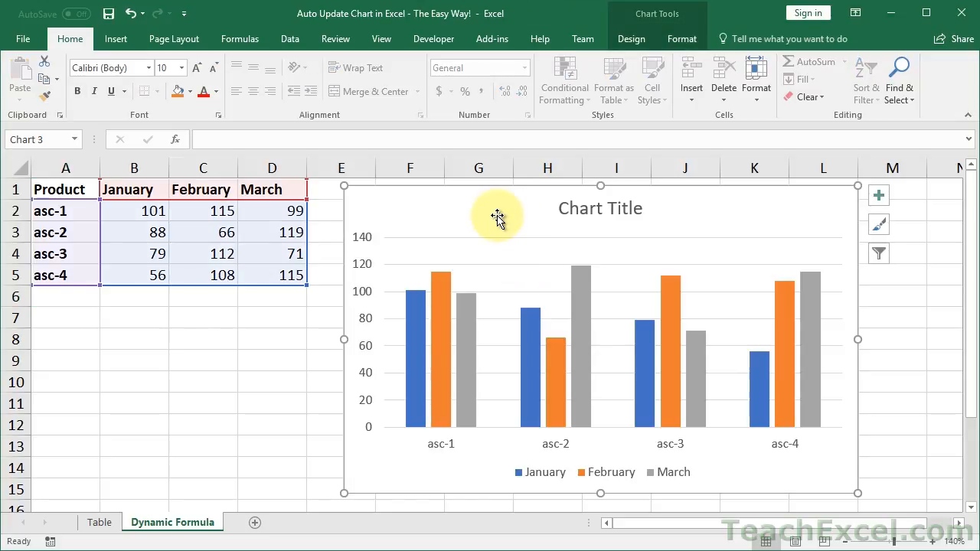
pyautogui.click(631, 38)
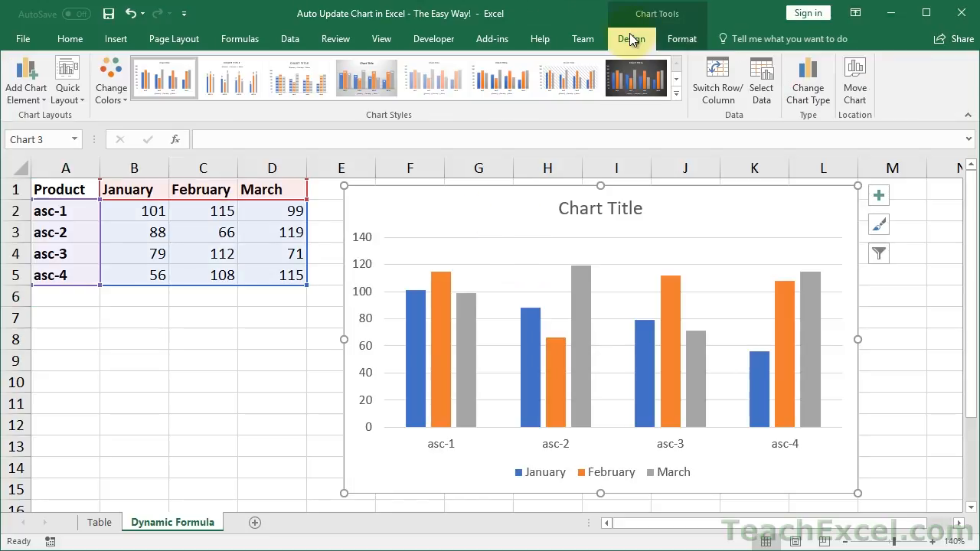
# Step: Set the January series values to ='Dynamic Formula'!January in Select Data
pyautogui.click(761, 77)
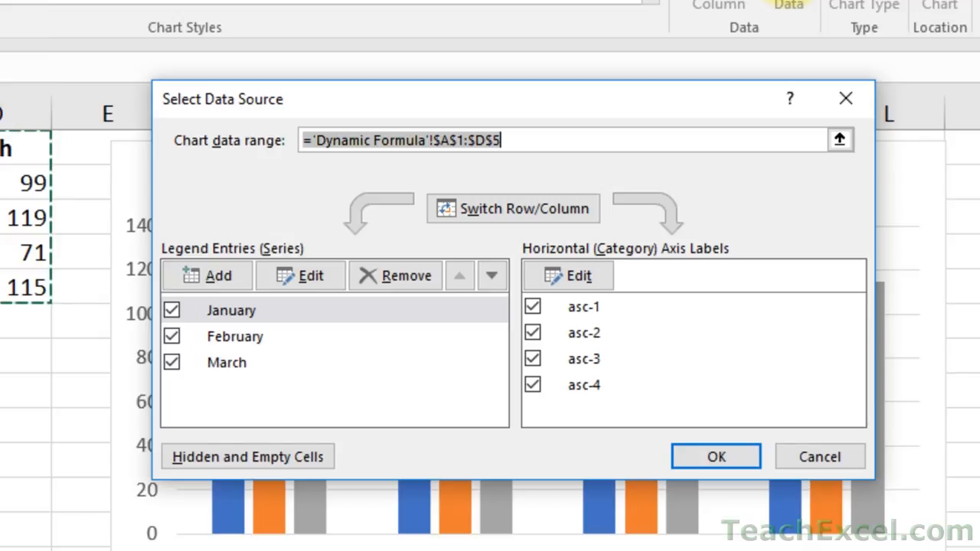
pyautogui.moveTo(382, 317)
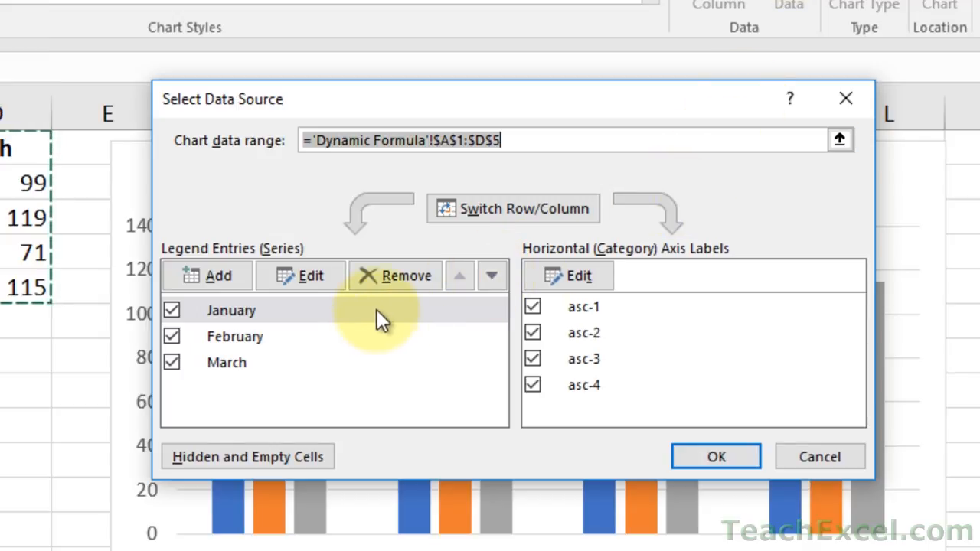
pyautogui.click(230, 310)
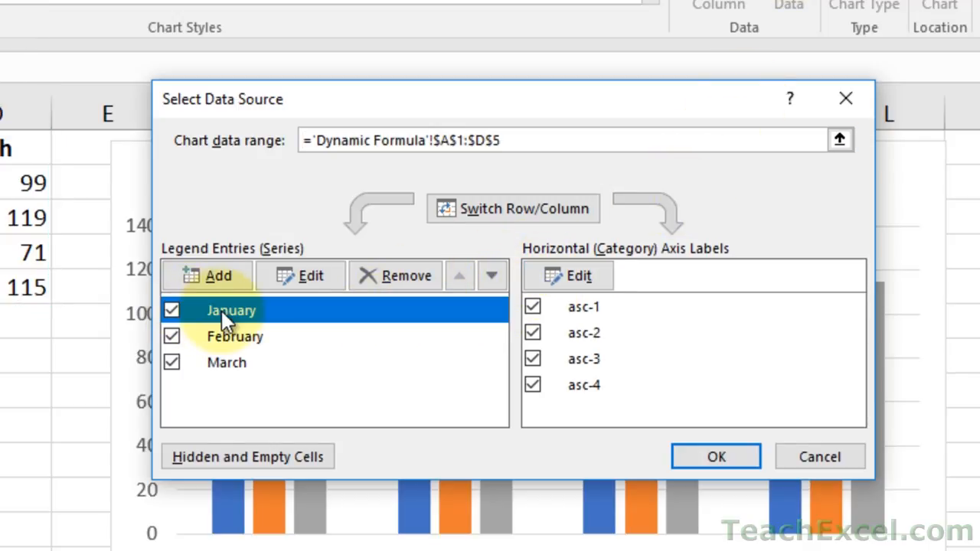
pyautogui.moveTo(260, 316)
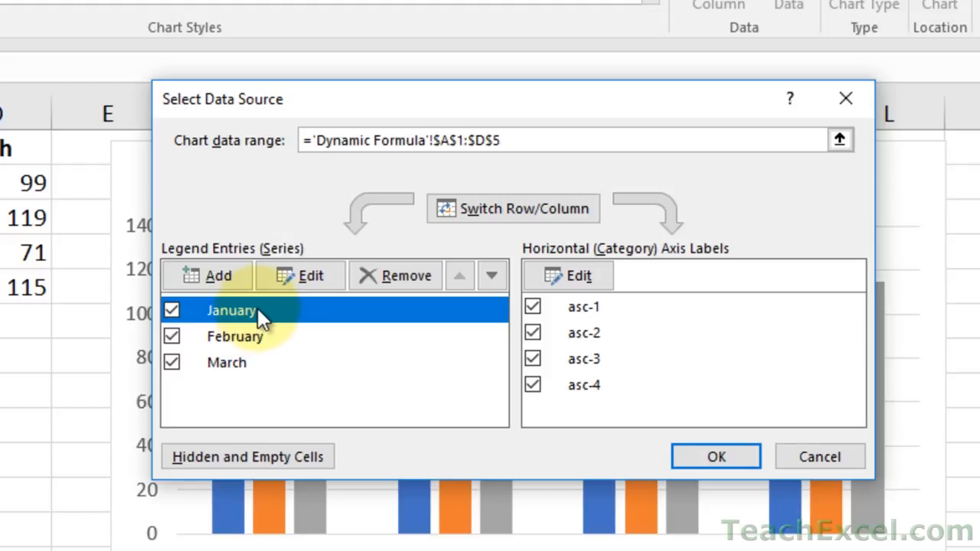
pyautogui.click(300, 276)
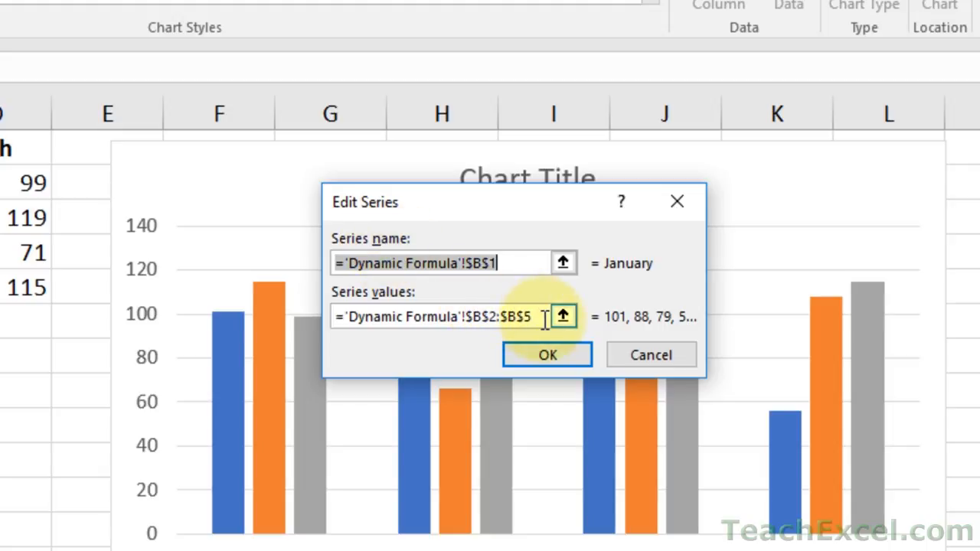
pyautogui.moveTo(539, 316)
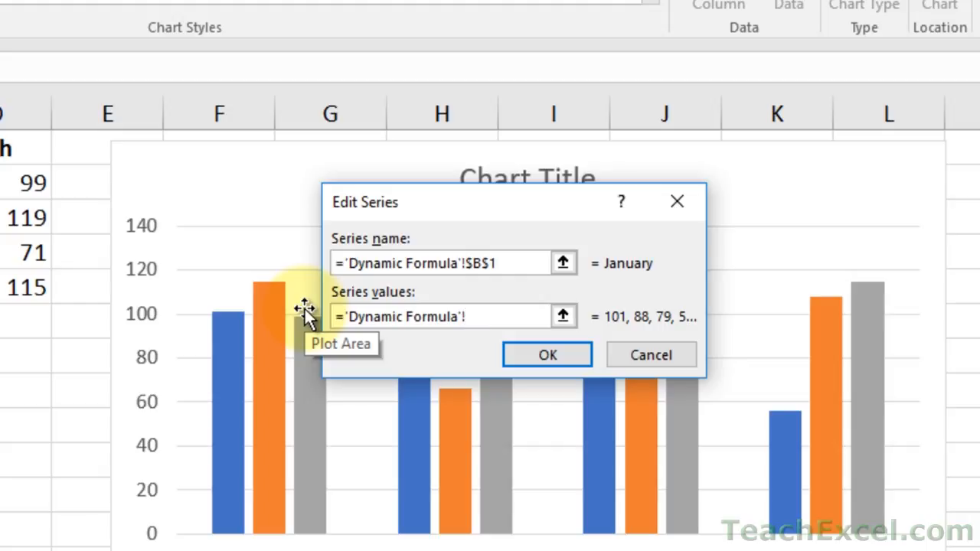
pyautogui.write('Jan')
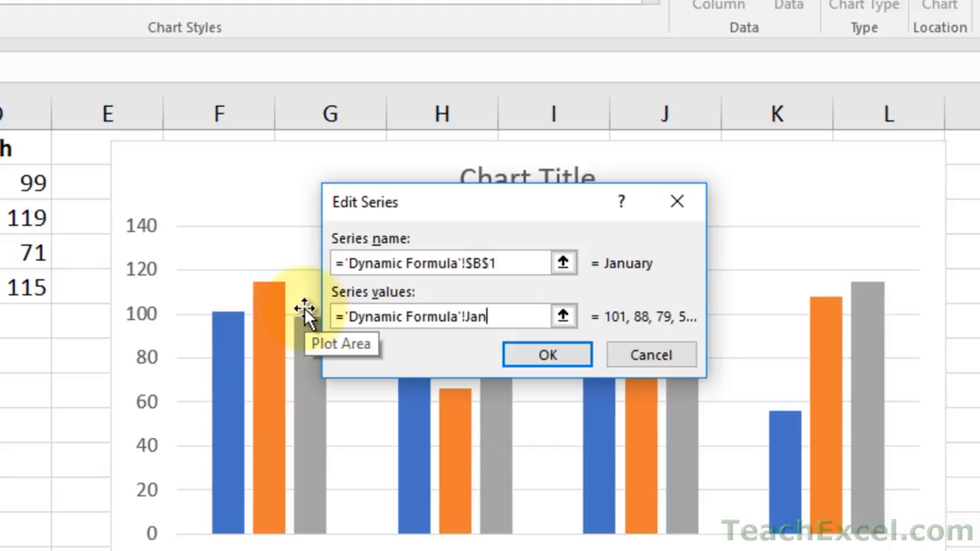
pyautogui.write('uar')
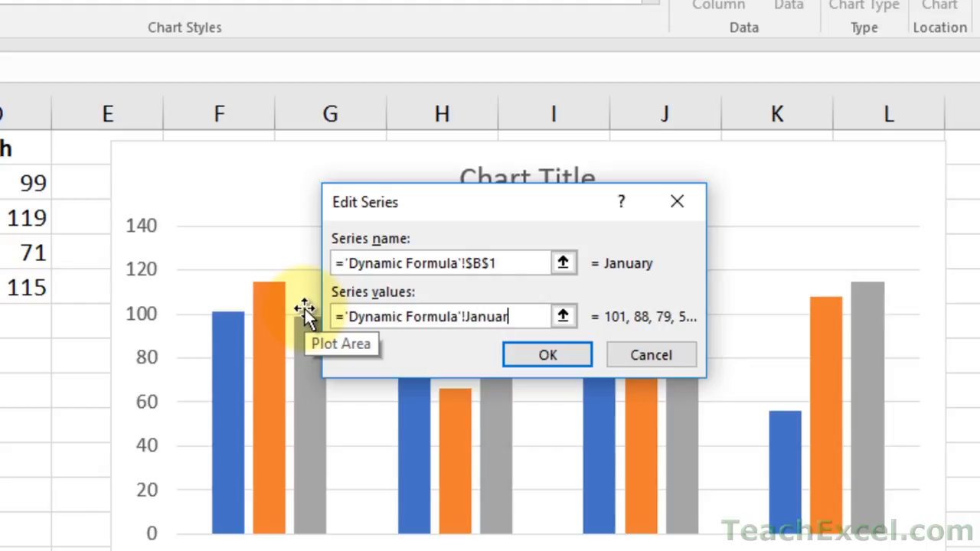
pyautogui.moveTo(333, 326)
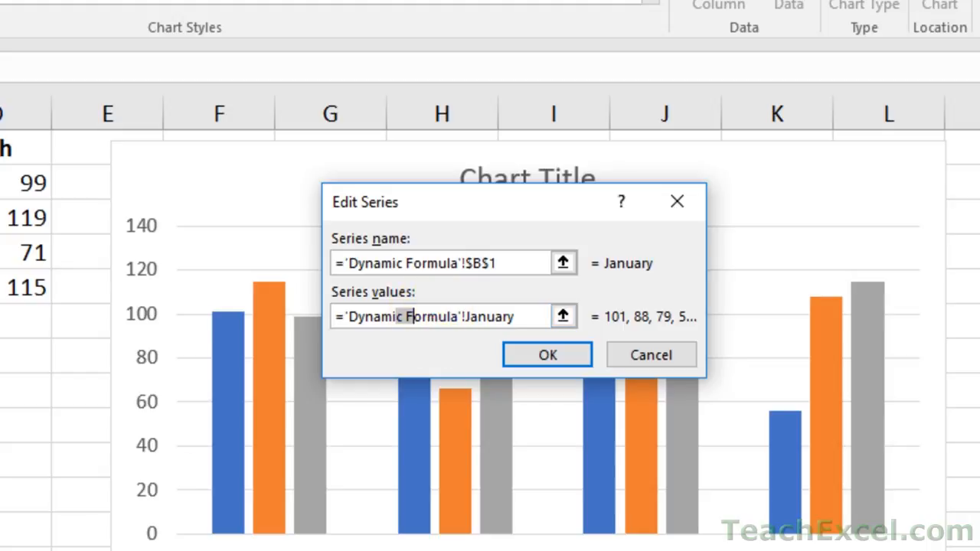
pyautogui.moveTo(436, 337)
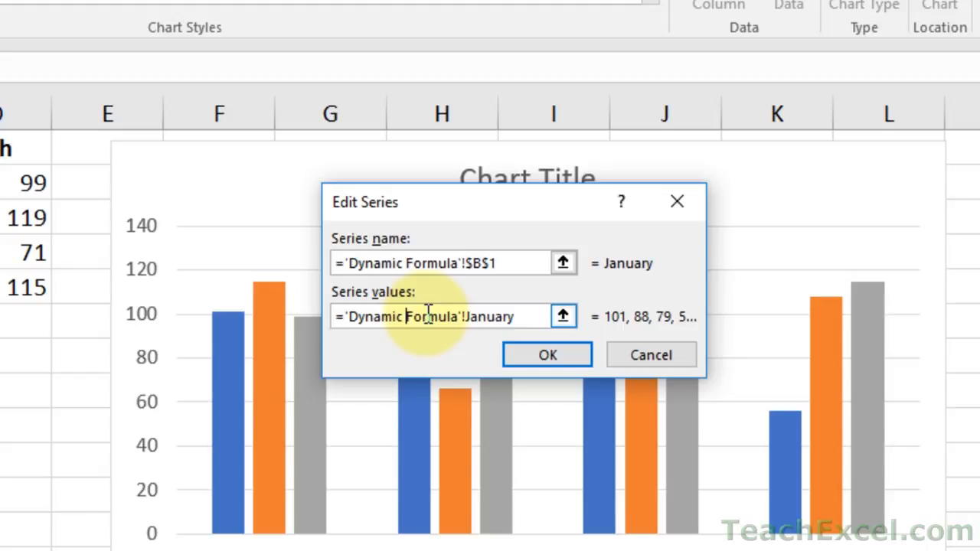
pyautogui.click(546, 354)
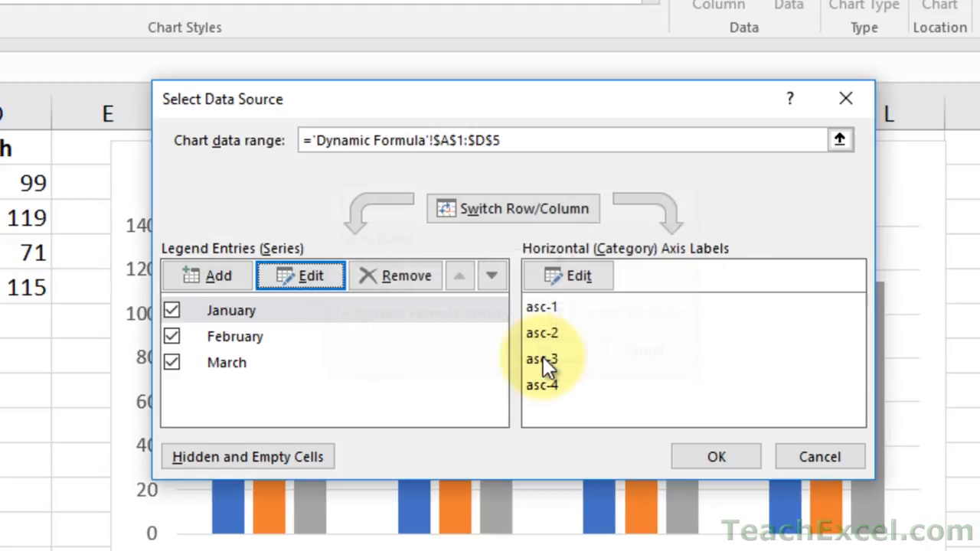
# Step: Set the February and March series values to their February and March named ranges
pyautogui.click(235, 336)
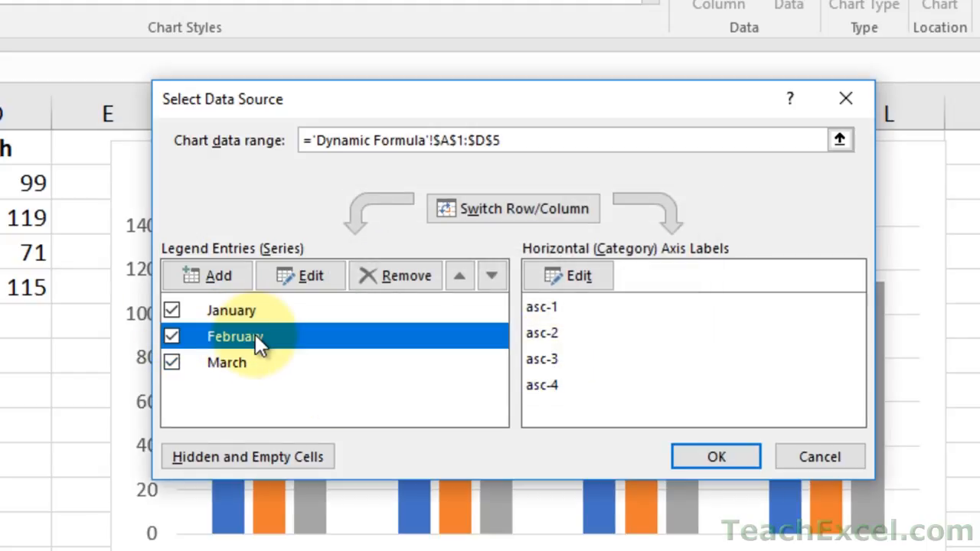
pyautogui.click(310, 275)
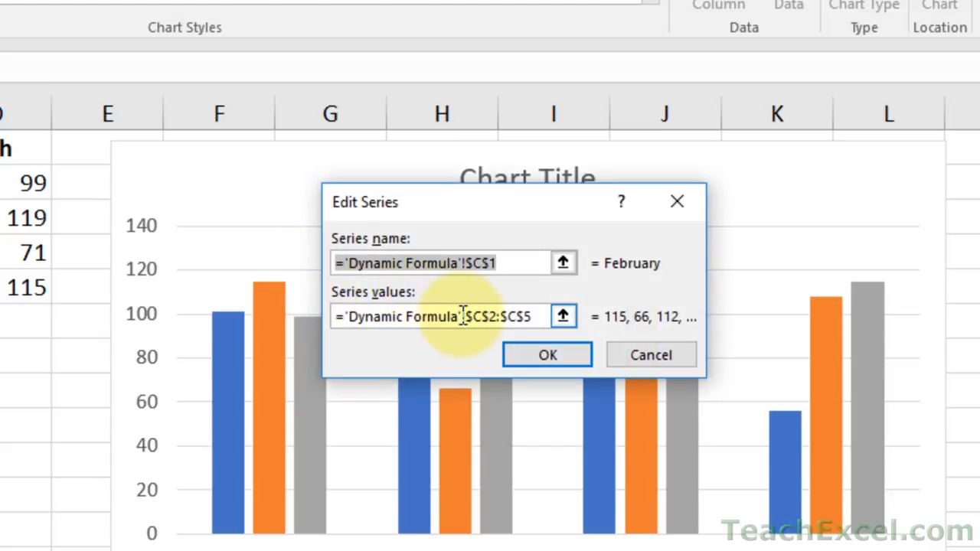
pyautogui.moveTo(543, 383)
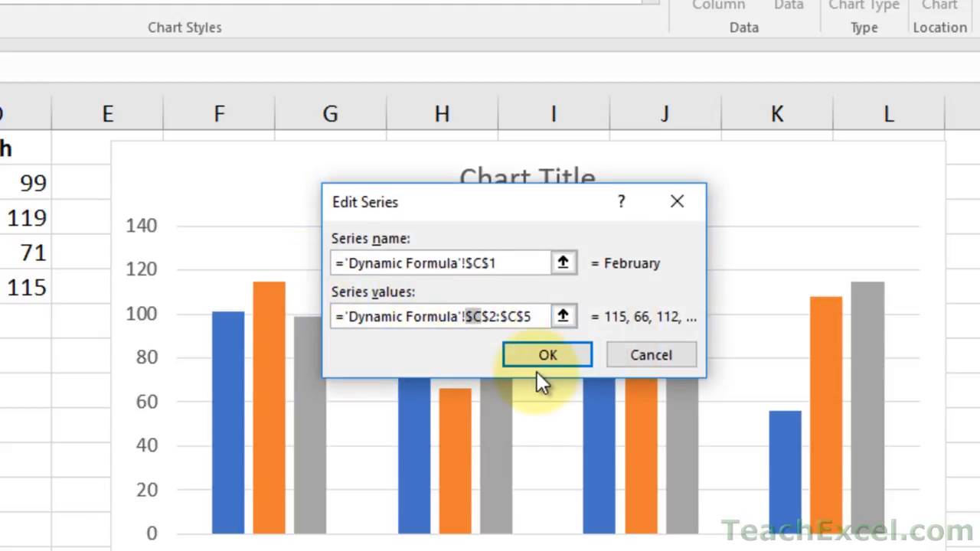
pyautogui.write('F')
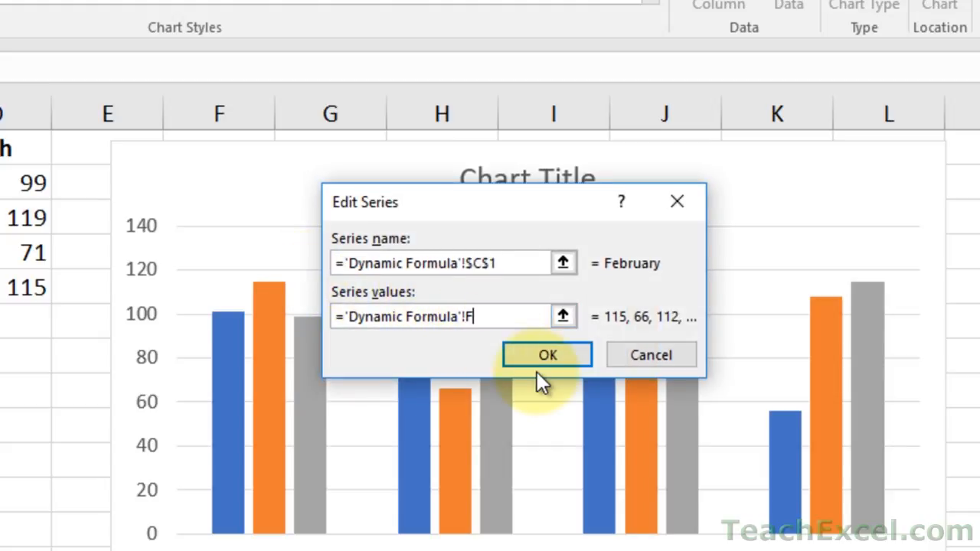
pyautogui.write('ebruary')
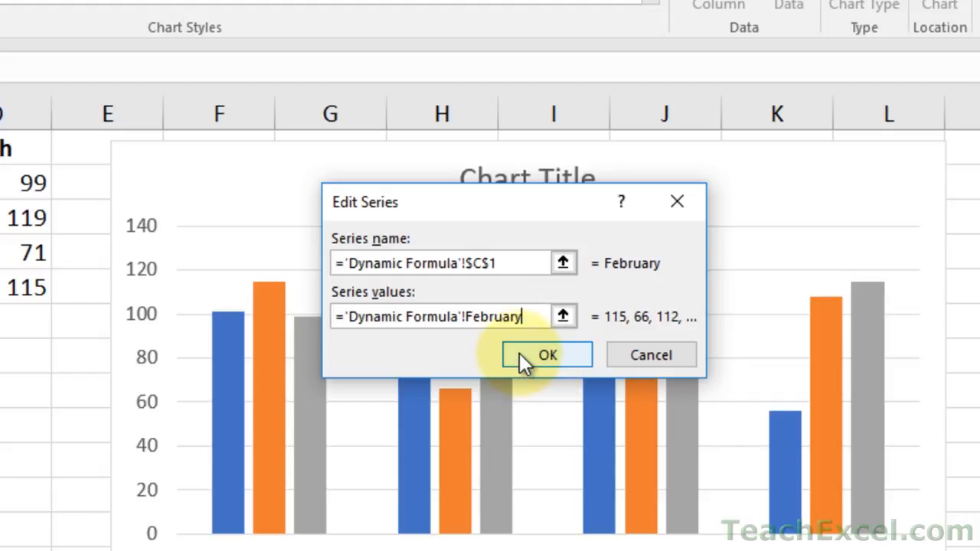
pyautogui.click(547, 354)
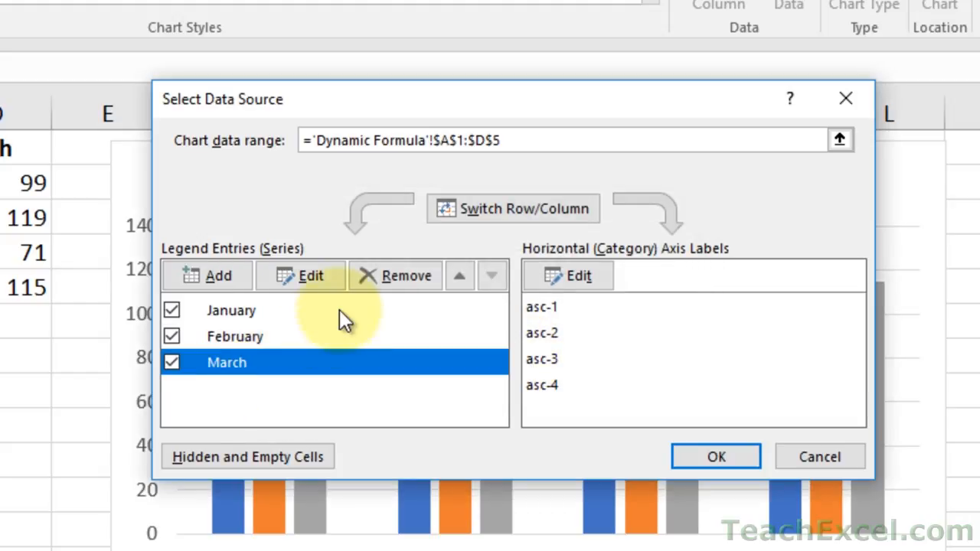
pyautogui.click(310, 276)
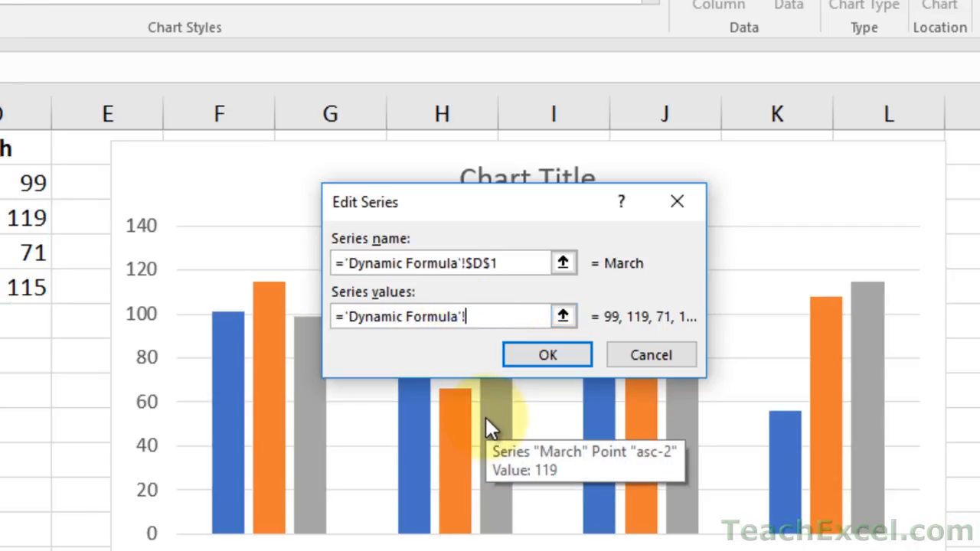
pyautogui.click(547, 354)
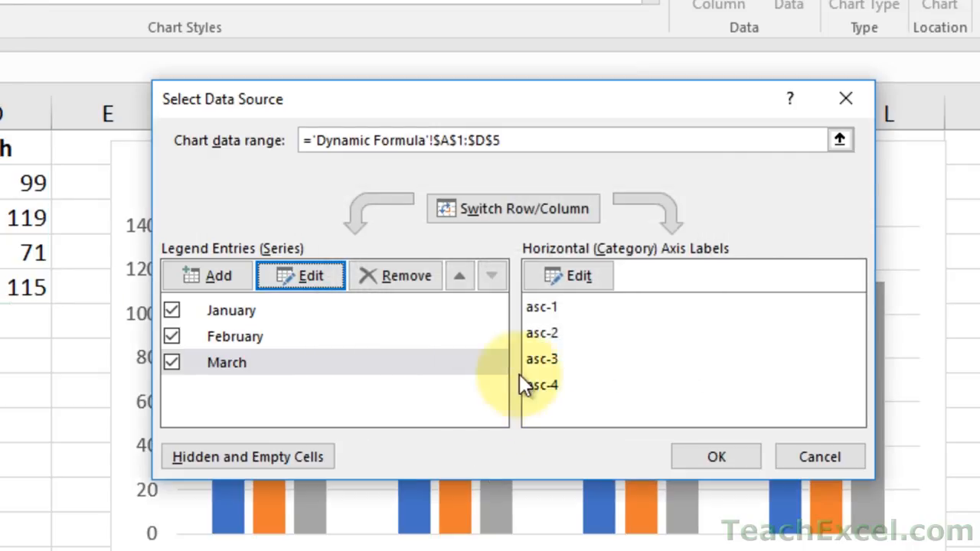
# Step: Set the horizontal axis labels to ='Dynamic Formula'!Product and apply the data source
pyautogui.click(226, 362)
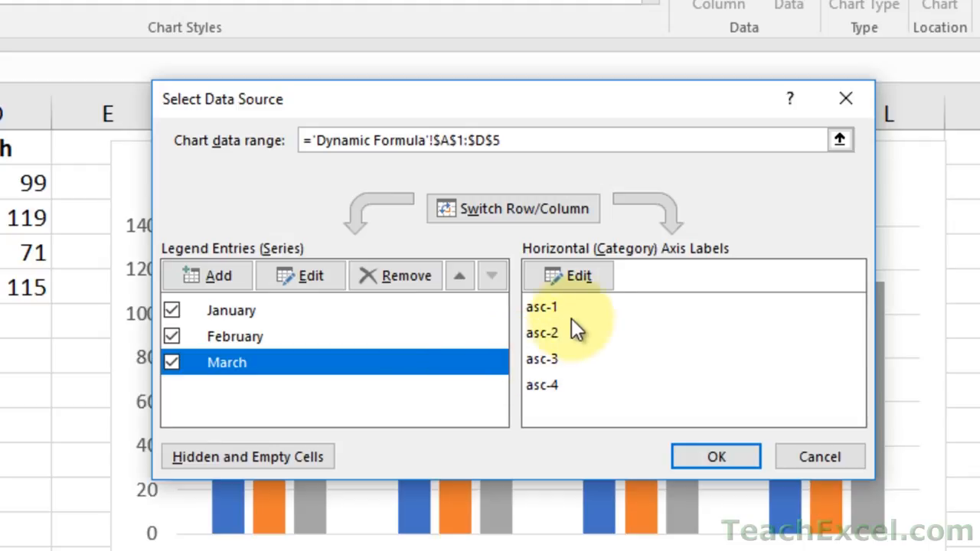
pyautogui.click(567, 275)
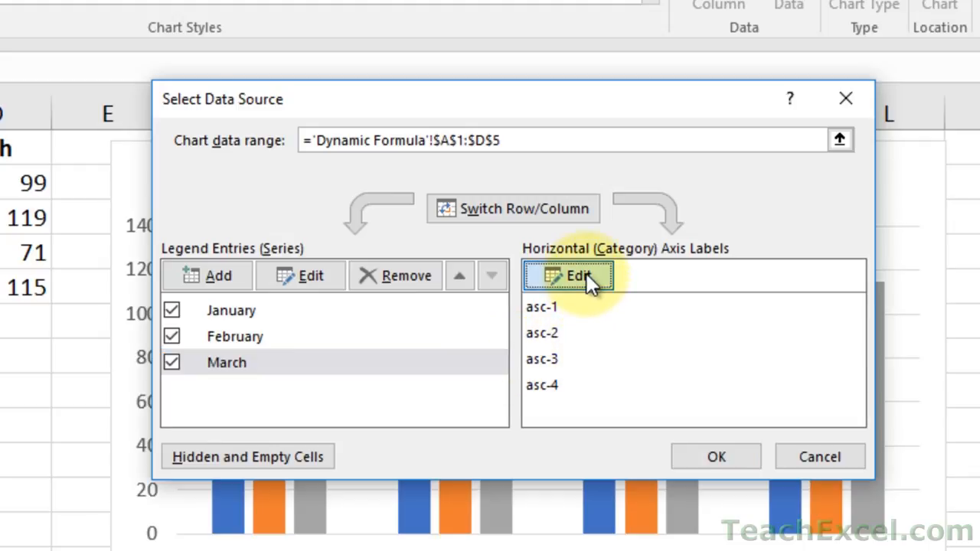
pyautogui.click(578, 275)
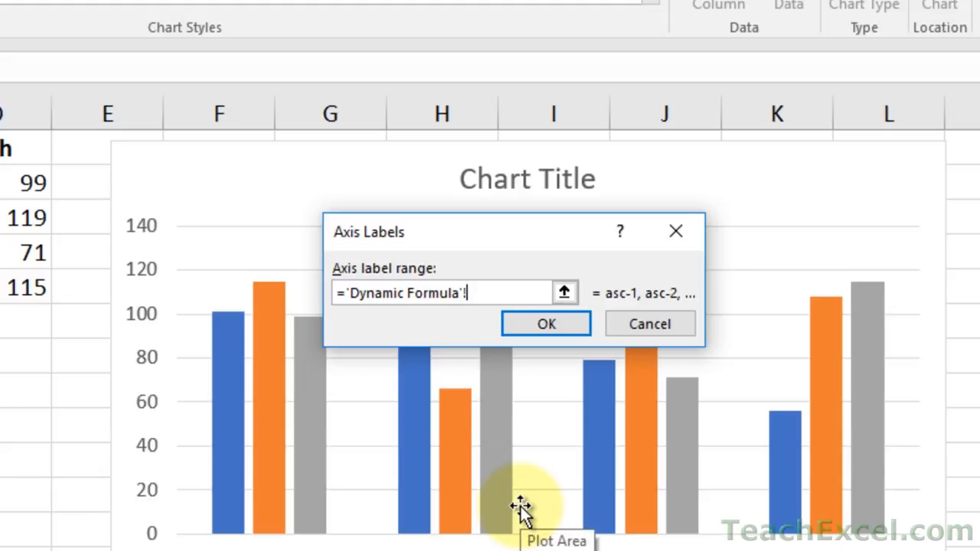
pyautogui.write('!Product')
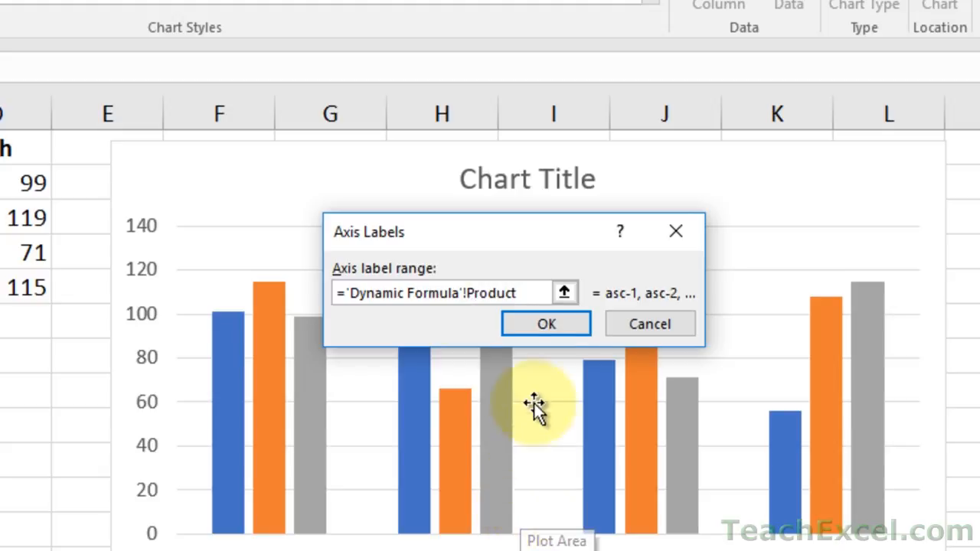
pyautogui.click(546, 323)
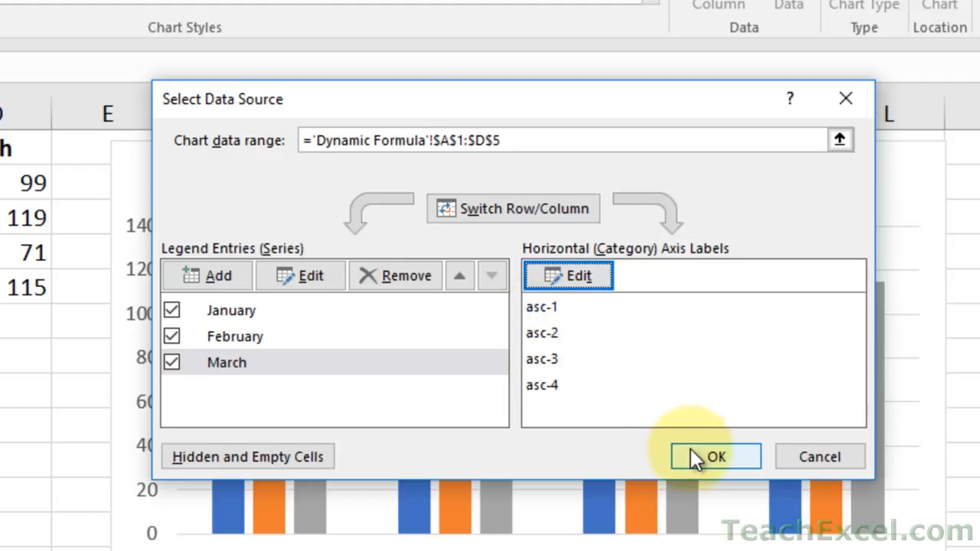
pyautogui.click(716, 456)
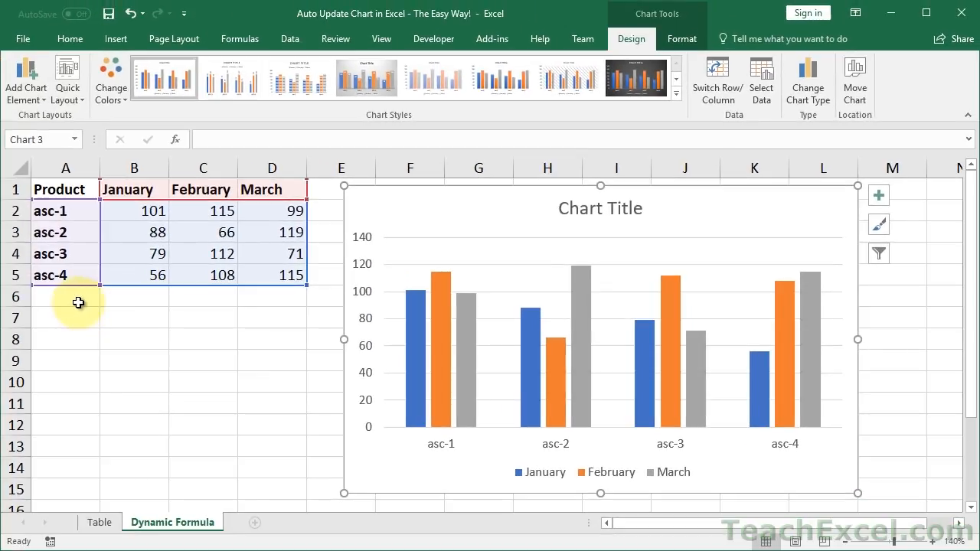
# Step: Enter asc-5 with 45, 55, 121 in row 6 and check the chart's source range
pyautogui.write('asc-5')
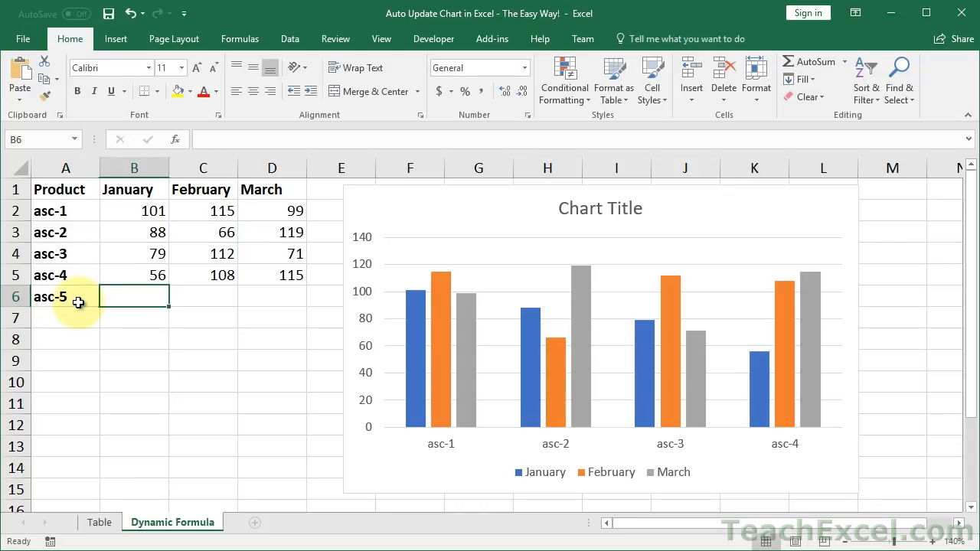
pyautogui.write('45')
pyautogui.click(273, 297)
pyautogui.write('121')
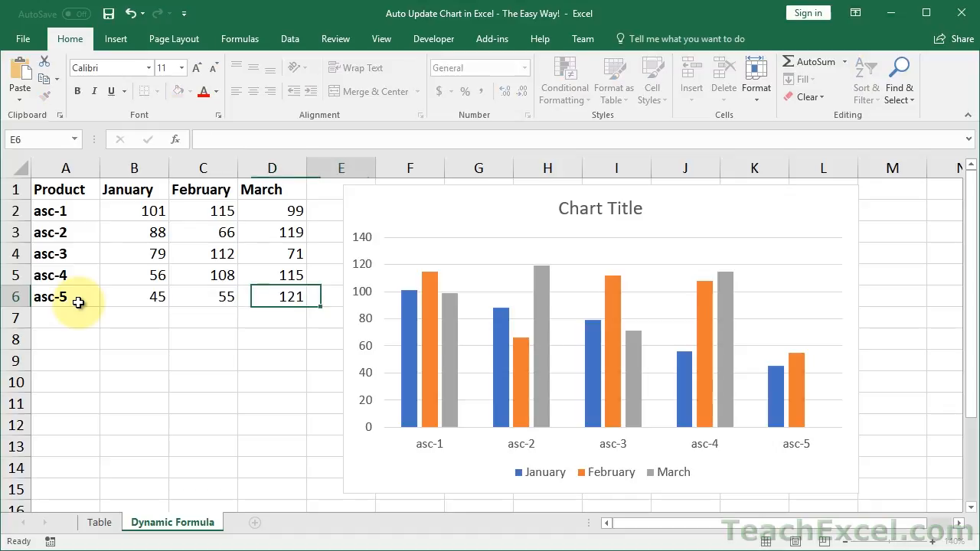
pyautogui.click(447, 211)
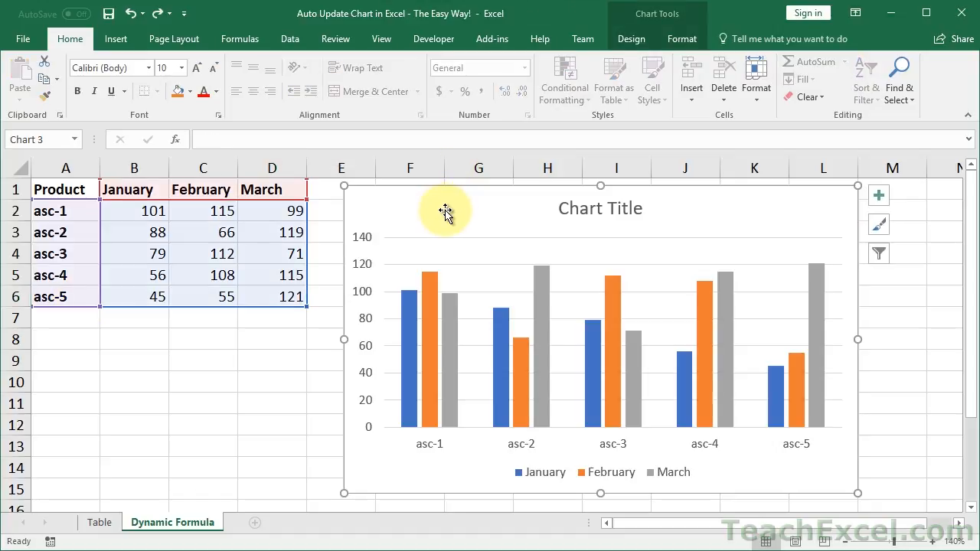
pyautogui.moveTo(329, 193)
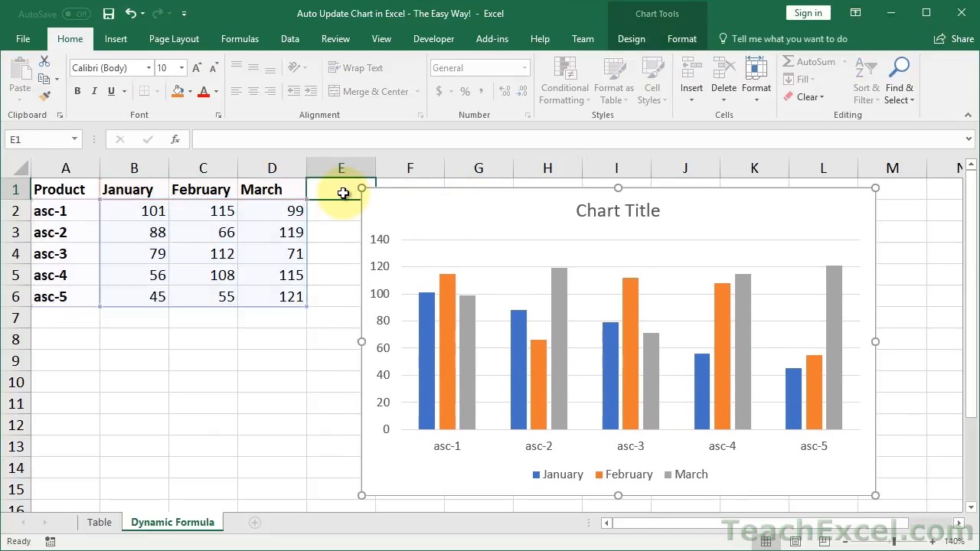
pyautogui.write('asdf')
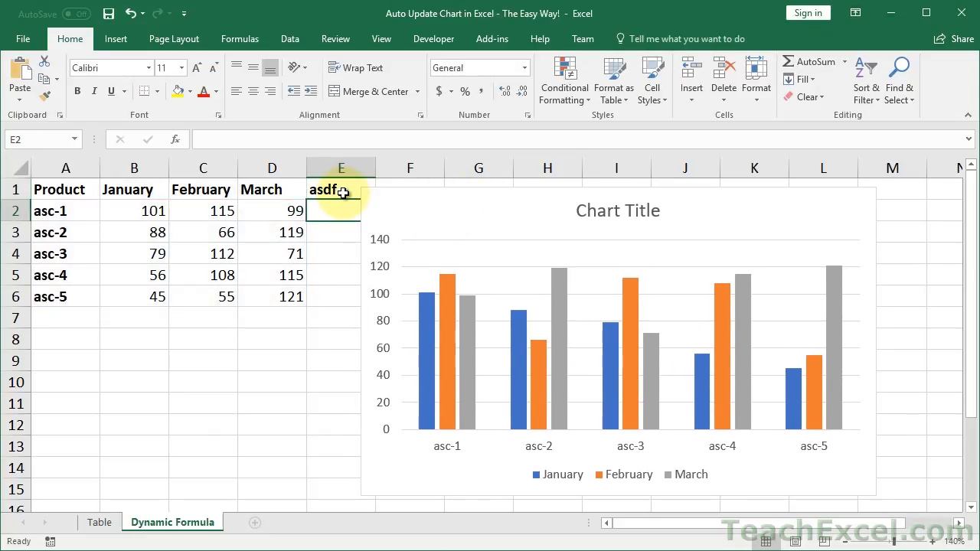
pyautogui.click(341, 318)
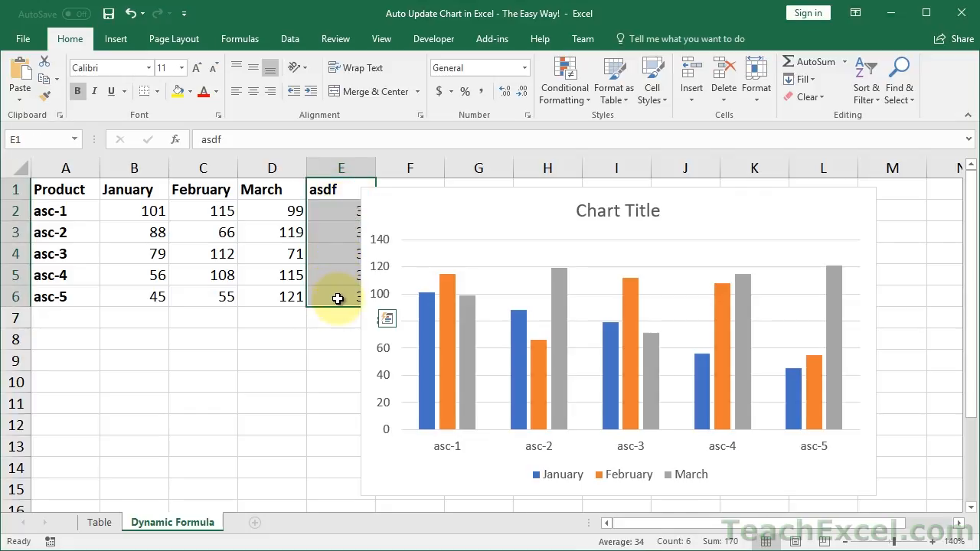
pyautogui.press('Delete')
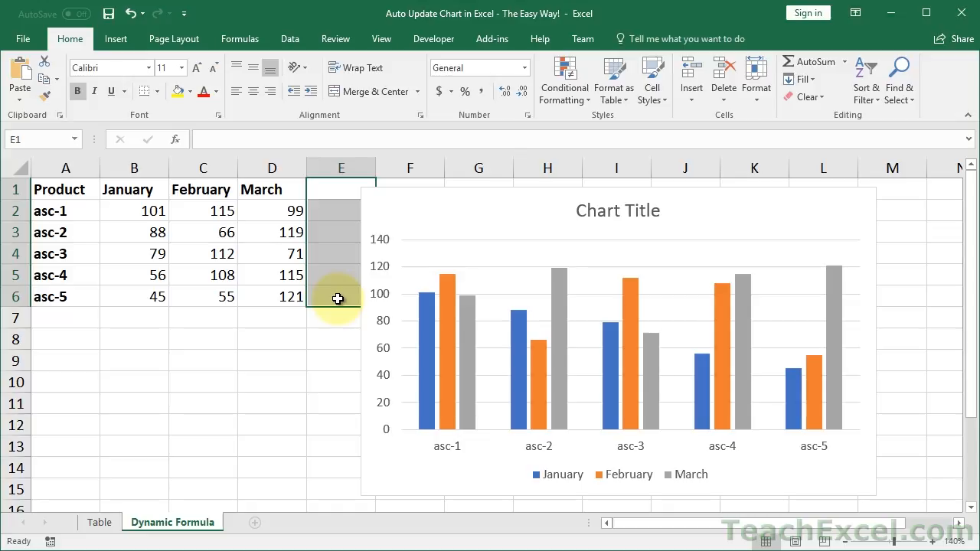
pyautogui.moveTo(59, 329)
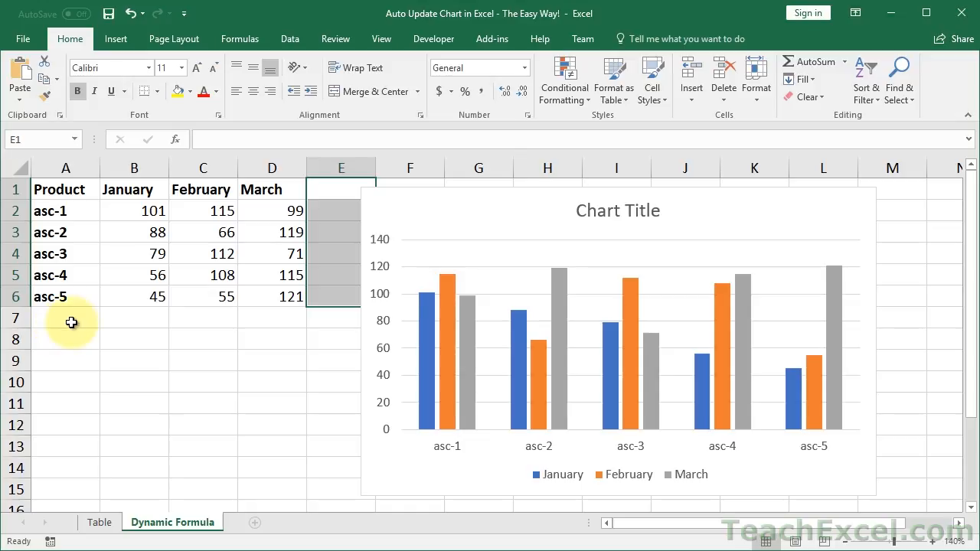
pyautogui.click(73, 319)
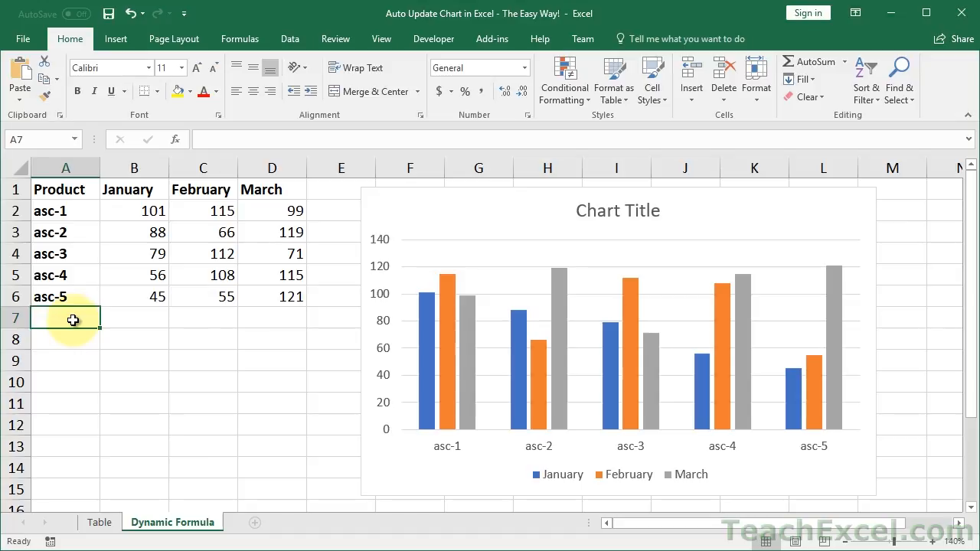
# Step: Open Name Manager to view the January, February, March and Product names
pyautogui.click(239, 39)
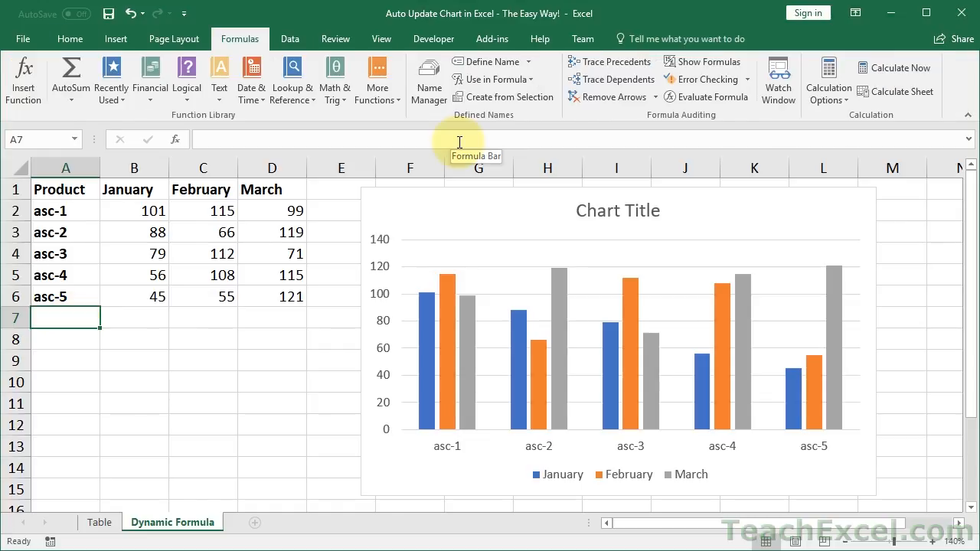
pyautogui.moveTo(429, 81)
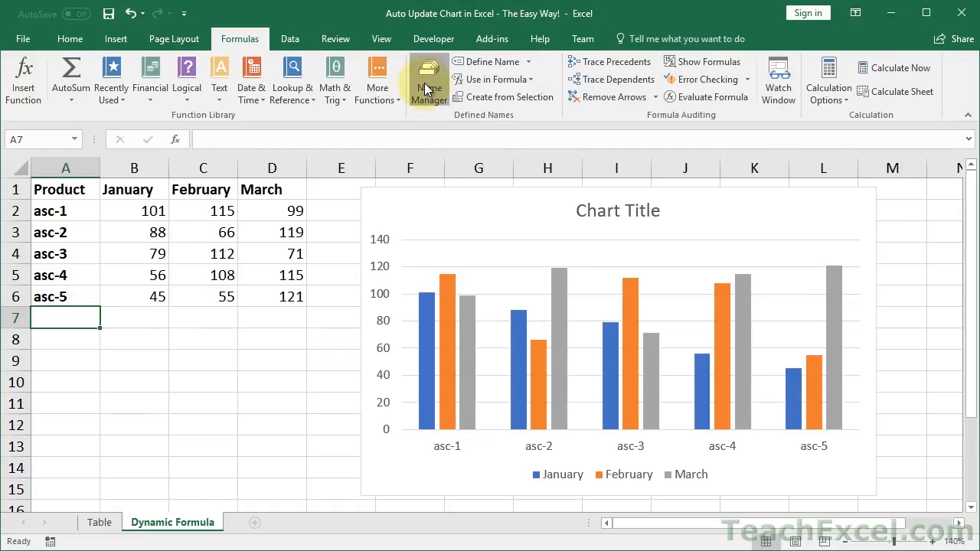
pyautogui.click(428, 79)
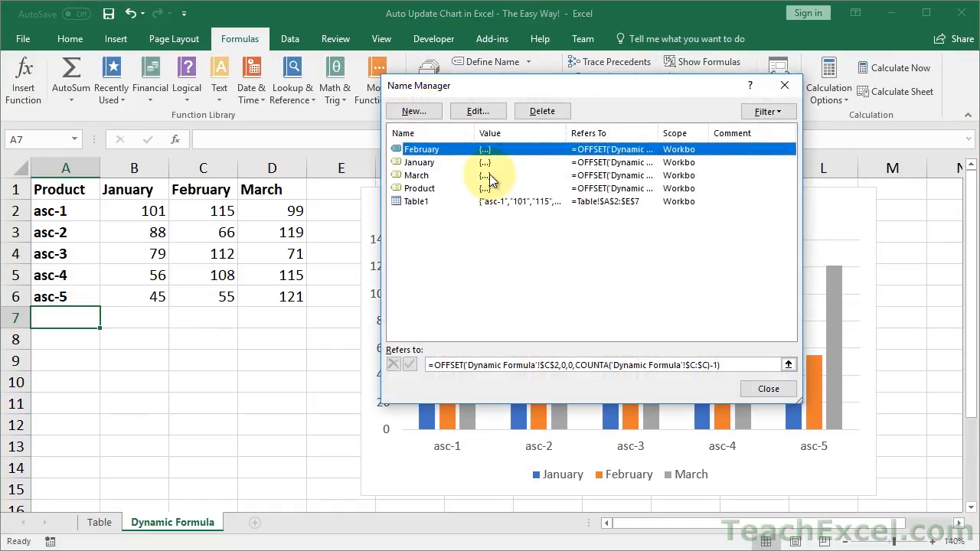
pyautogui.moveTo(743, 100)
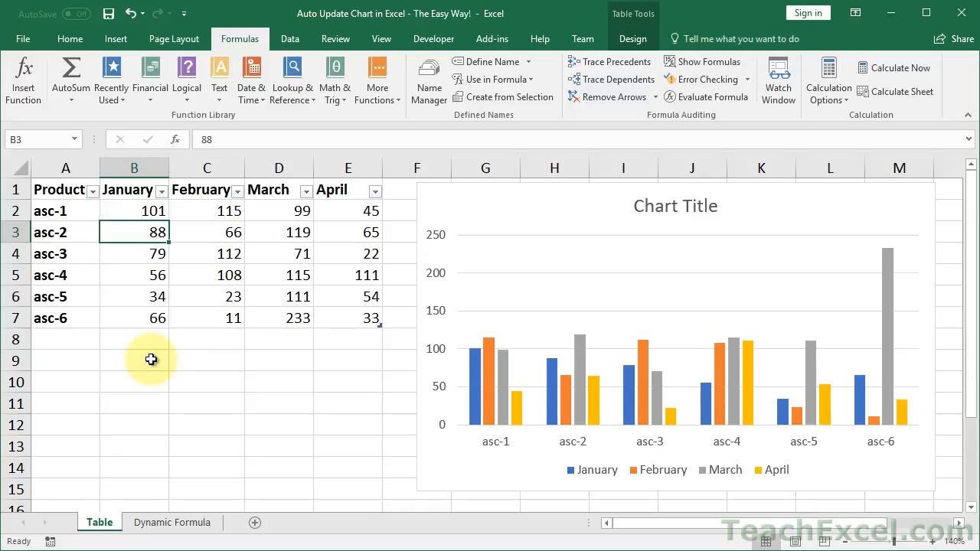
pyautogui.moveTo(92, 67)
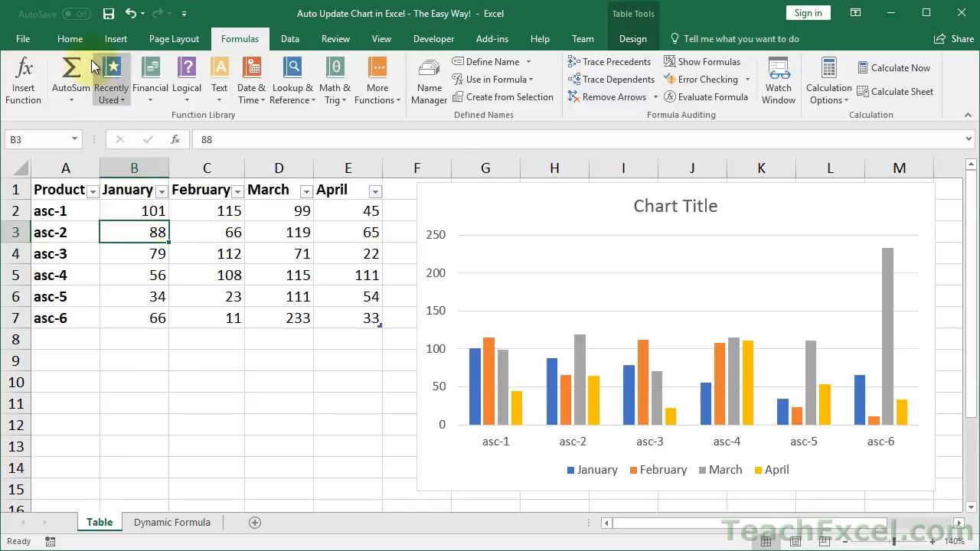
# Step: Show the Insert ribbon's table commands on the Table sheet
pyautogui.click(115, 38)
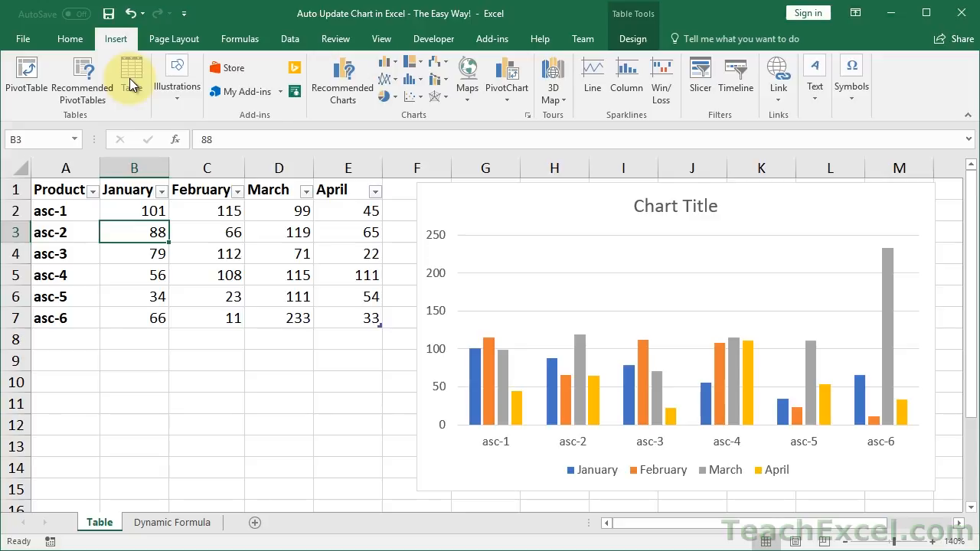
pyautogui.moveTo(130, 77)
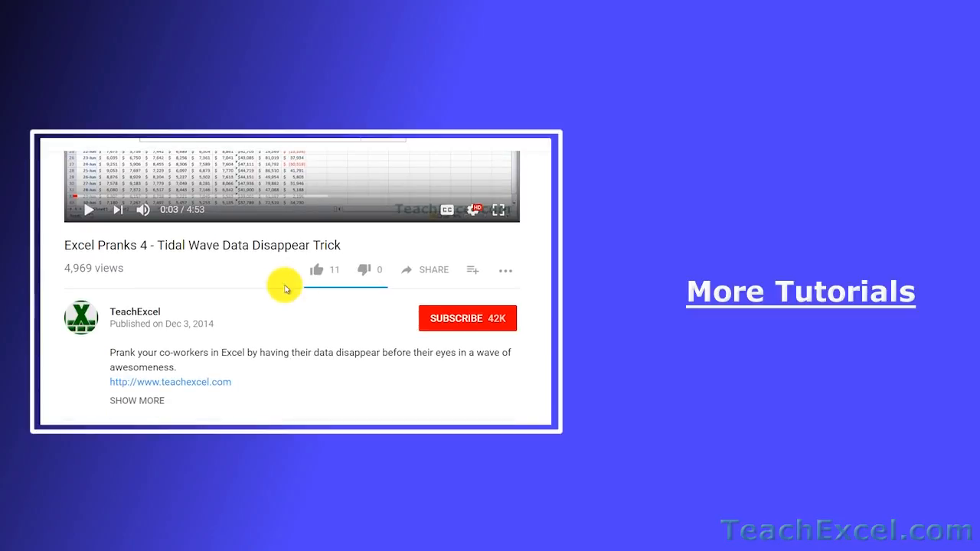
# Step: Like the Excel Pranks 4 video and subscribe to the TeachExcel channel
pyautogui.click(316, 271)
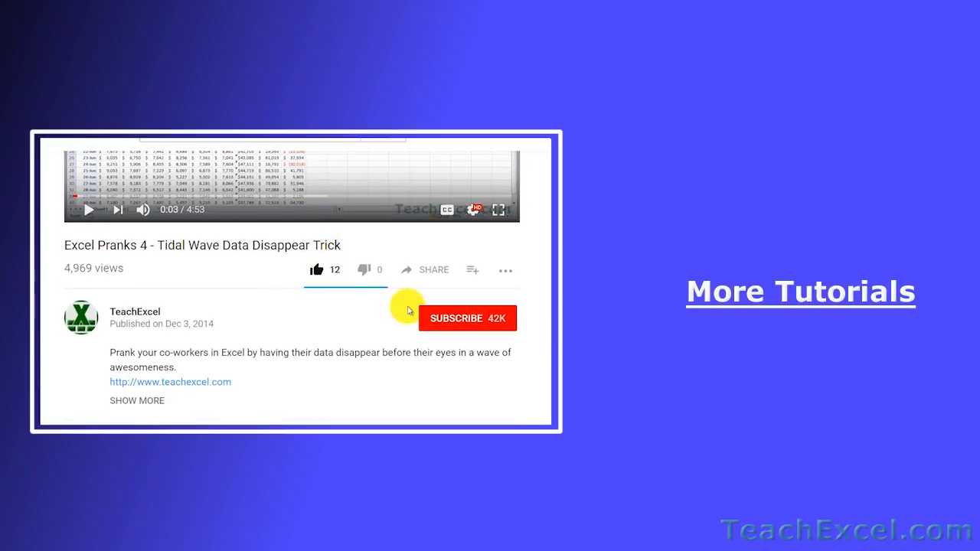
pyautogui.click(467, 318)
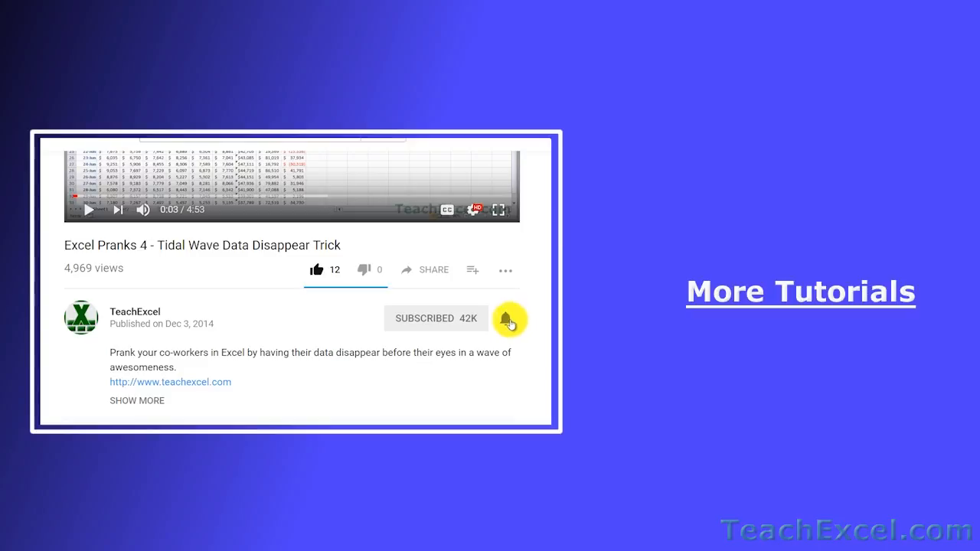